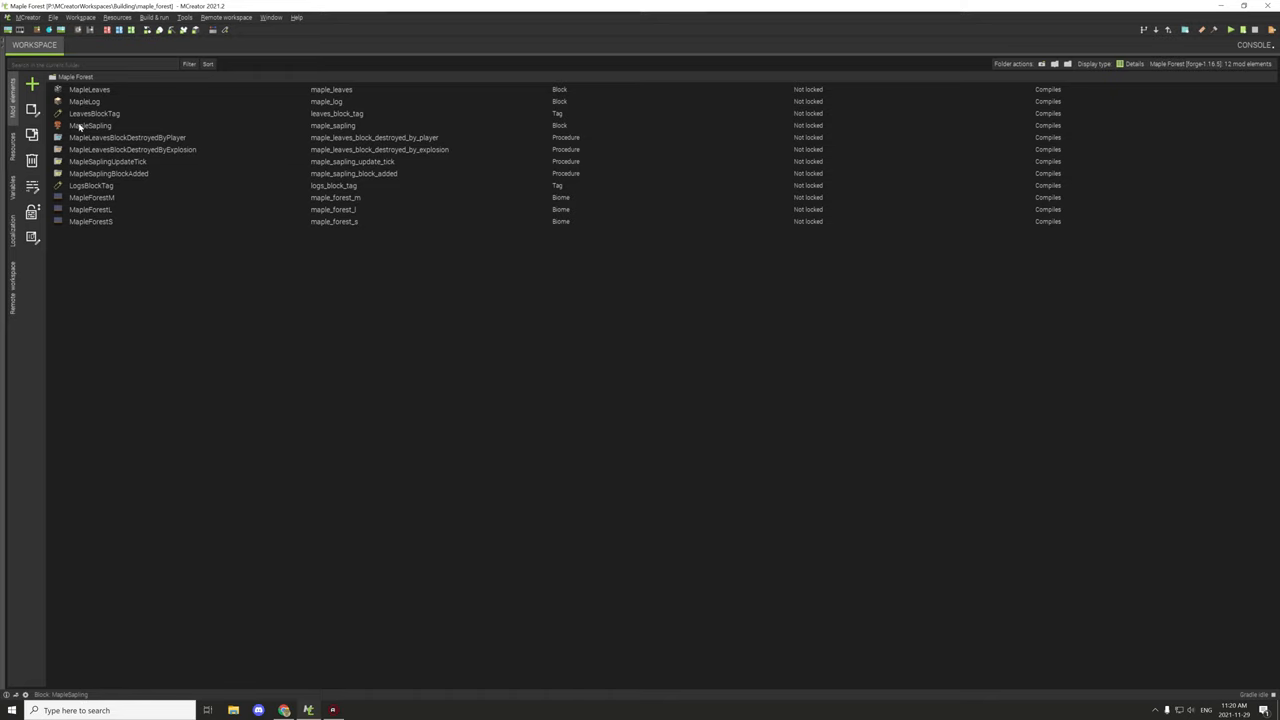
- Open MapleForestM and review its Effects, Structures, Features and Entity spawning pages
{"action": "left_click", "coordinate": [91, 185]}
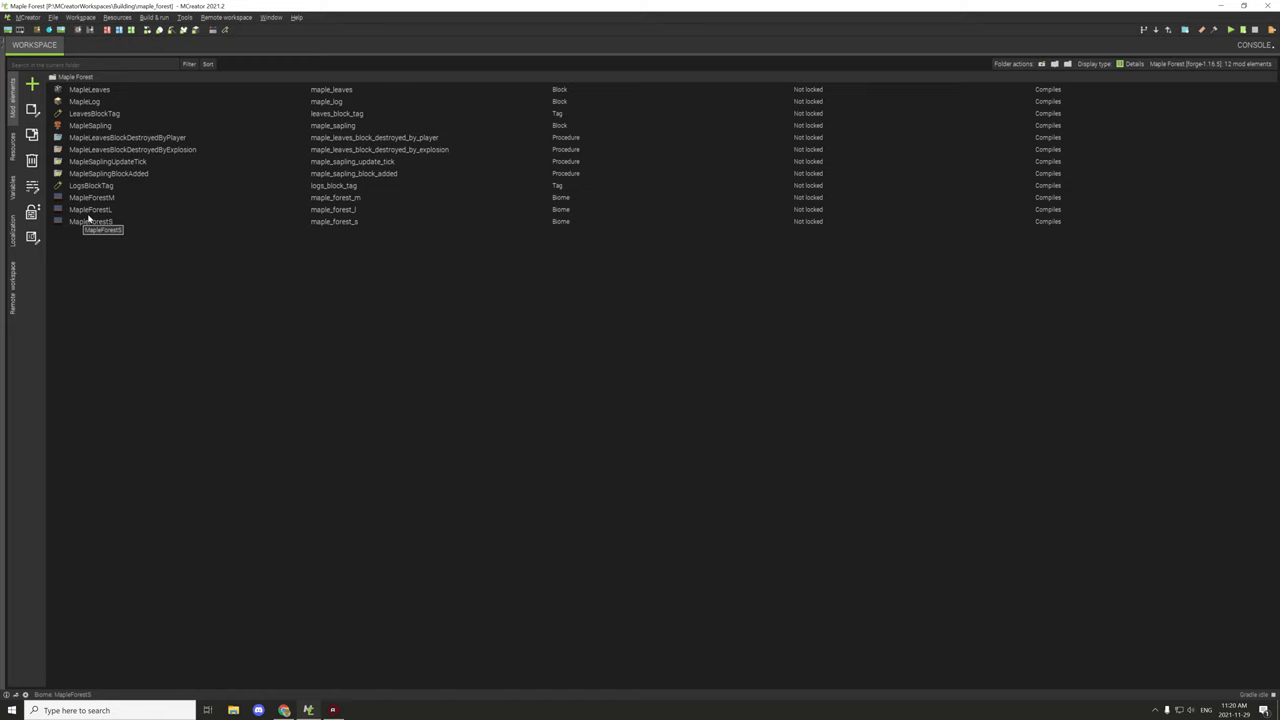
{"action": "double_click", "coordinate": [91, 197]}
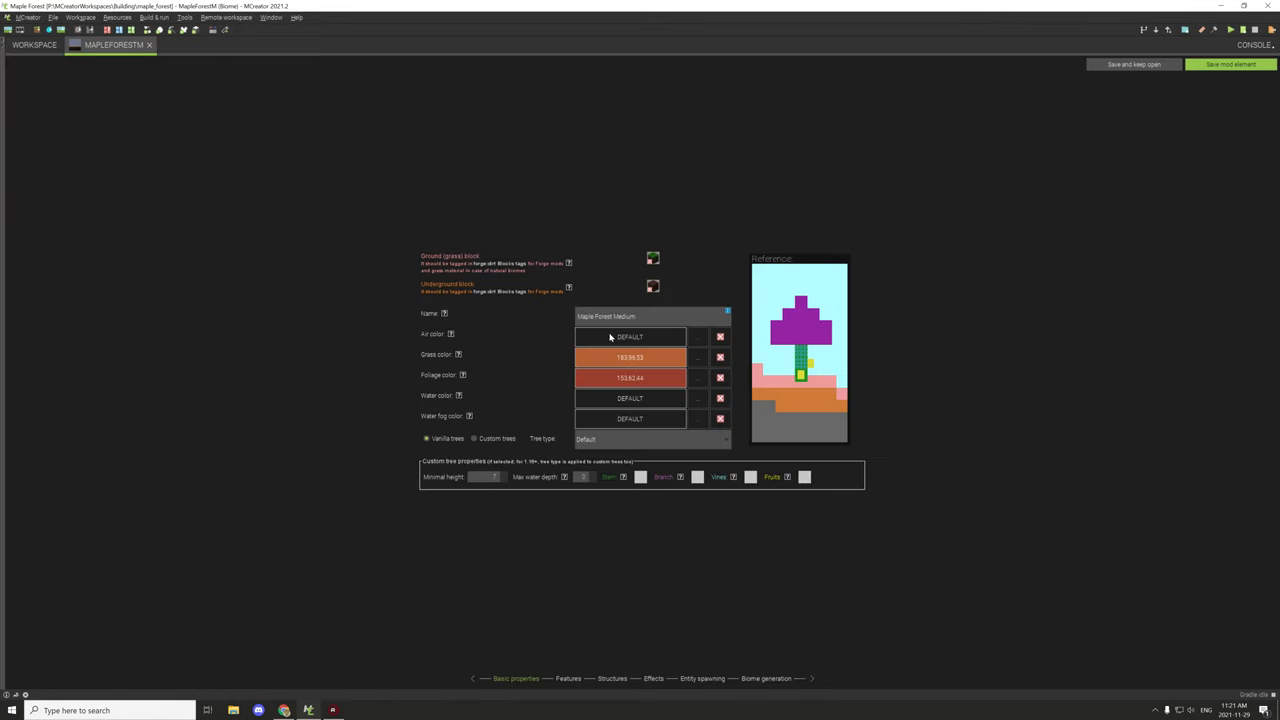
{"action": "mouse_move", "coordinate": [658, 685]}
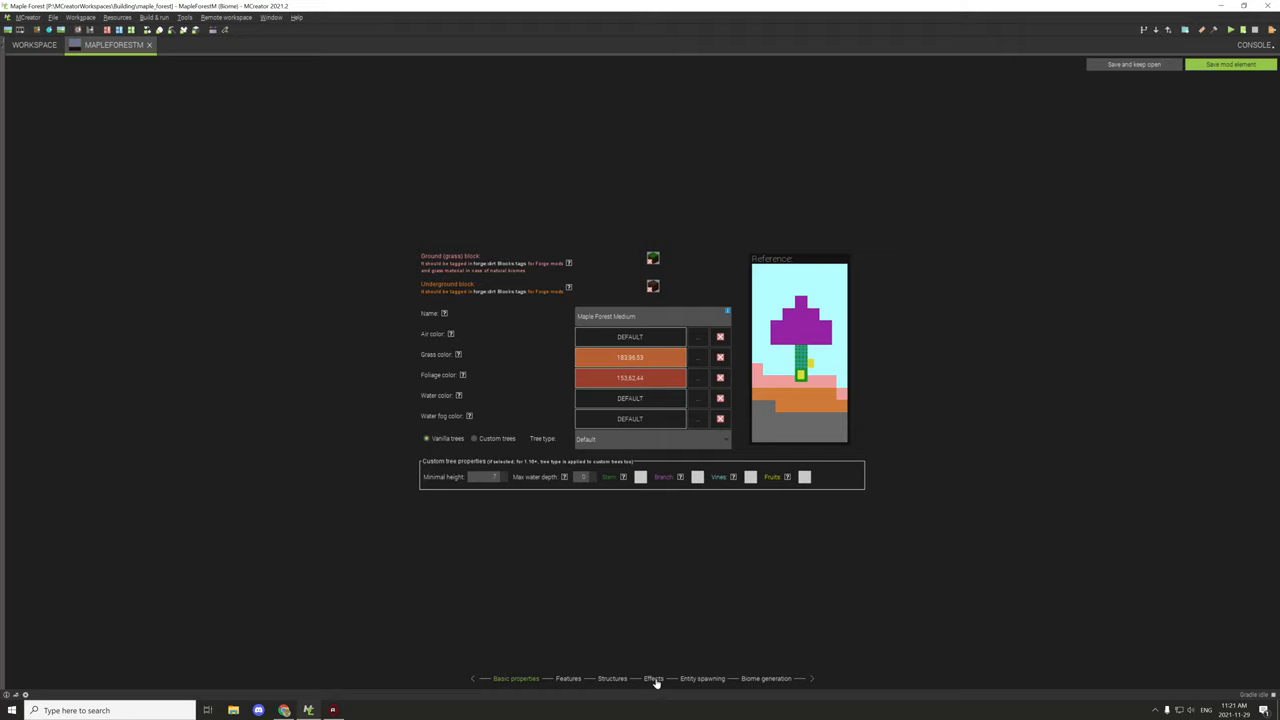
{"action": "mouse_move", "coordinate": [656, 680]}
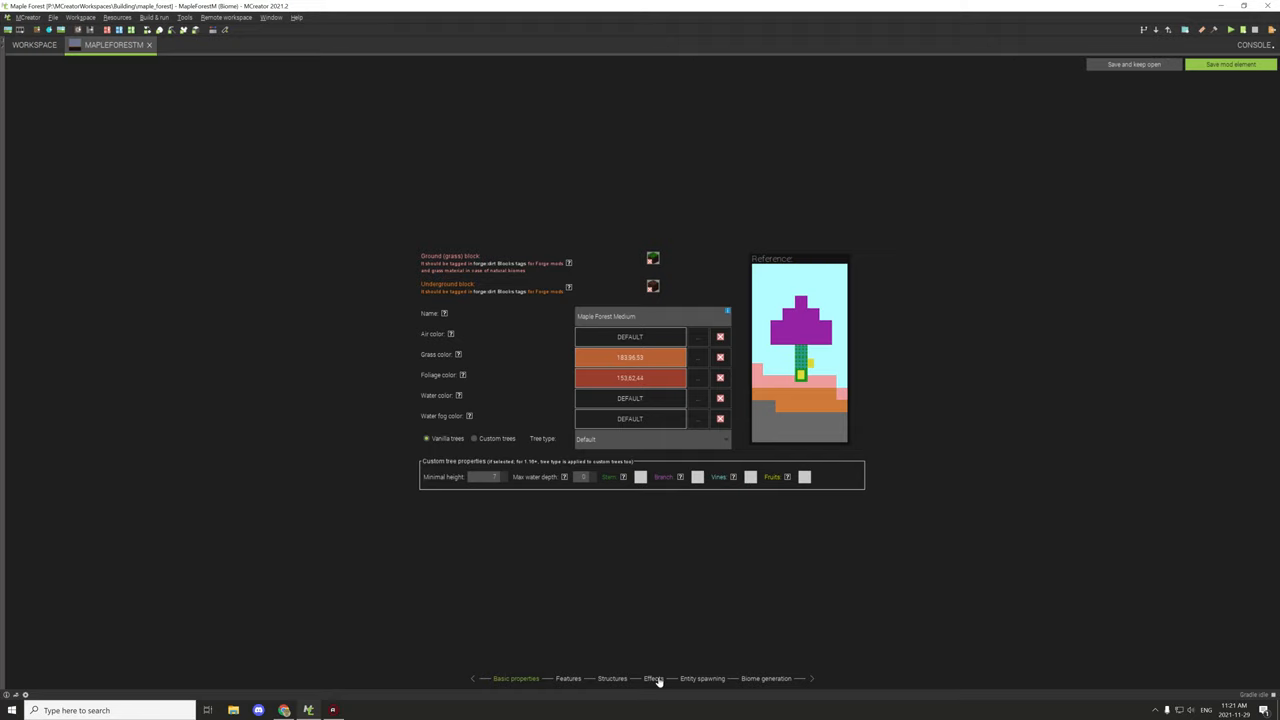
{"action": "left_click", "coordinate": [653, 678]}
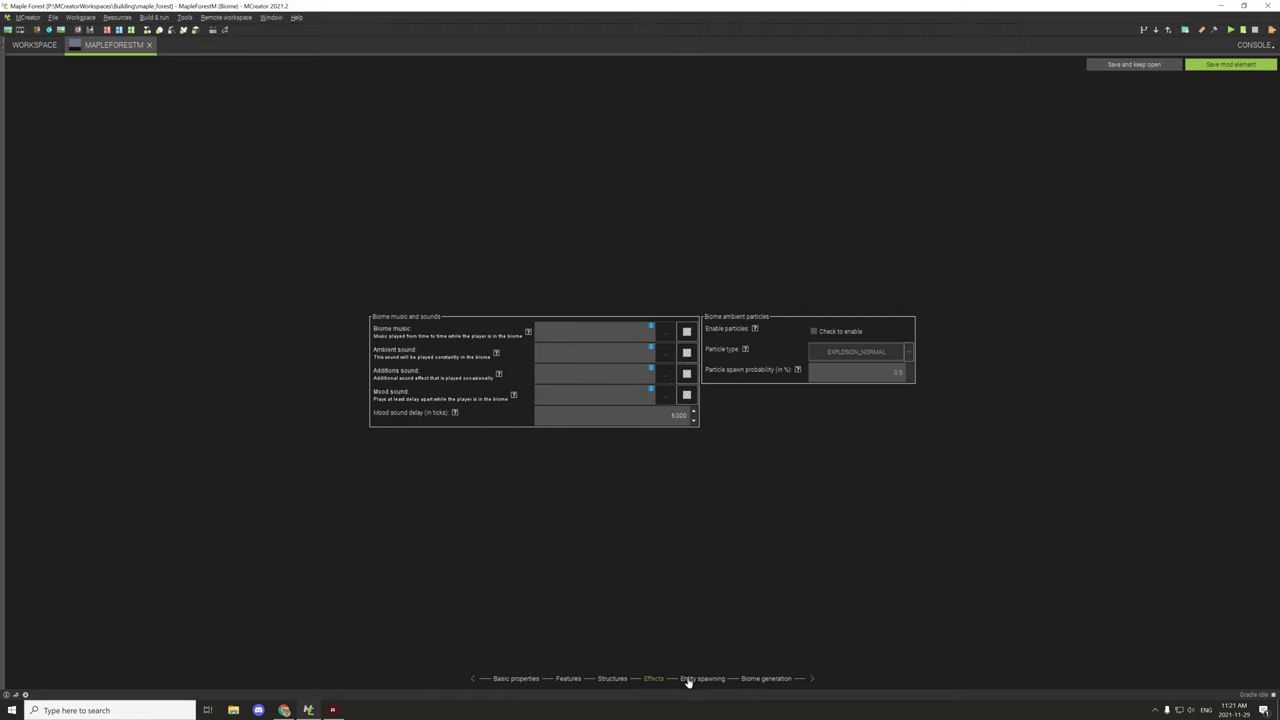
{"action": "left_click", "coordinate": [611, 679]}
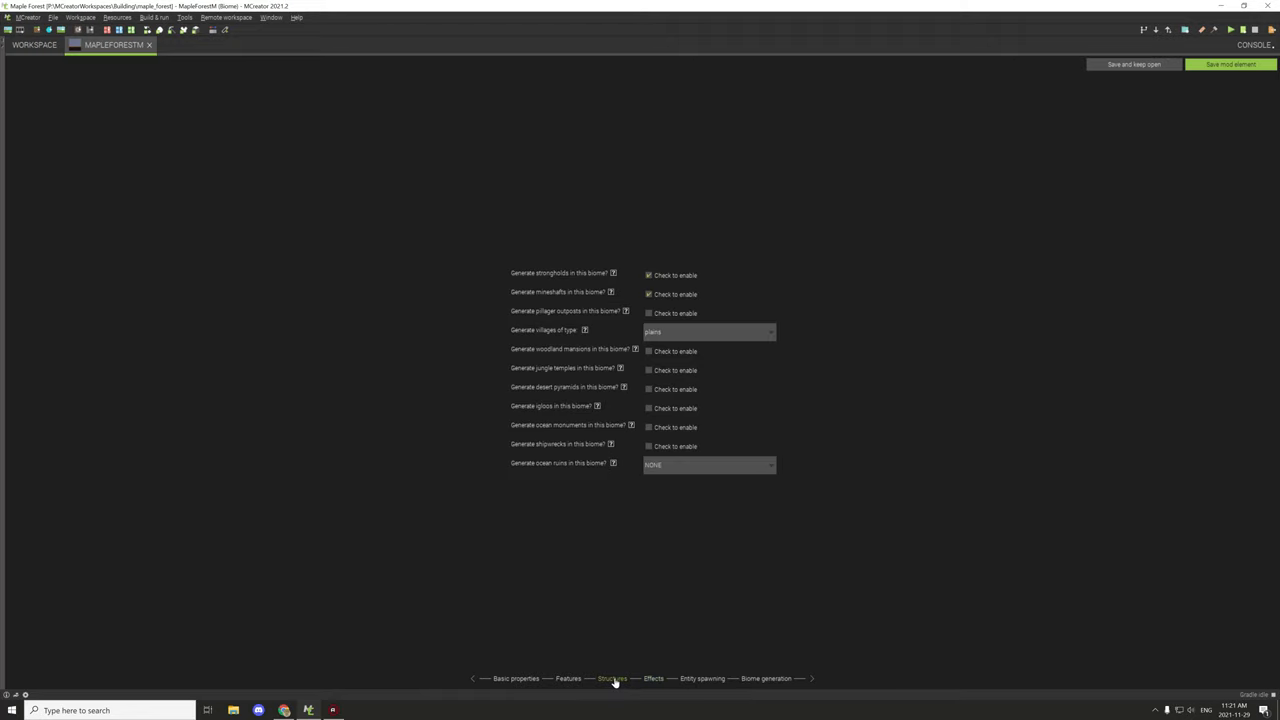
{"action": "left_click", "coordinate": [568, 678]}
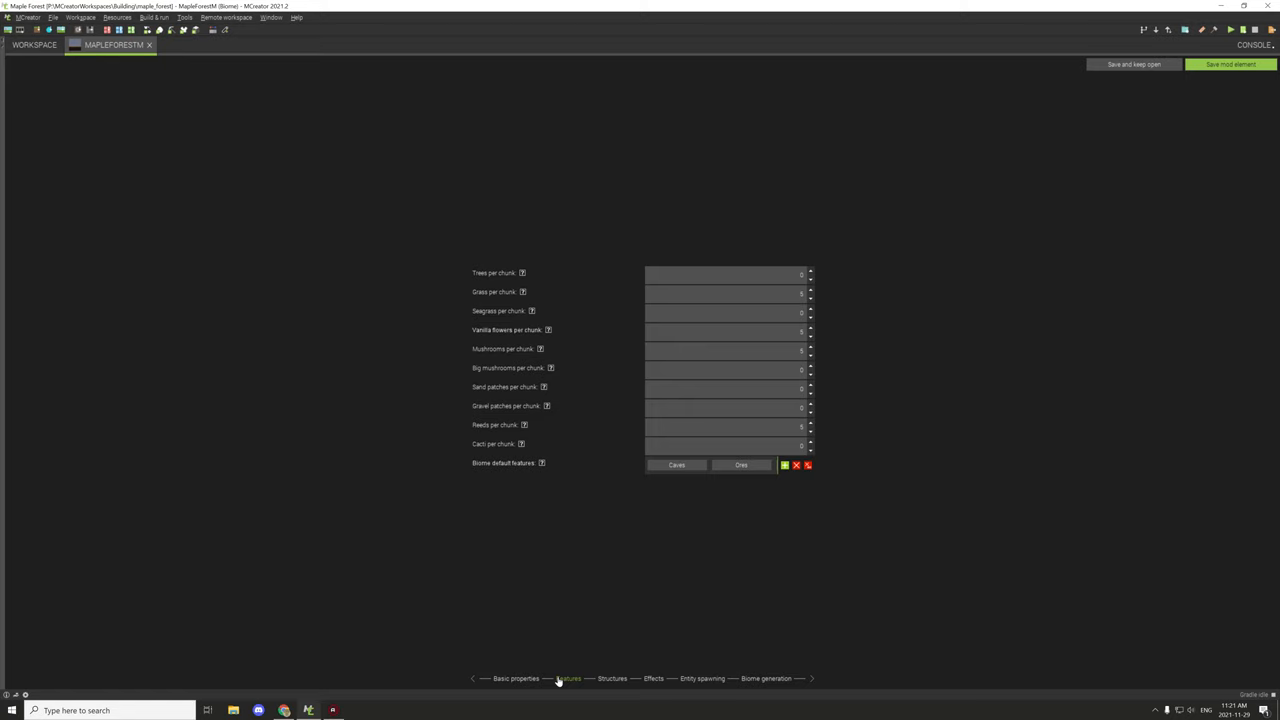
{"action": "left_click", "coordinate": [701, 678]}
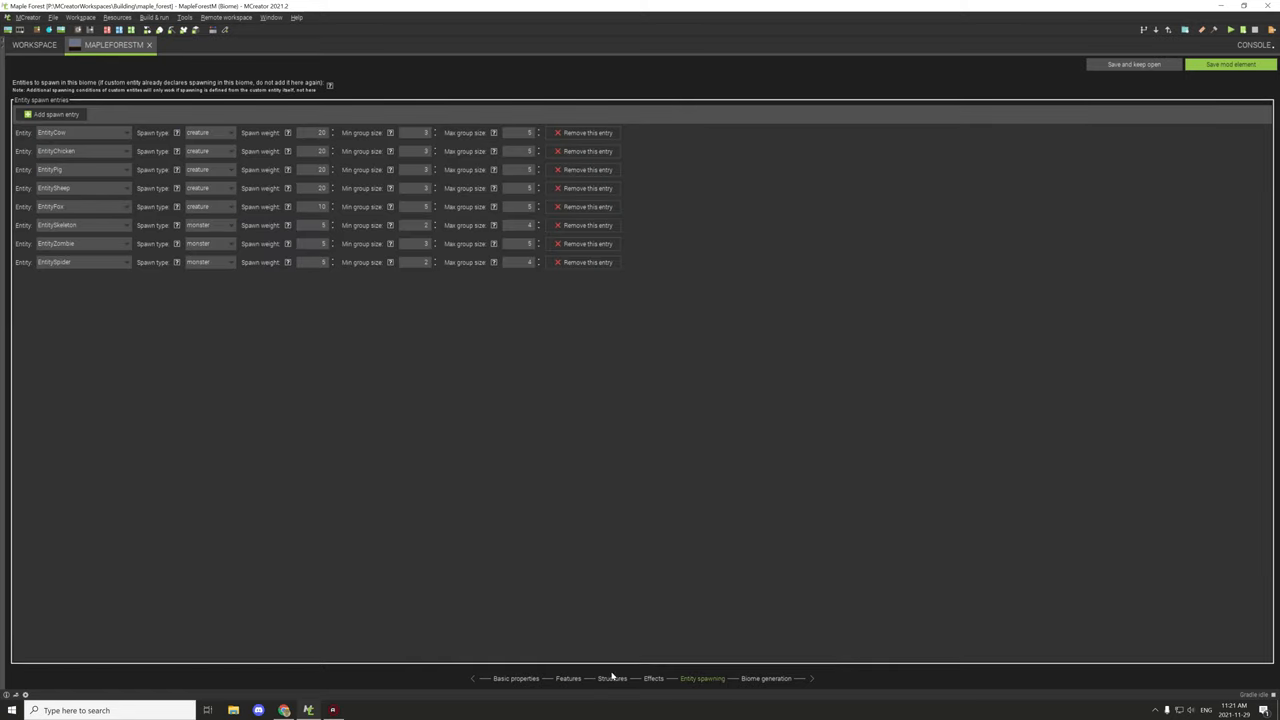
{"action": "left_click", "coordinate": [766, 678]}
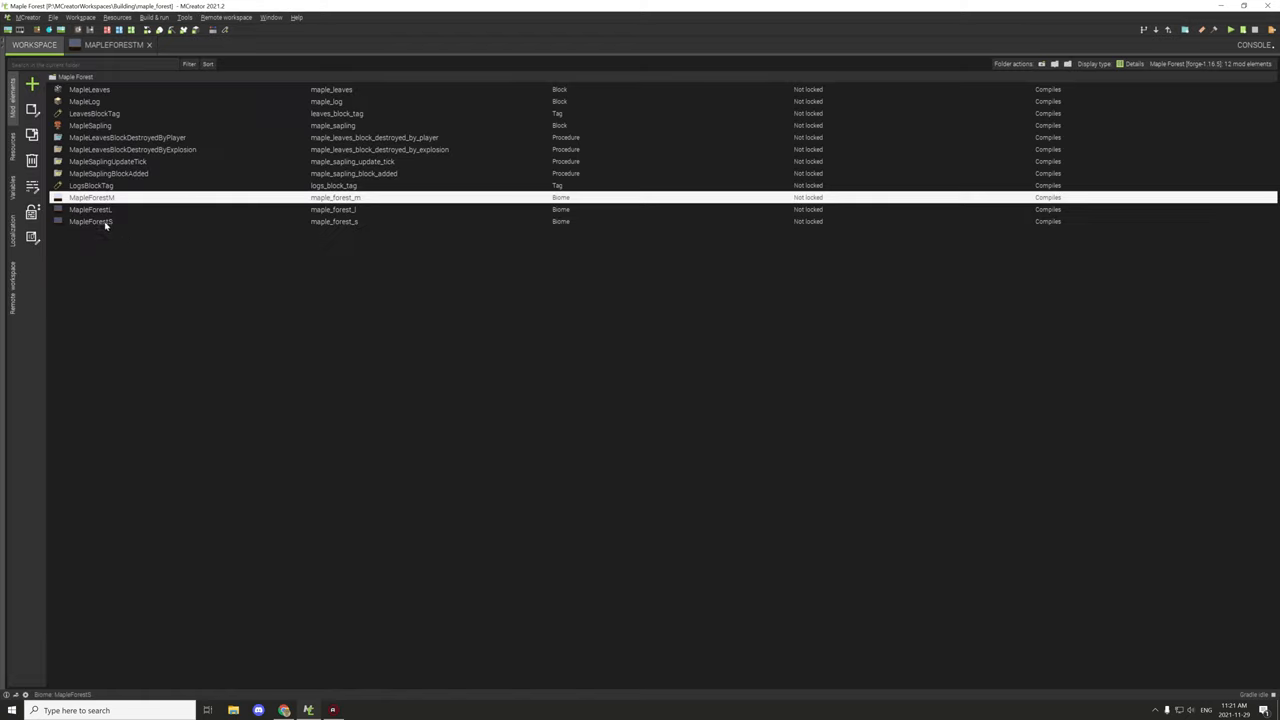
- Open MapleForestL and copy base height 2.5 and height variation 0.8 from MapleForestM
{"action": "double_click", "coordinate": [91, 209]}
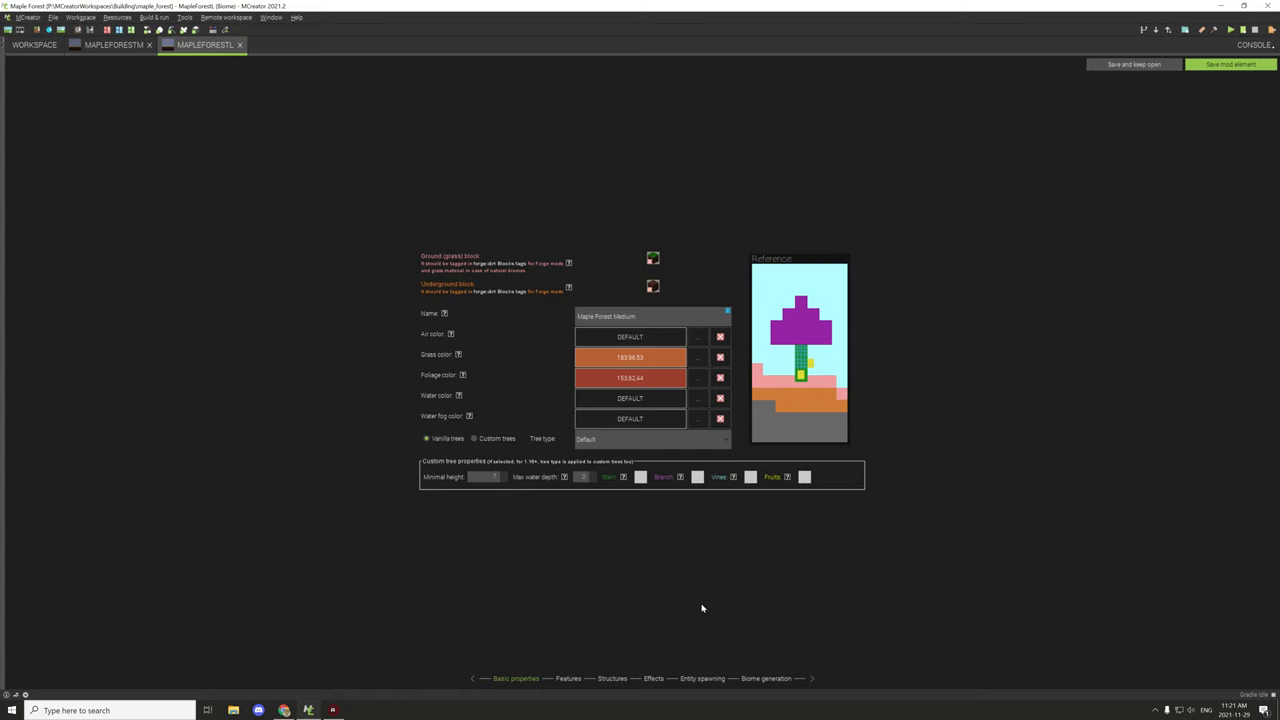
{"action": "left_click", "coordinate": [766, 678]}
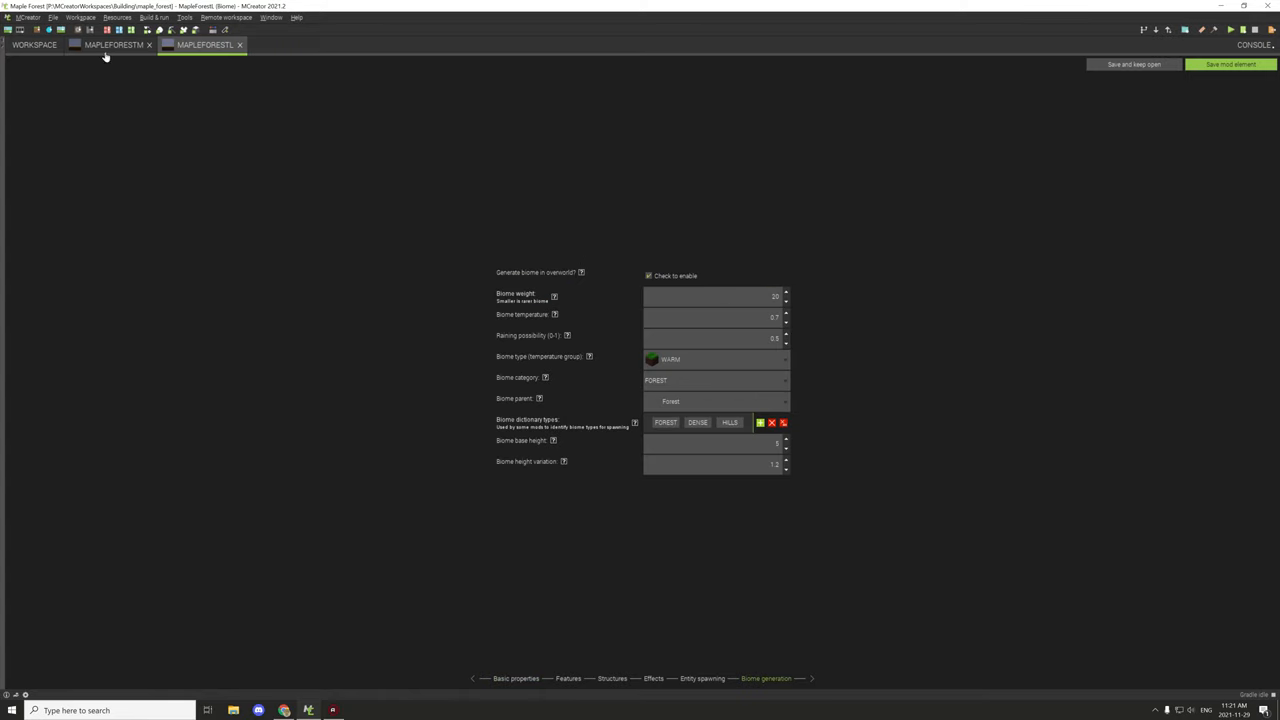
{"action": "left_click", "coordinate": [113, 44]}
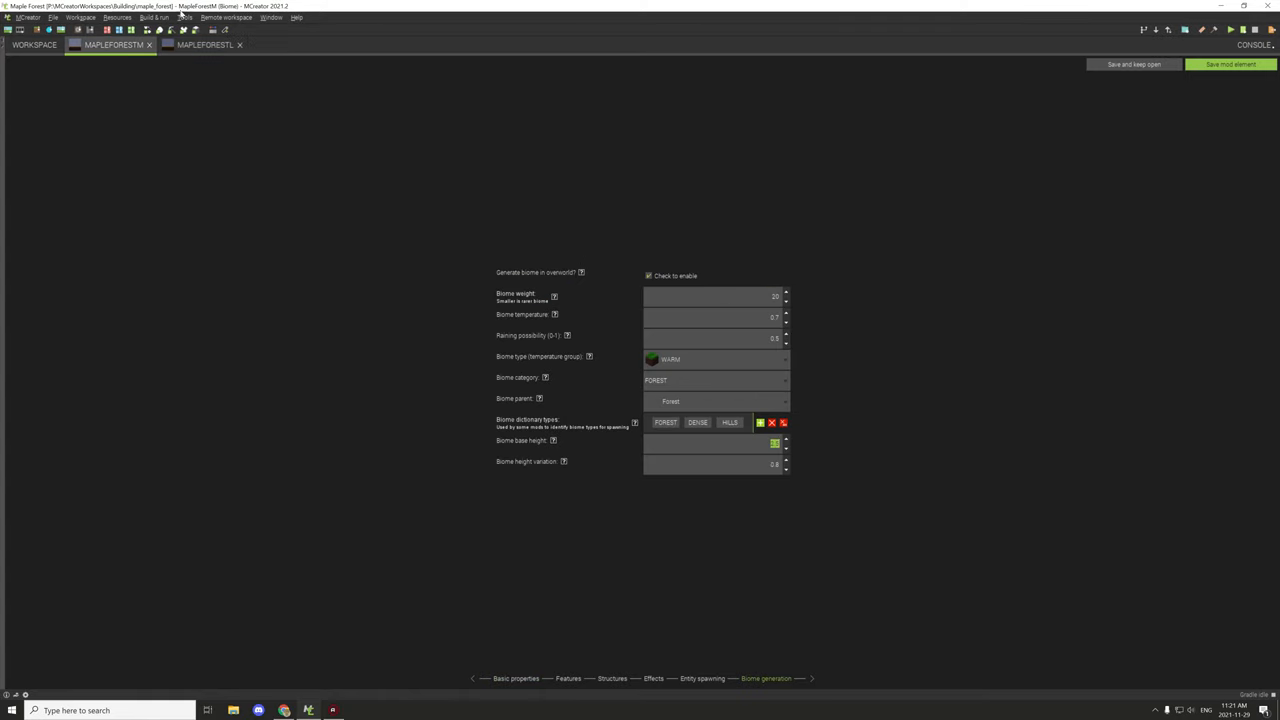
{"action": "left_click", "coordinate": [203, 44]}
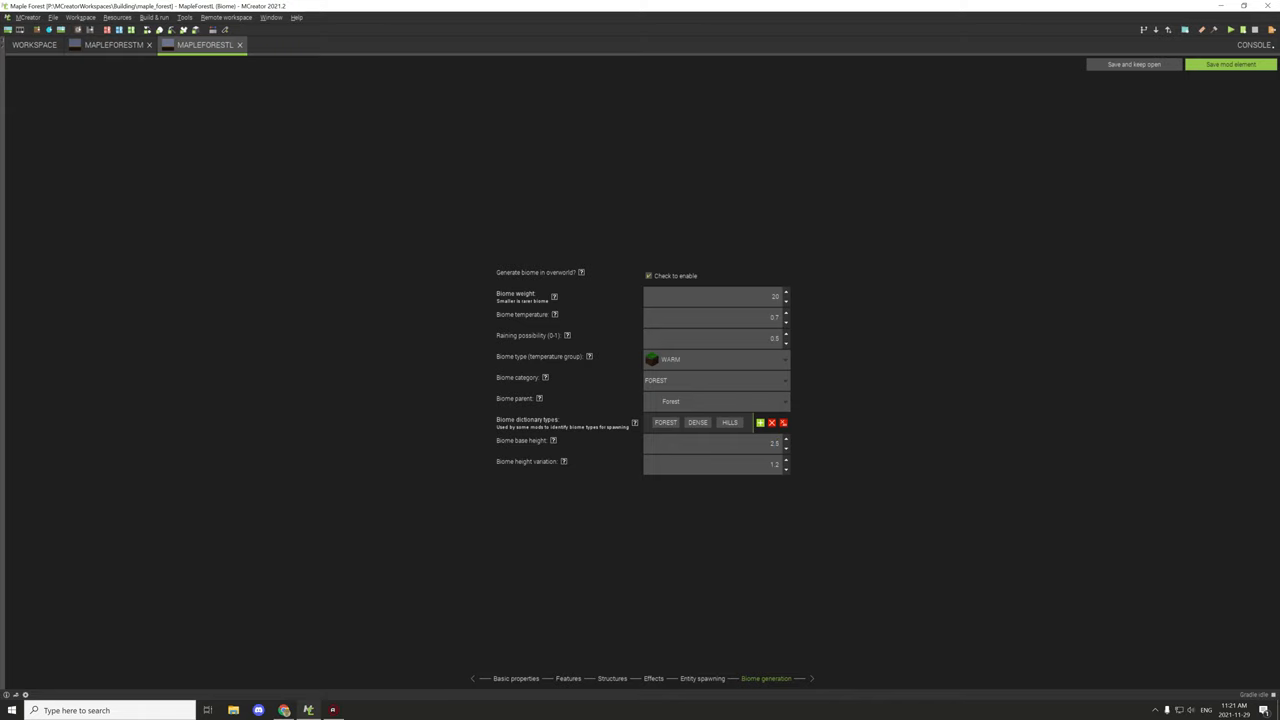
{"action": "left_click", "coordinate": [110, 44]}
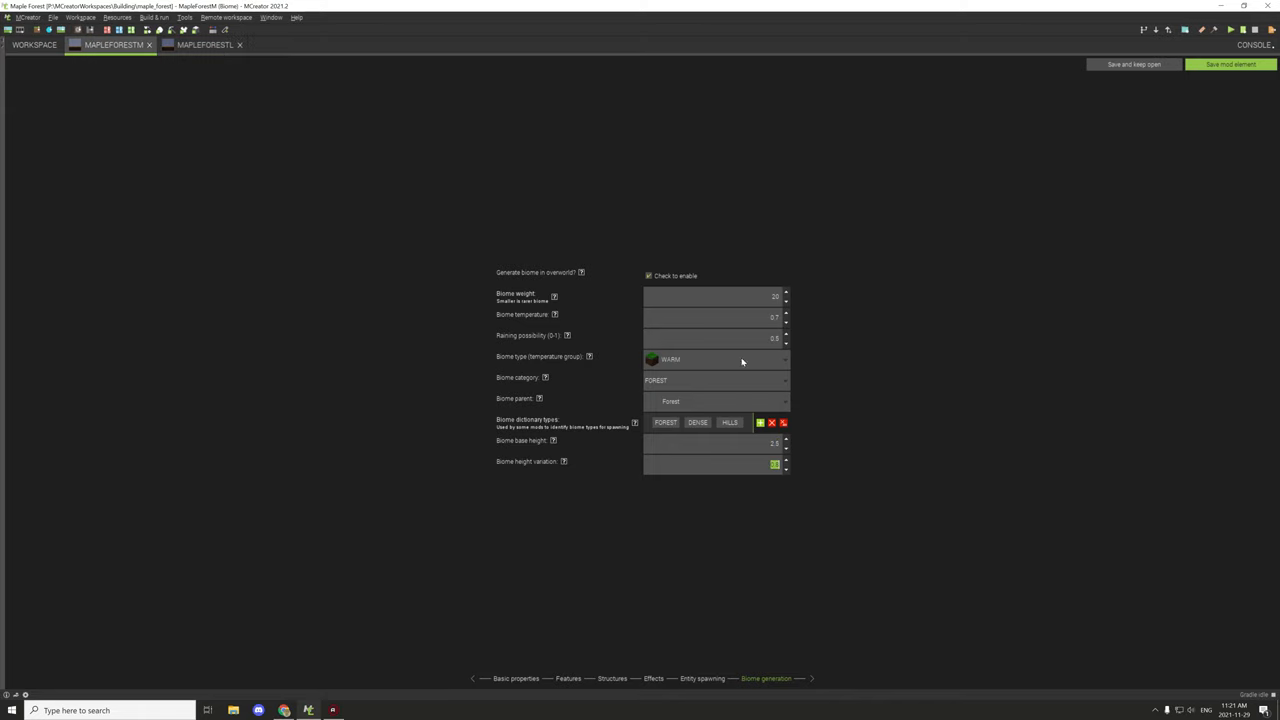
{"action": "left_click", "coordinate": [203, 44]}
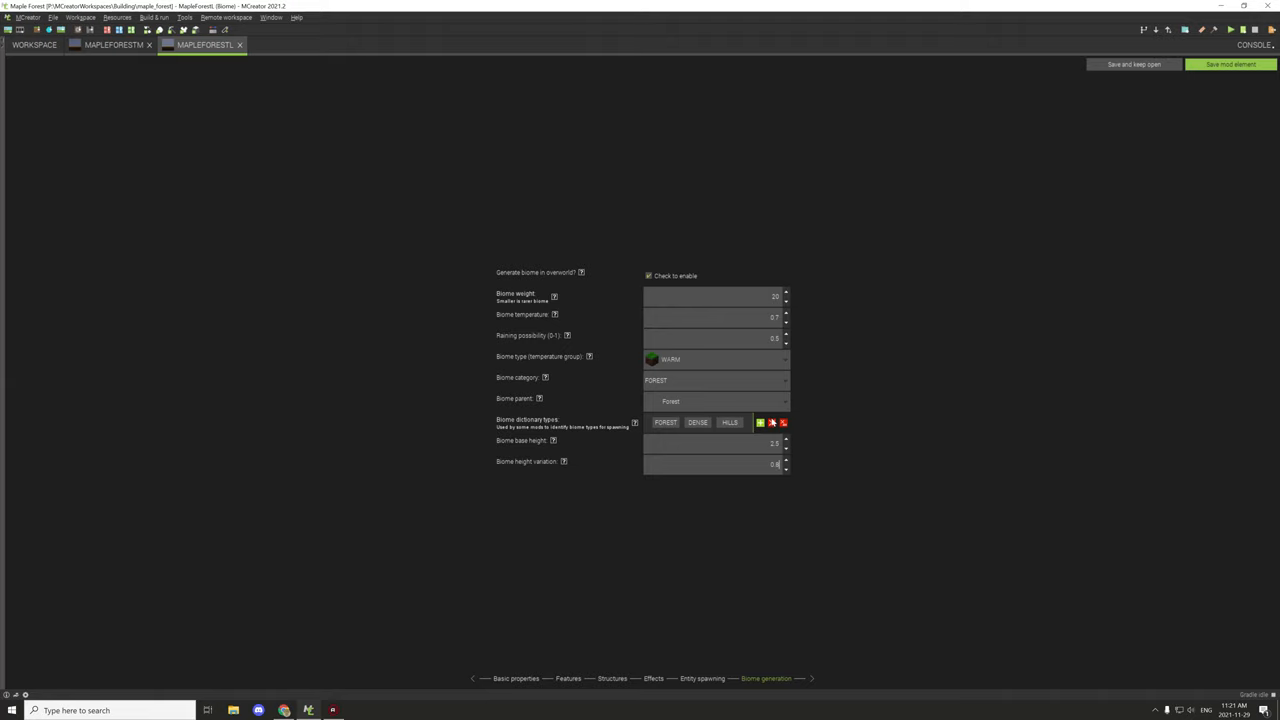
{"action": "left_click", "coordinate": [113, 44]}
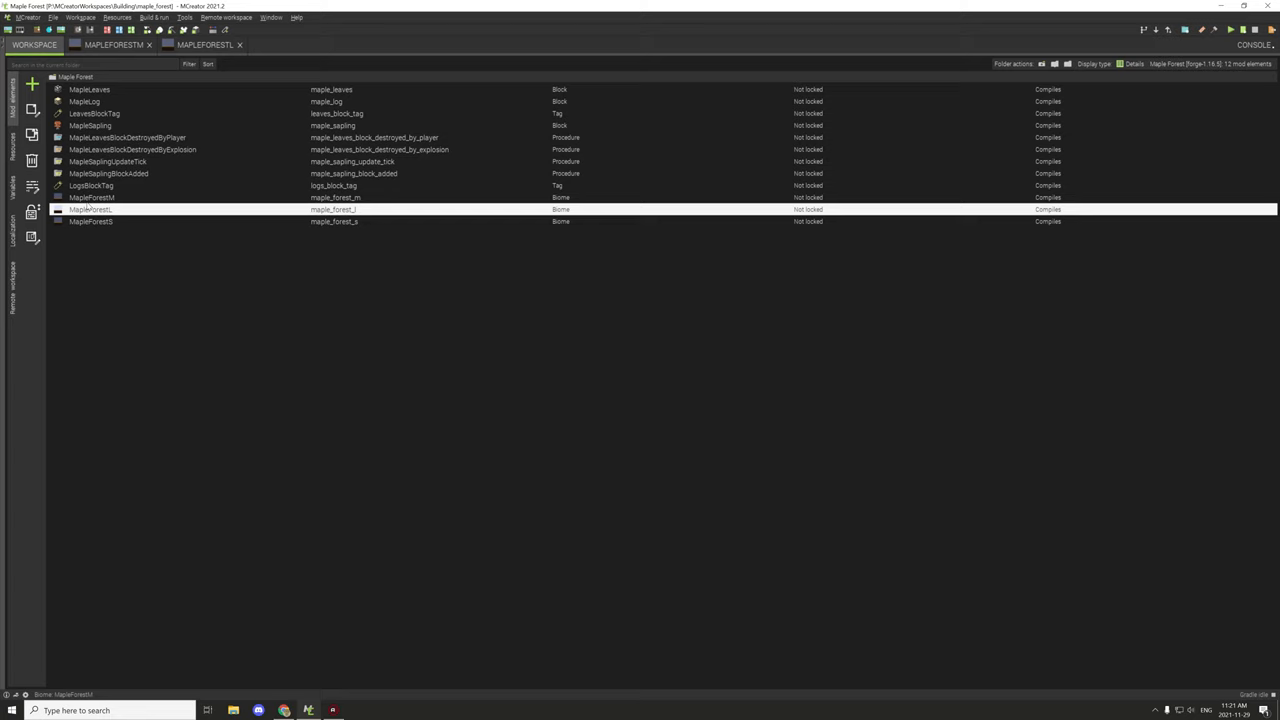
- Open MapleForestS's Biome generation page and compare it with MapleForestL's height values
{"action": "double_click", "coordinate": [90, 221]}
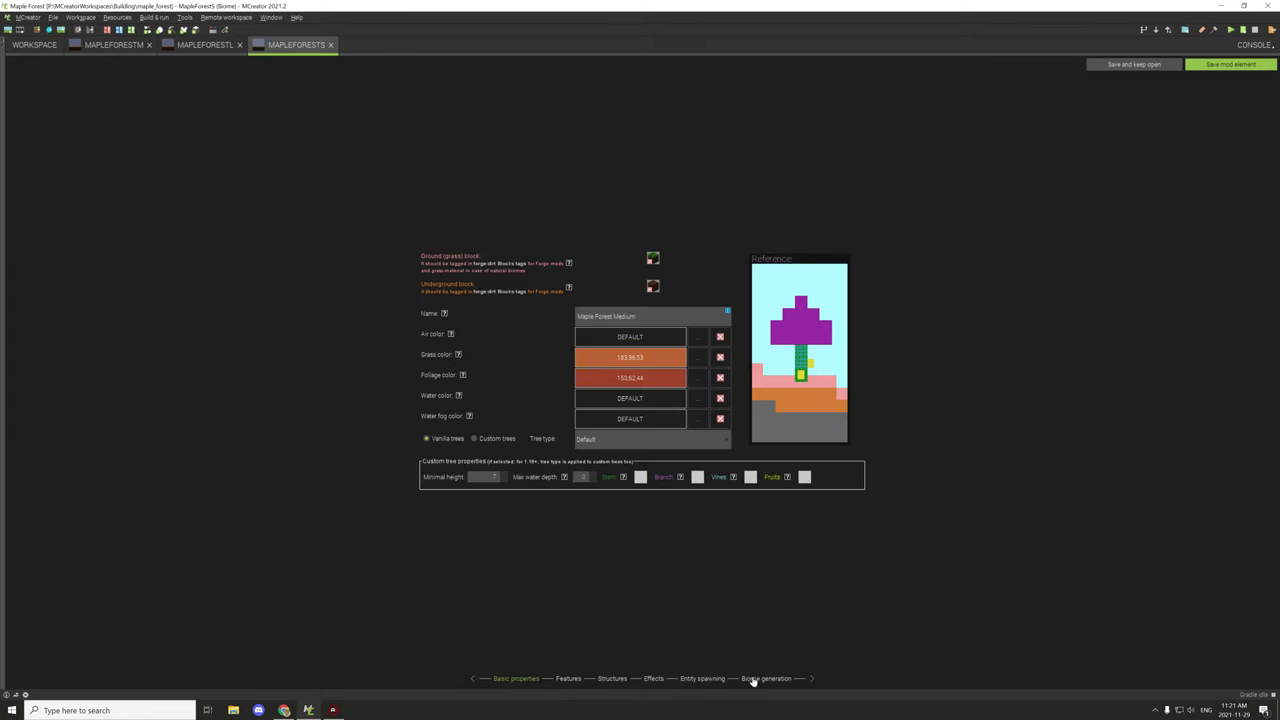
{"action": "left_click", "coordinate": [766, 678]}
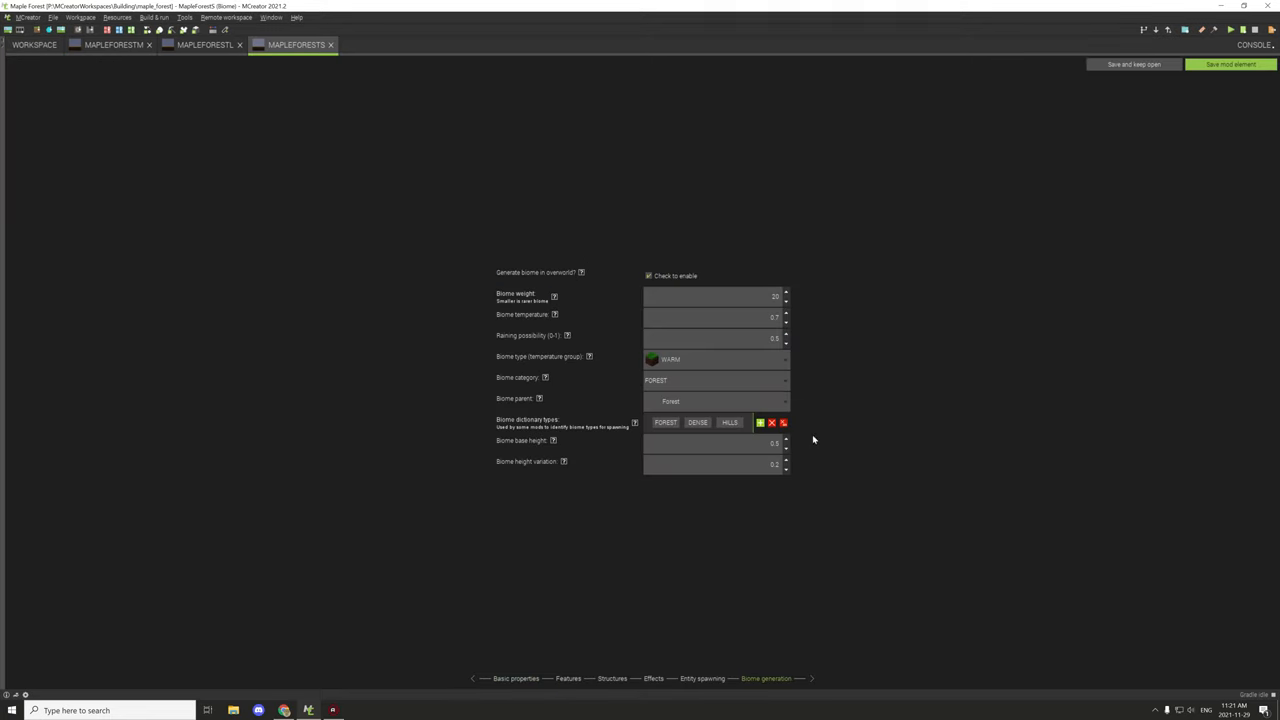
{"action": "left_click", "coordinate": [205, 44]}
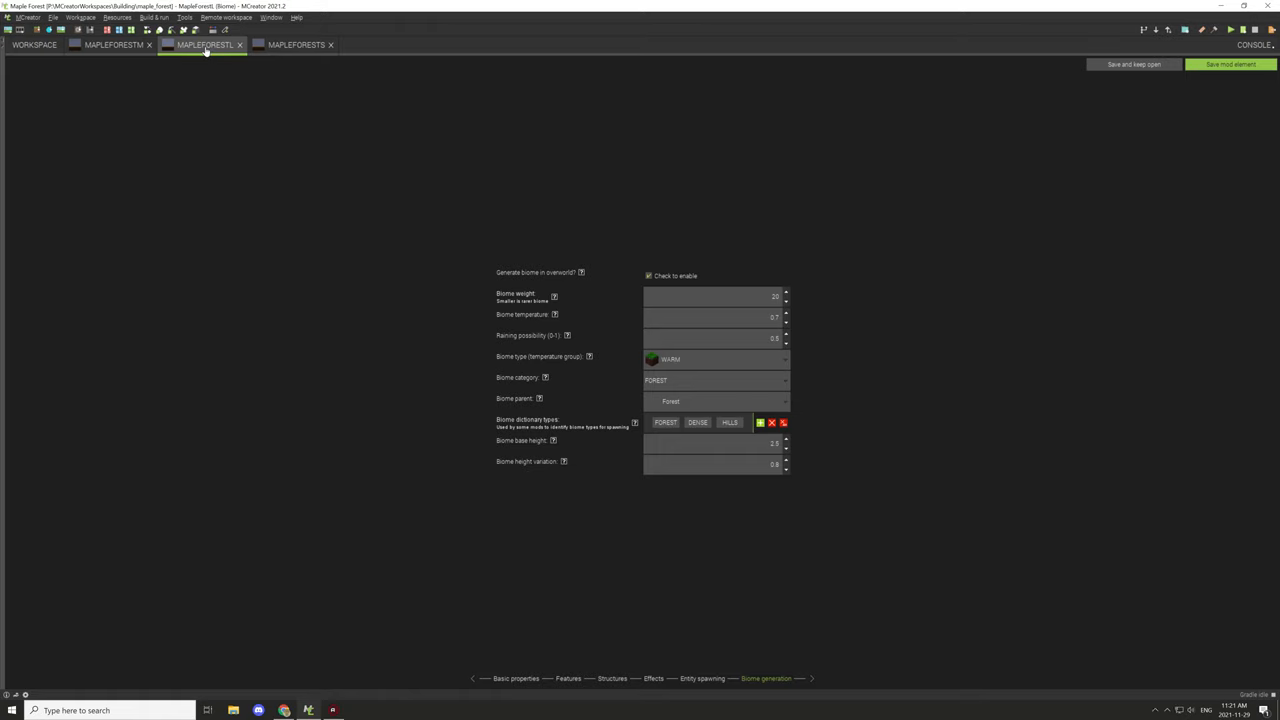
{"action": "mouse_move", "coordinate": [278, 47]}
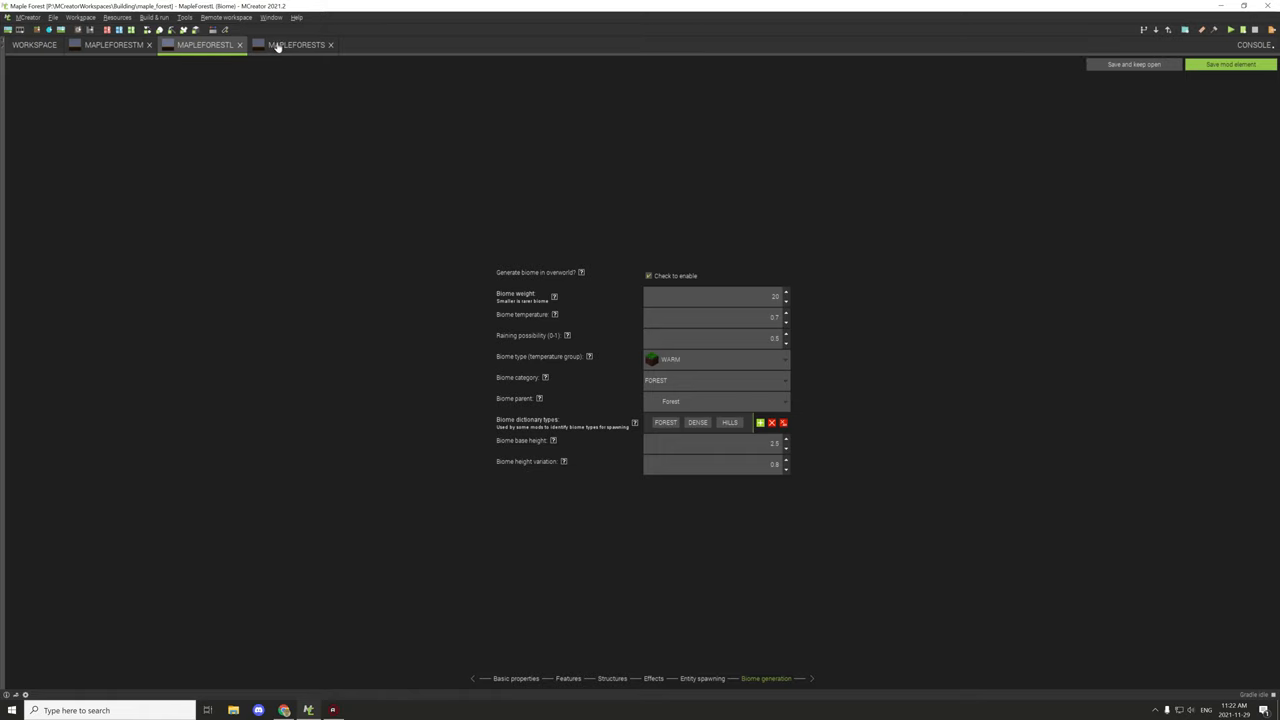
{"action": "left_click", "coordinate": [293, 44]}
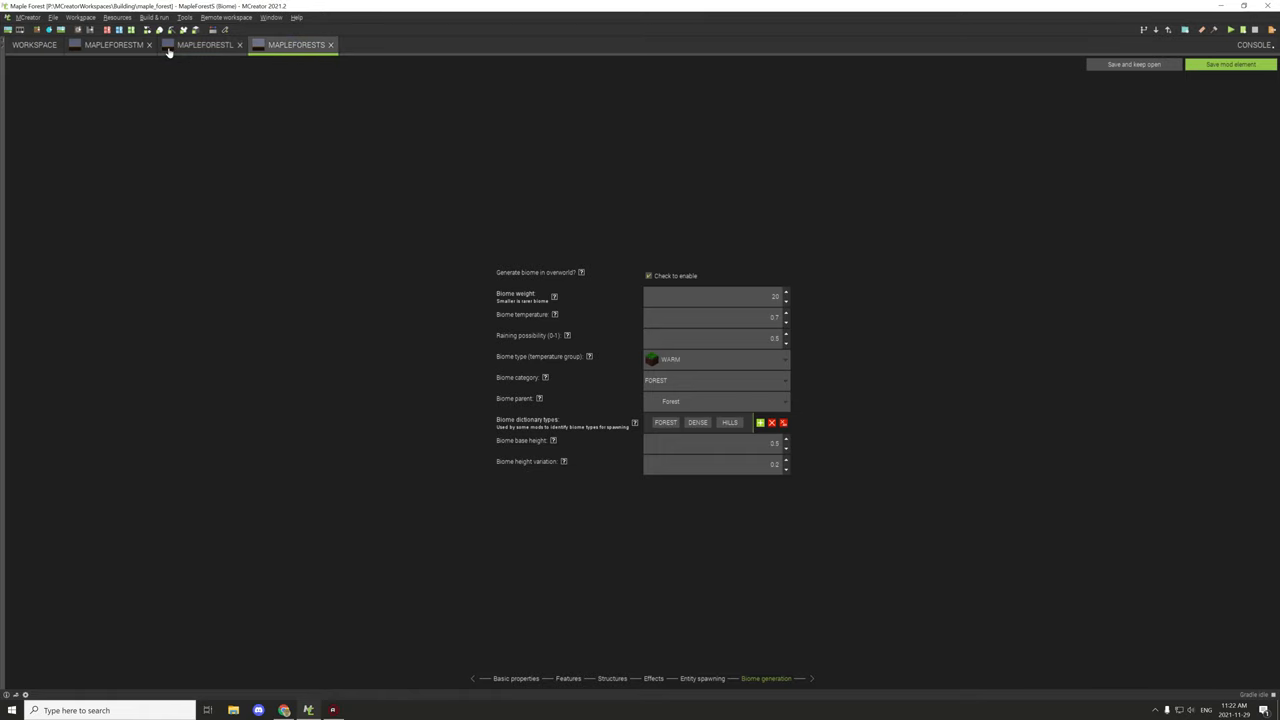
- Use the spinners to raise MapleForestL's base height to 3 and height variation to 0.8
{"action": "left_click", "coordinate": [205, 44]}
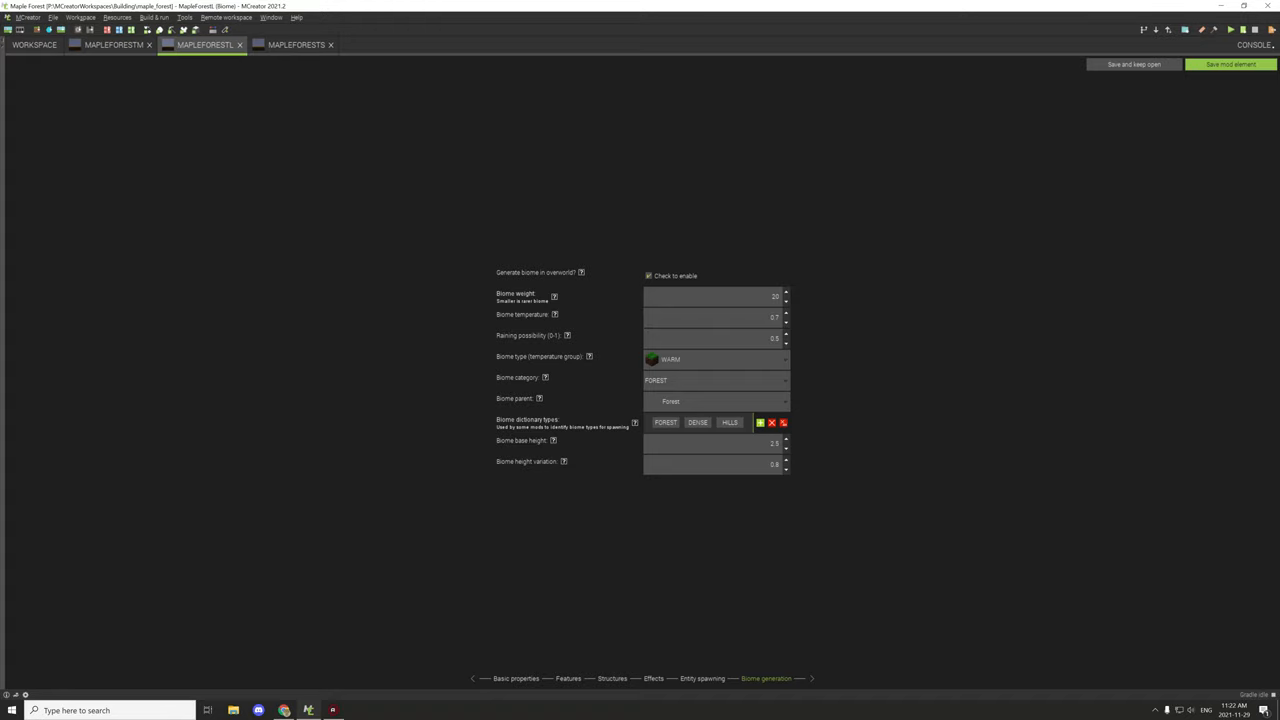
{"action": "left_click", "coordinate": [786, 440]}
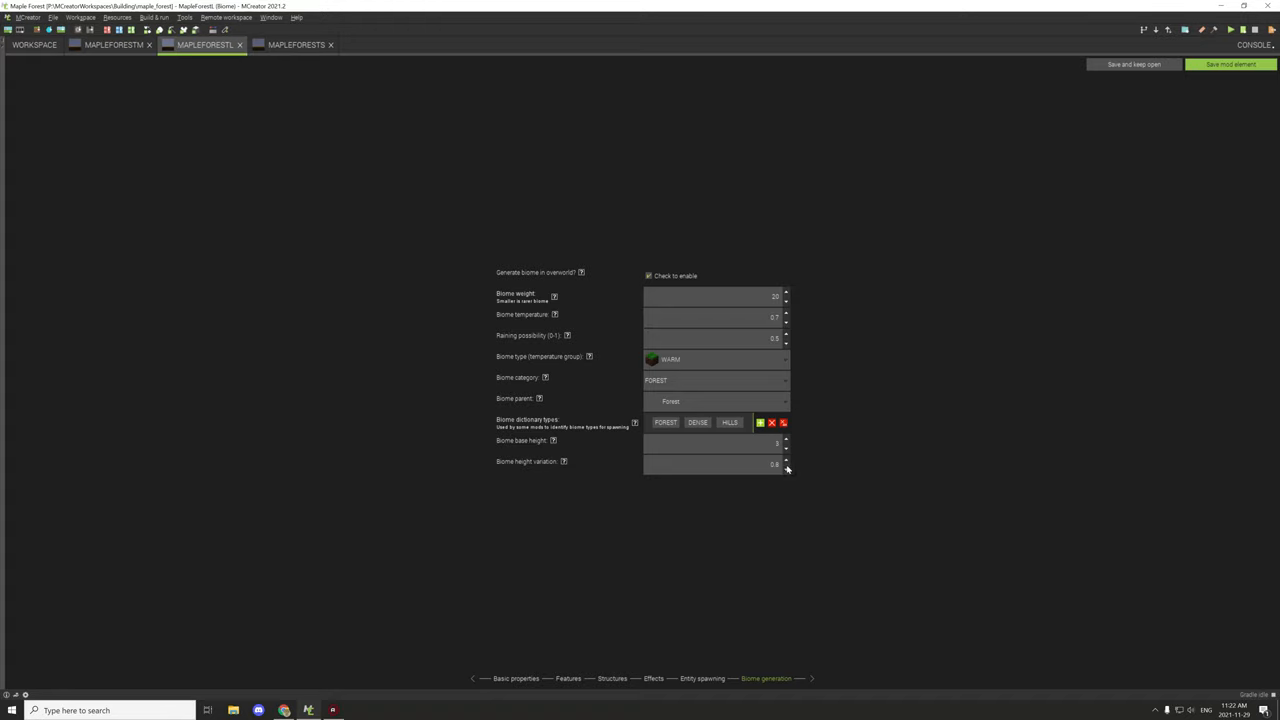
{"action": "left_click", "coordinate": [786, 461]}
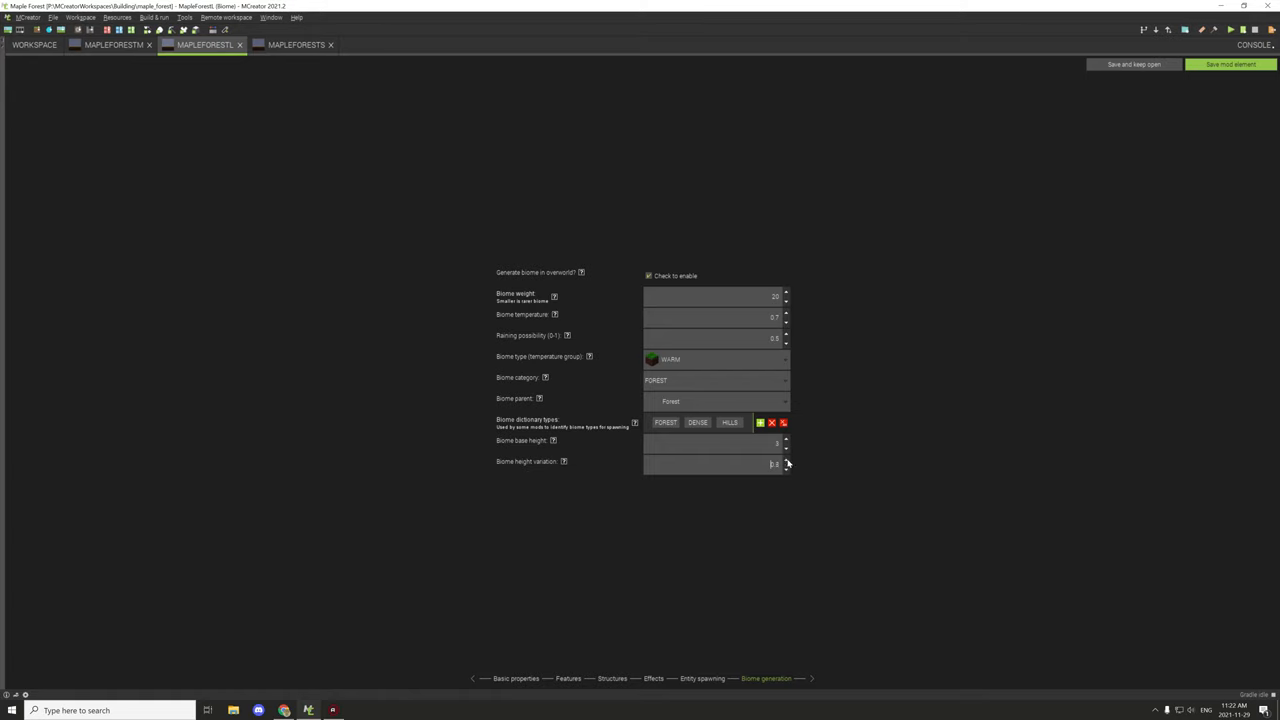
{"action": "left_click", "coordinate": [786, 465]}
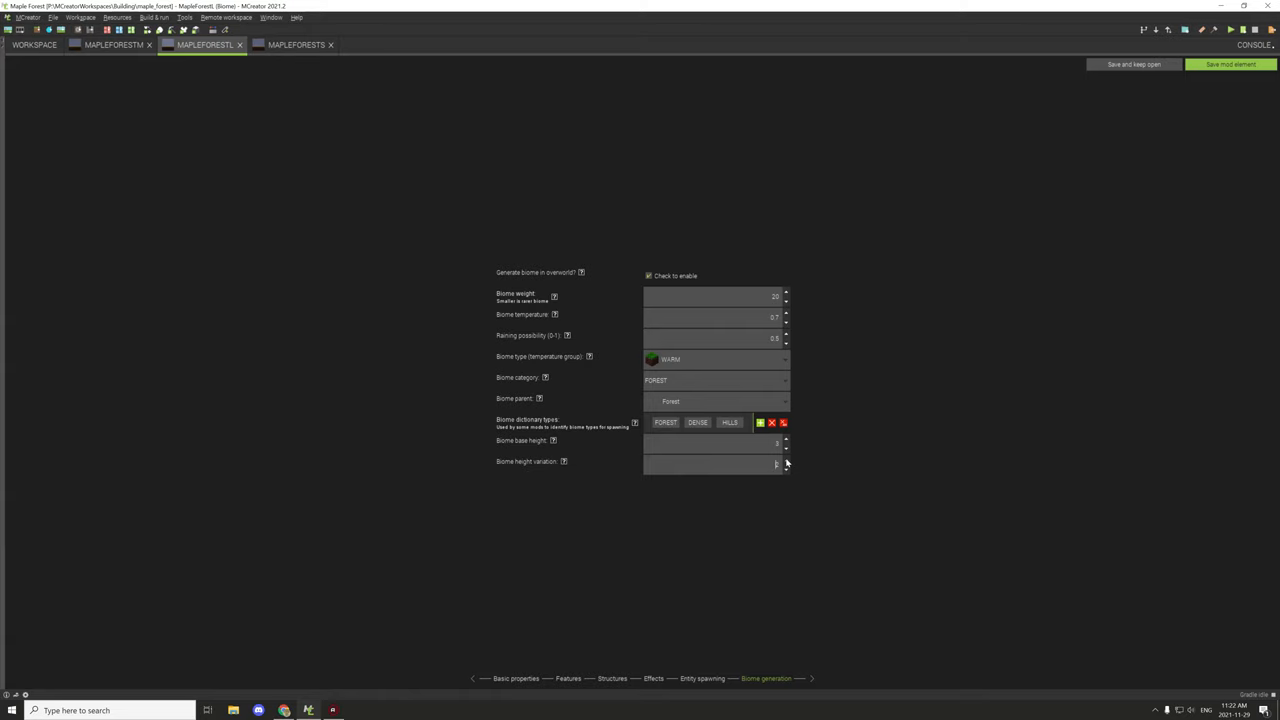
{"action": "left_click", "coordinate": [786, 467]}
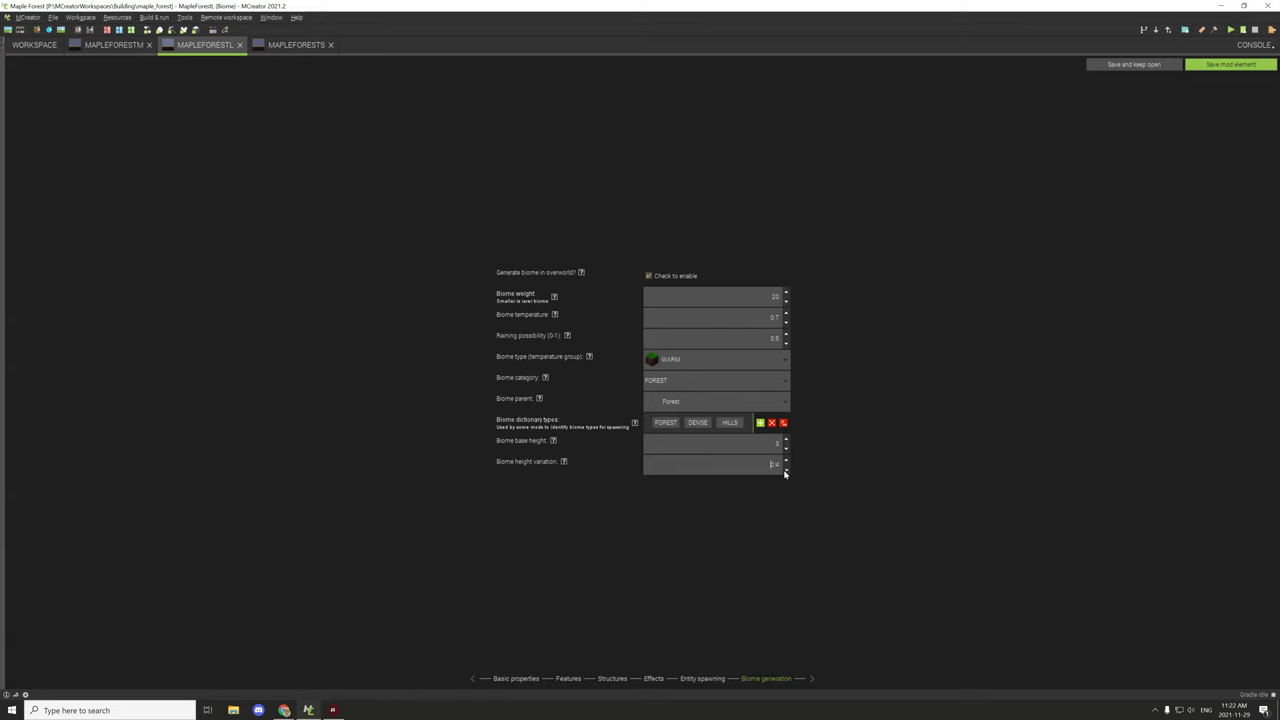
{"action": "left_click", "coordinate": [786, 461]}
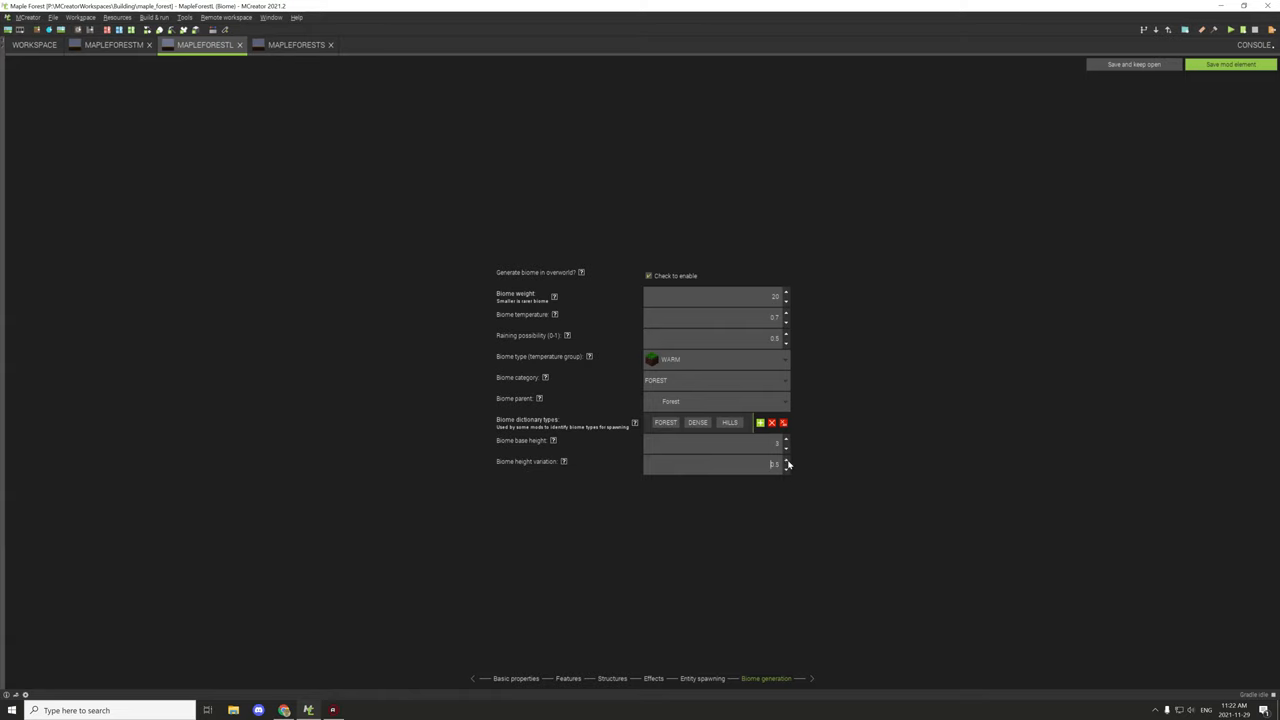
{"action": "left_click", "coordinate": [786, 465]}
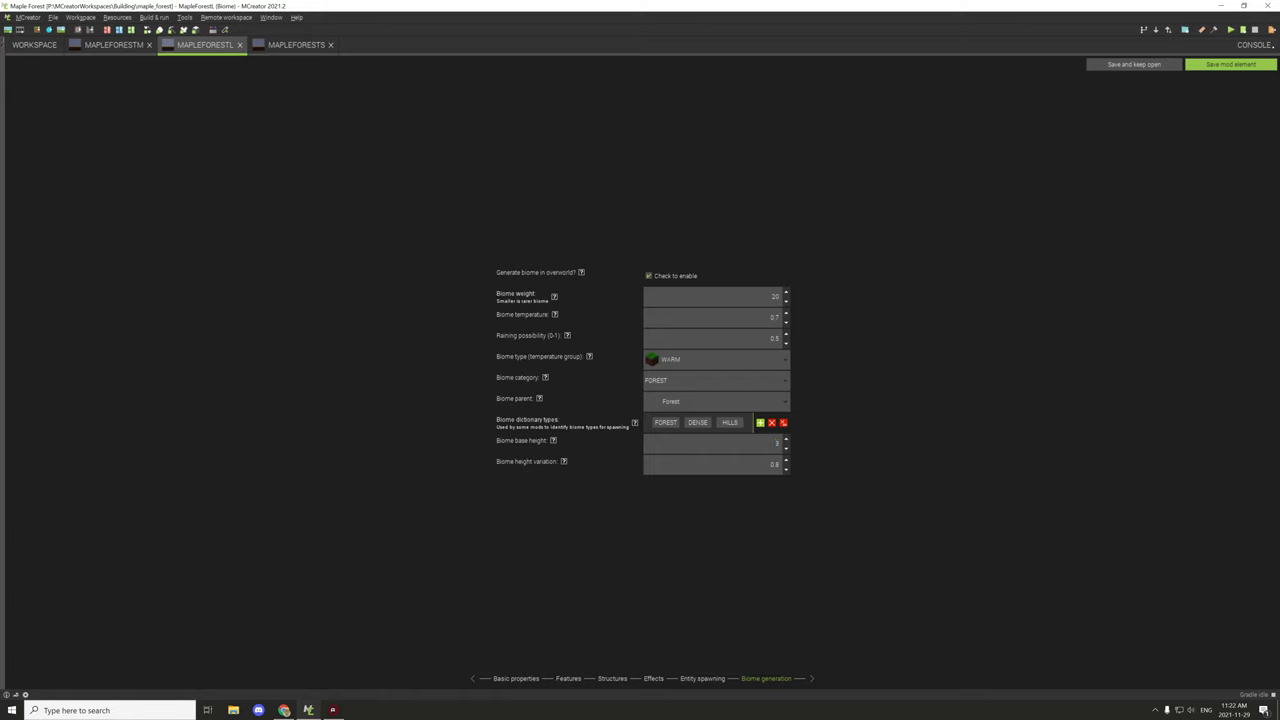
{"action": "mouse_move", "coordinate": [409, 271]}
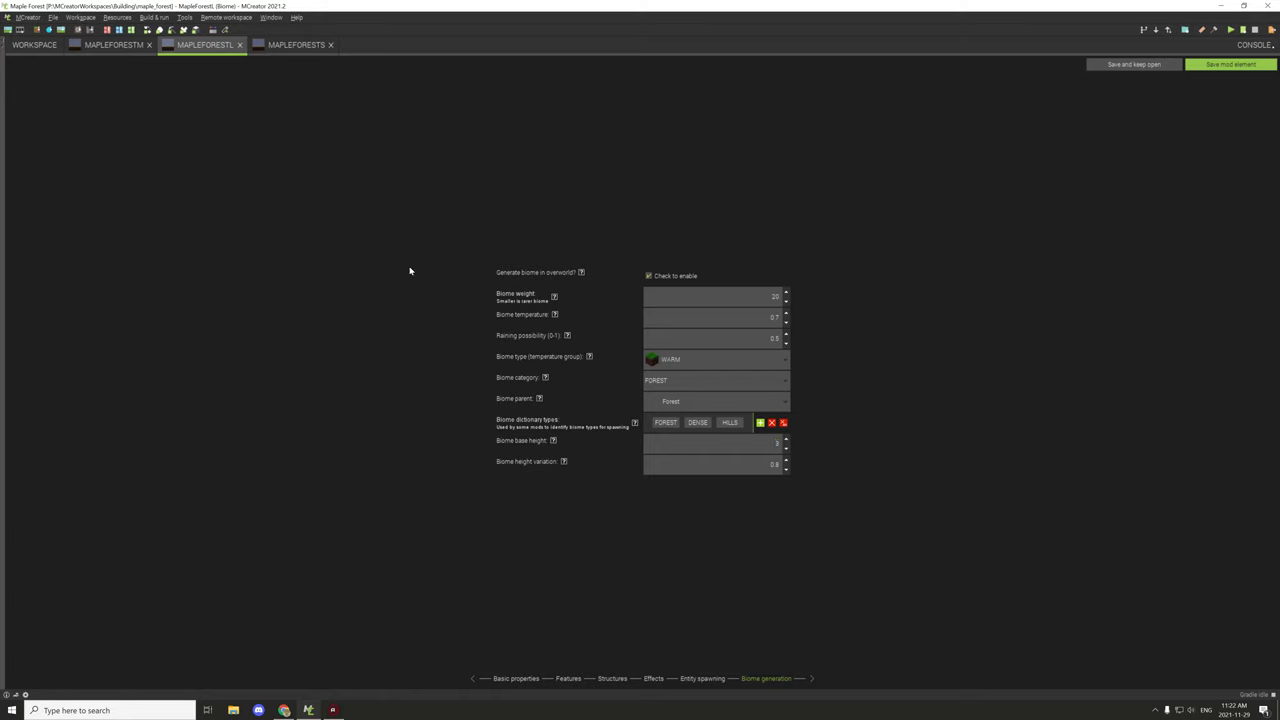
- Set MapleForestS height variation to 0.4 and lower MapleForestM's base height to 1.5
{"action": "left_click", "coordinate": [296, 44]}
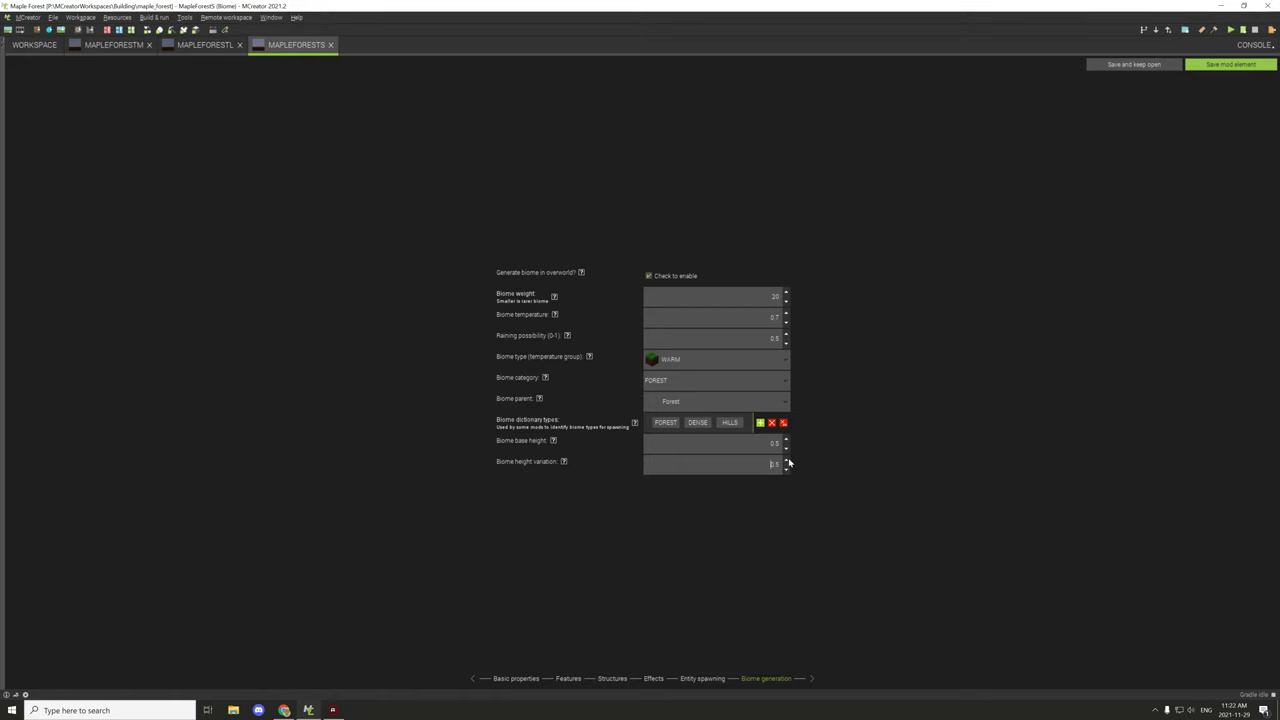
{"action": "left_click", "coordinate": [786, 465]}
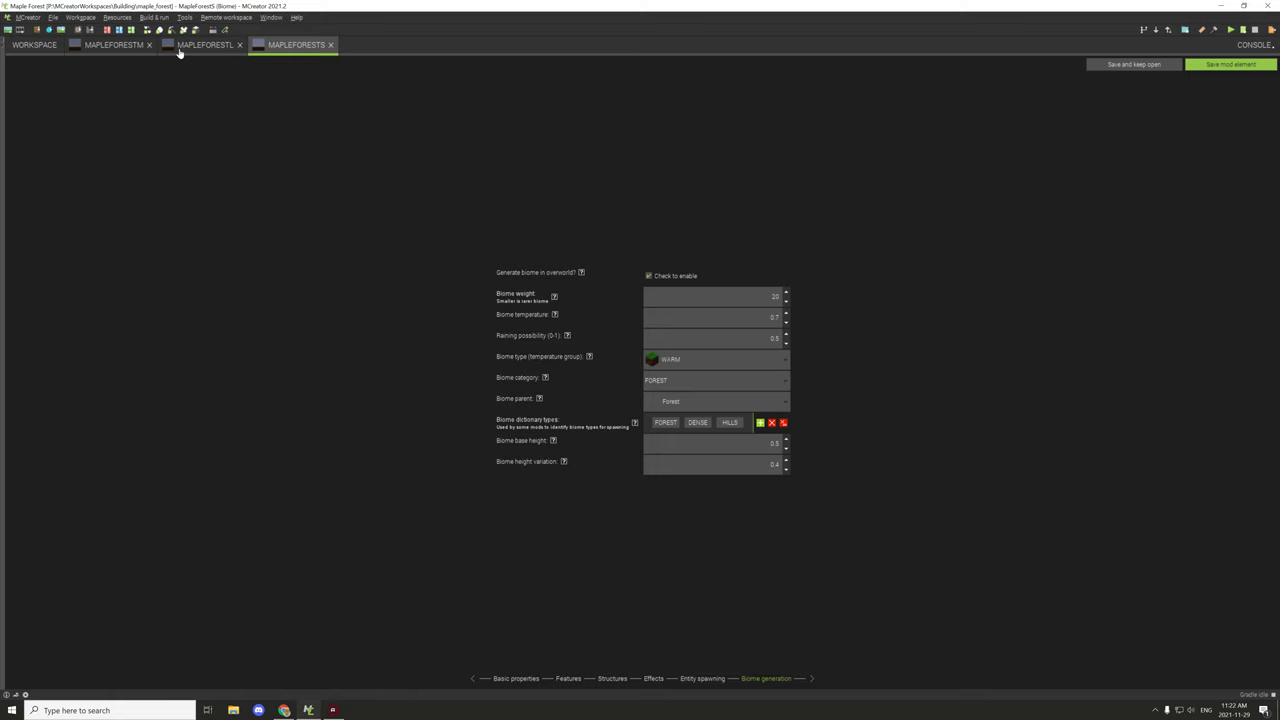
{"action": "mouse_move", "coordinate": [188, 51]}
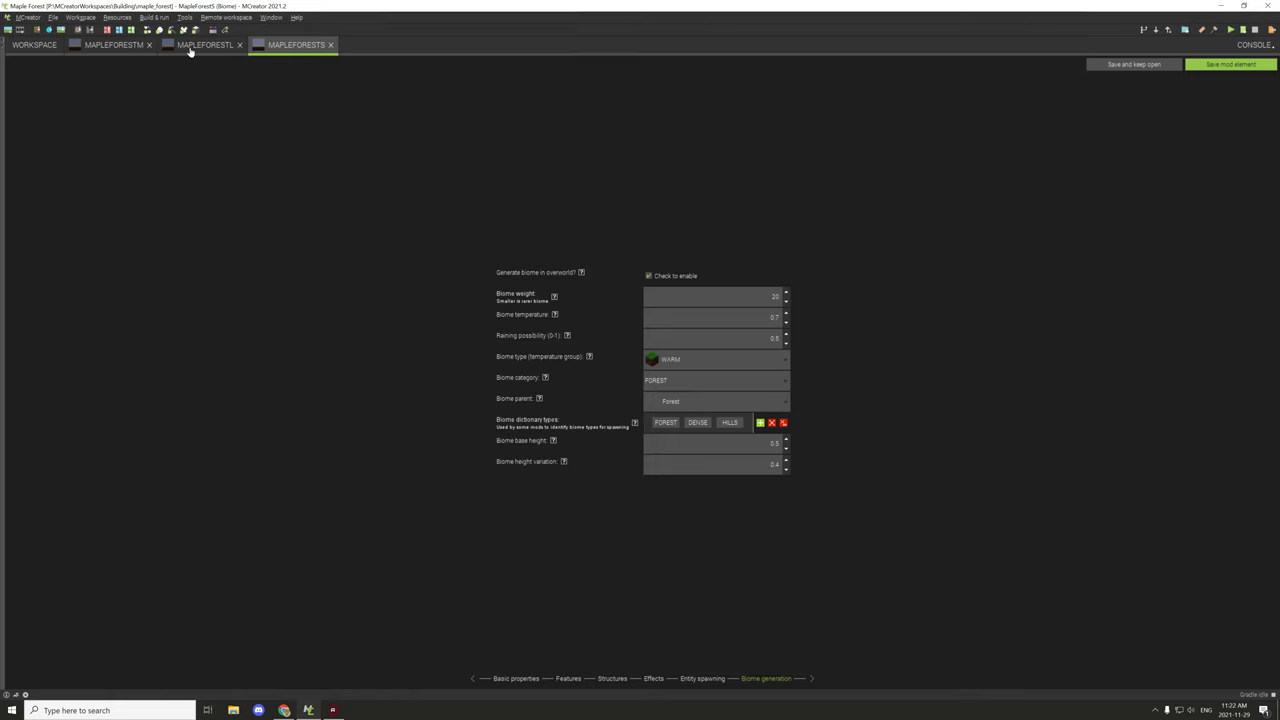
{"action": "mouse_move", "coordinate": [764, 411]}
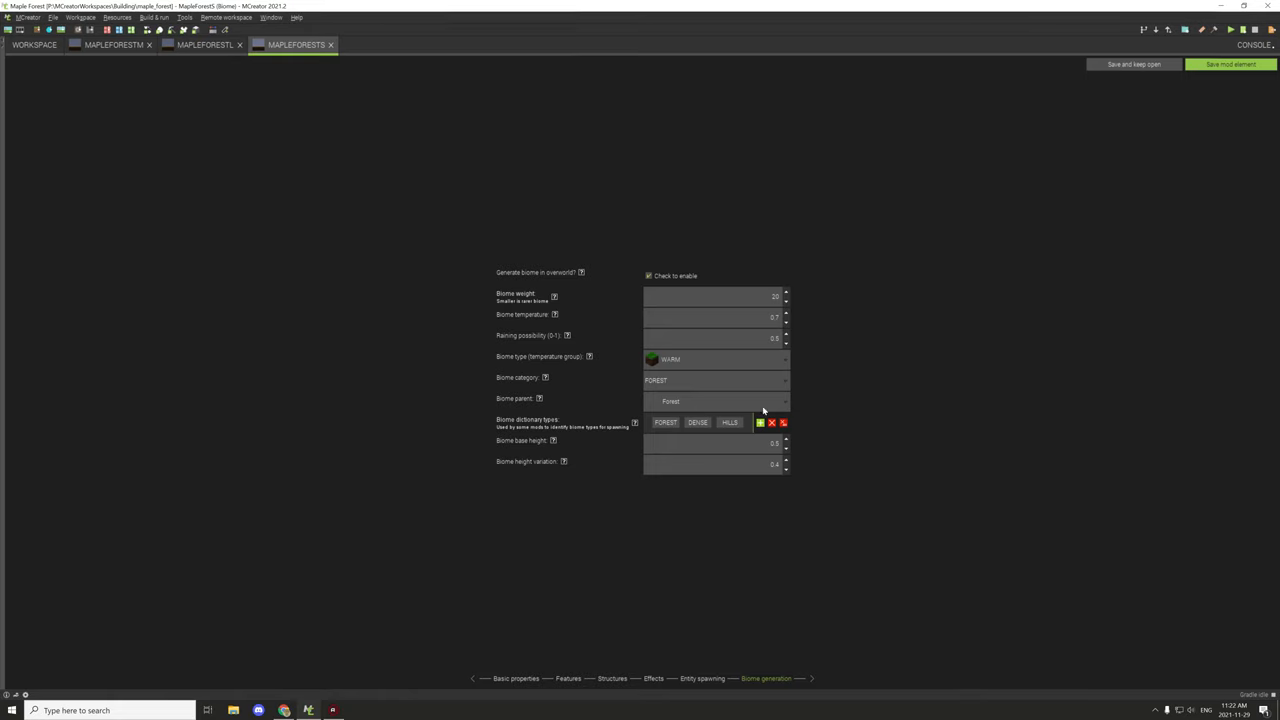
{"action": "left_click", "coordinate": [110, 44]}
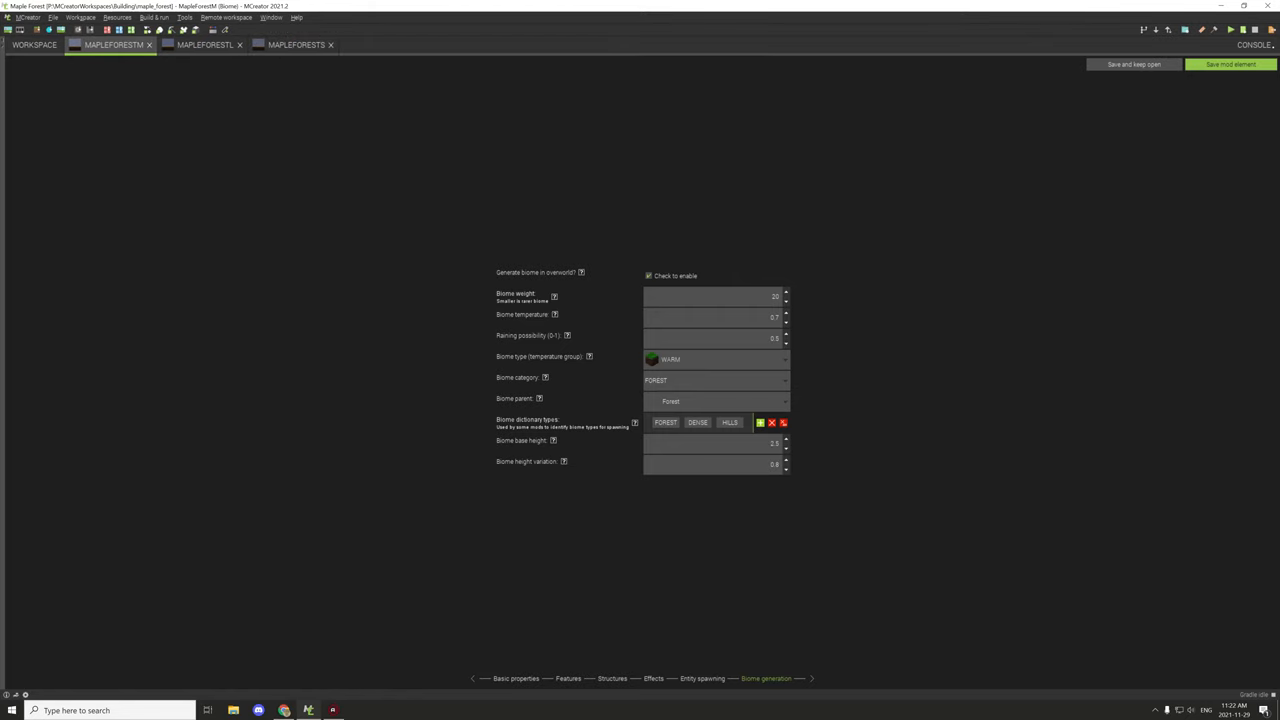
{"action": "left_click", "coordinate": [713, 443]}
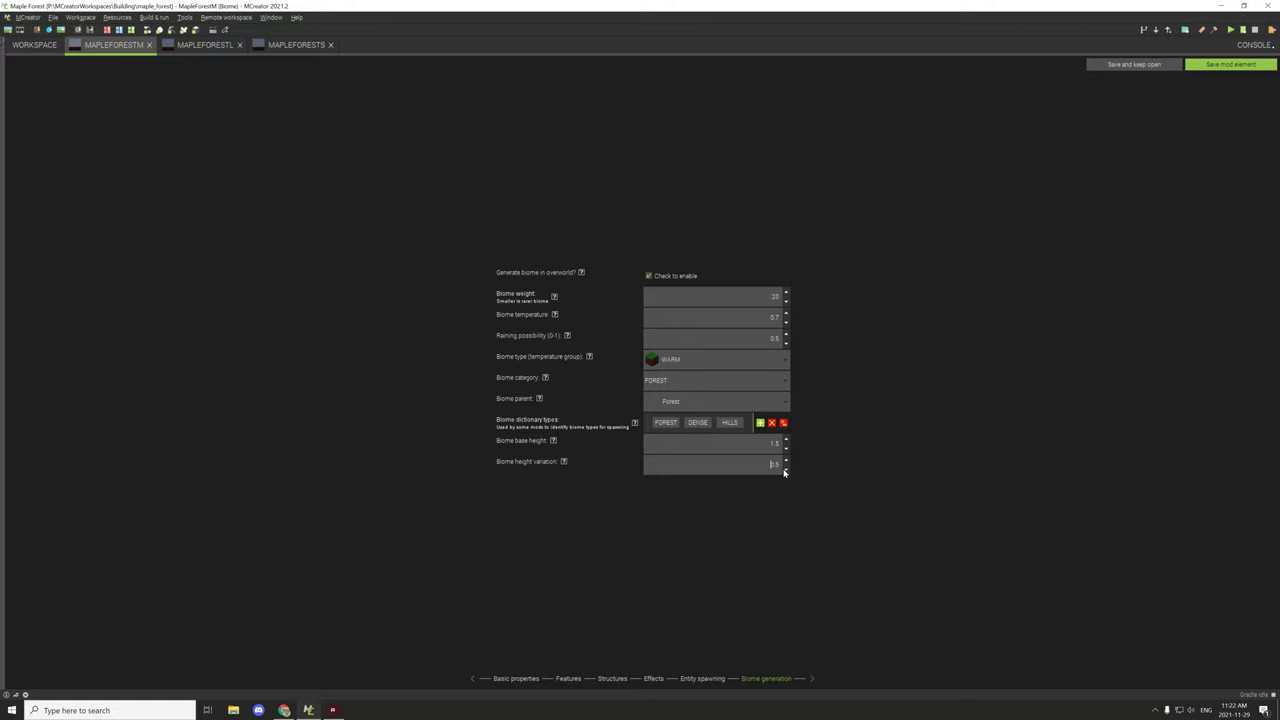
{"action": "left_click", "coordinate": [786, 461]}
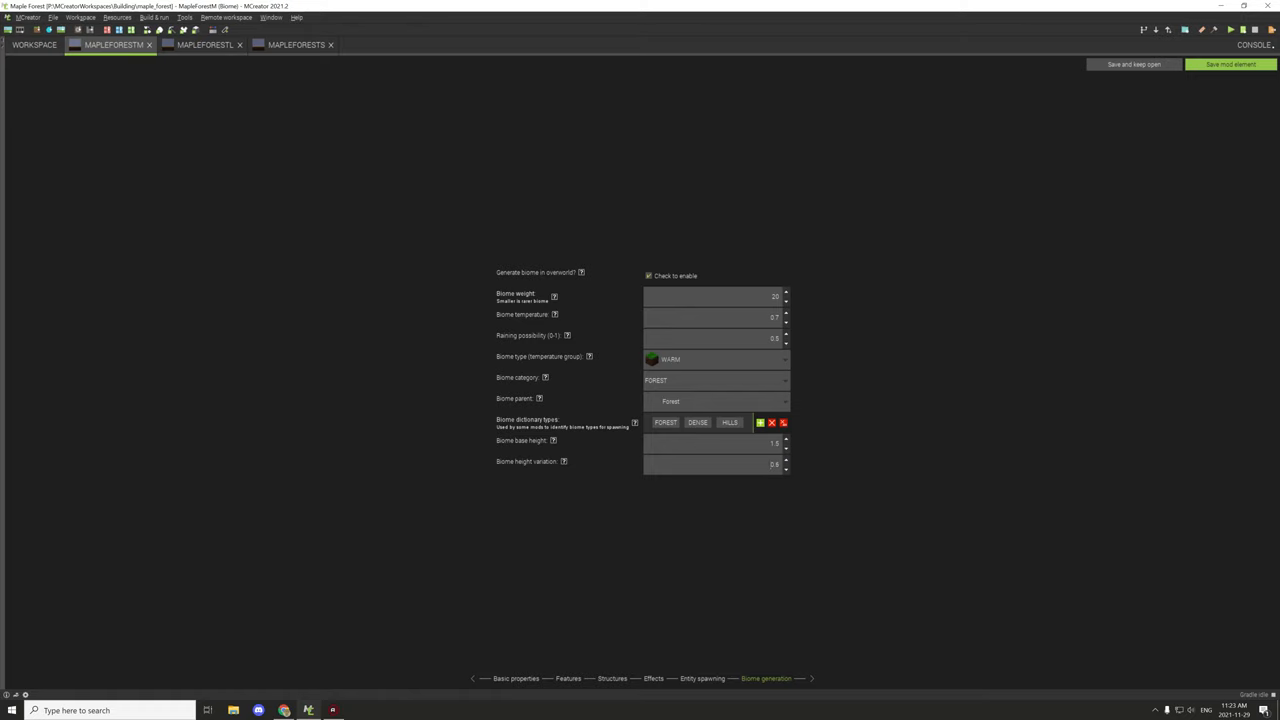
{"action": "left_click", "coordinate": [710, 463]}
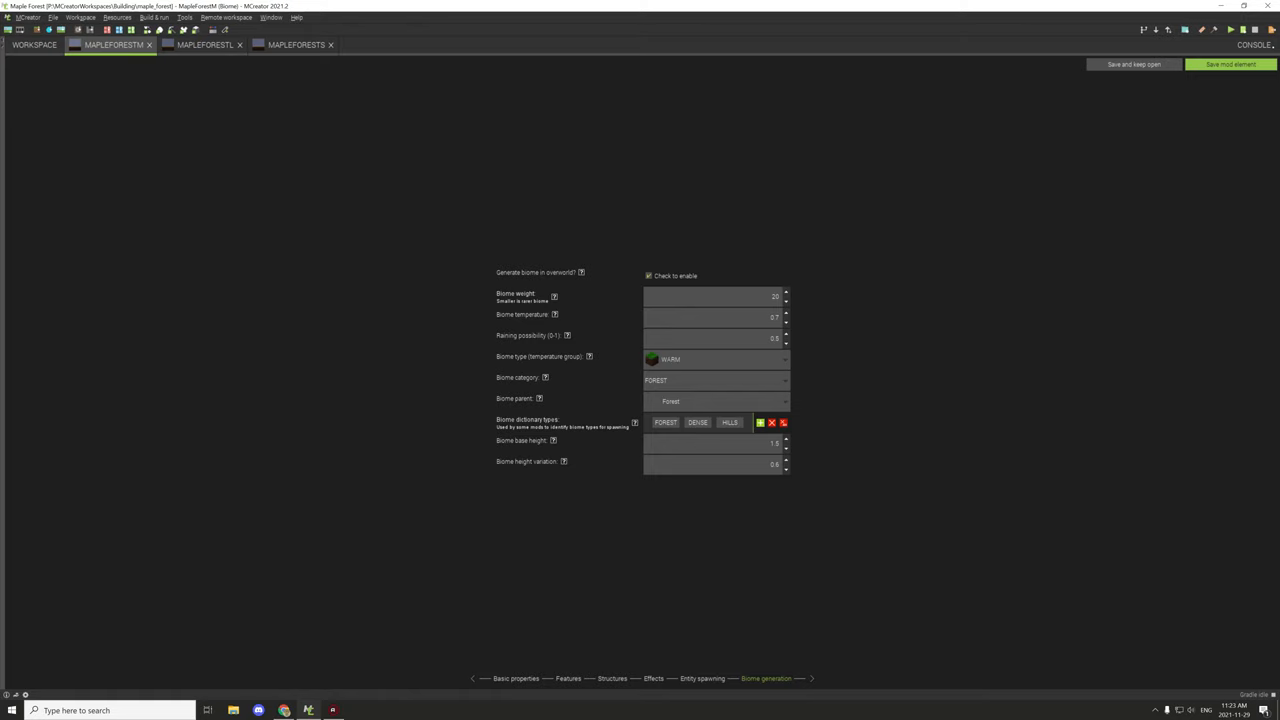
{"action": "mouse_move", "coordinate": [692, 398]}
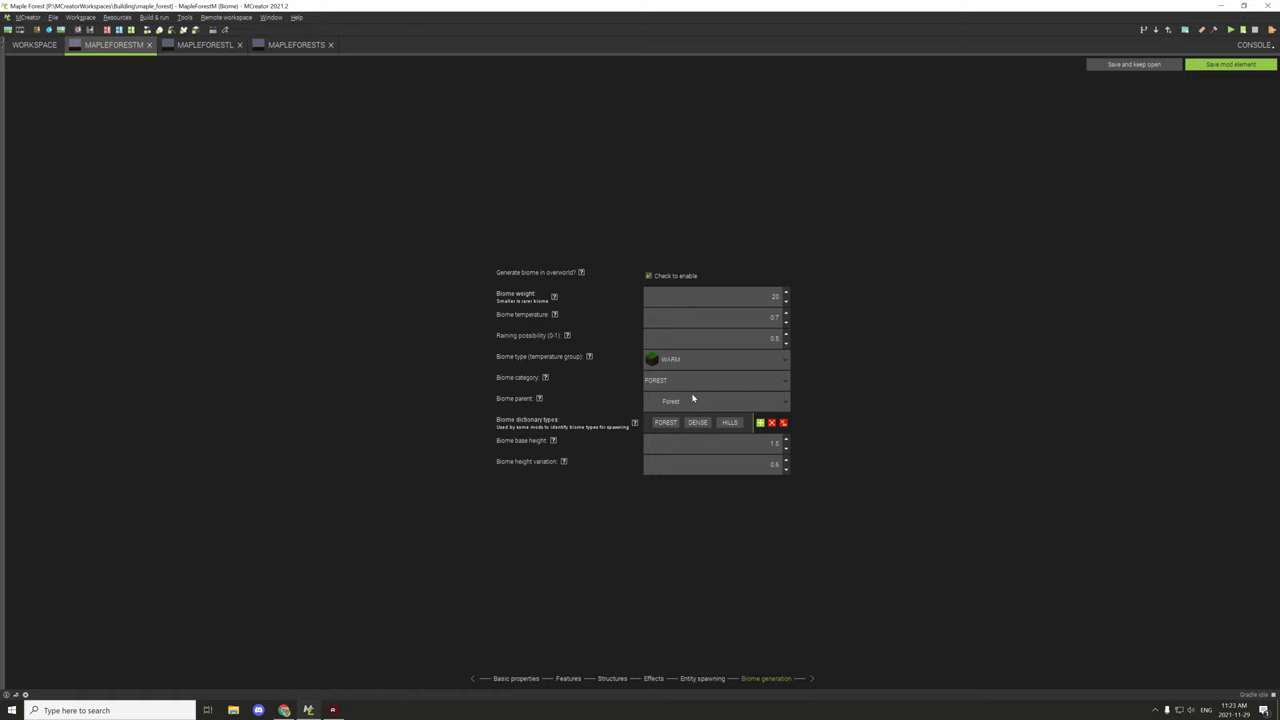
{"action": "mouse_move", "coordinate": [303, 61]}
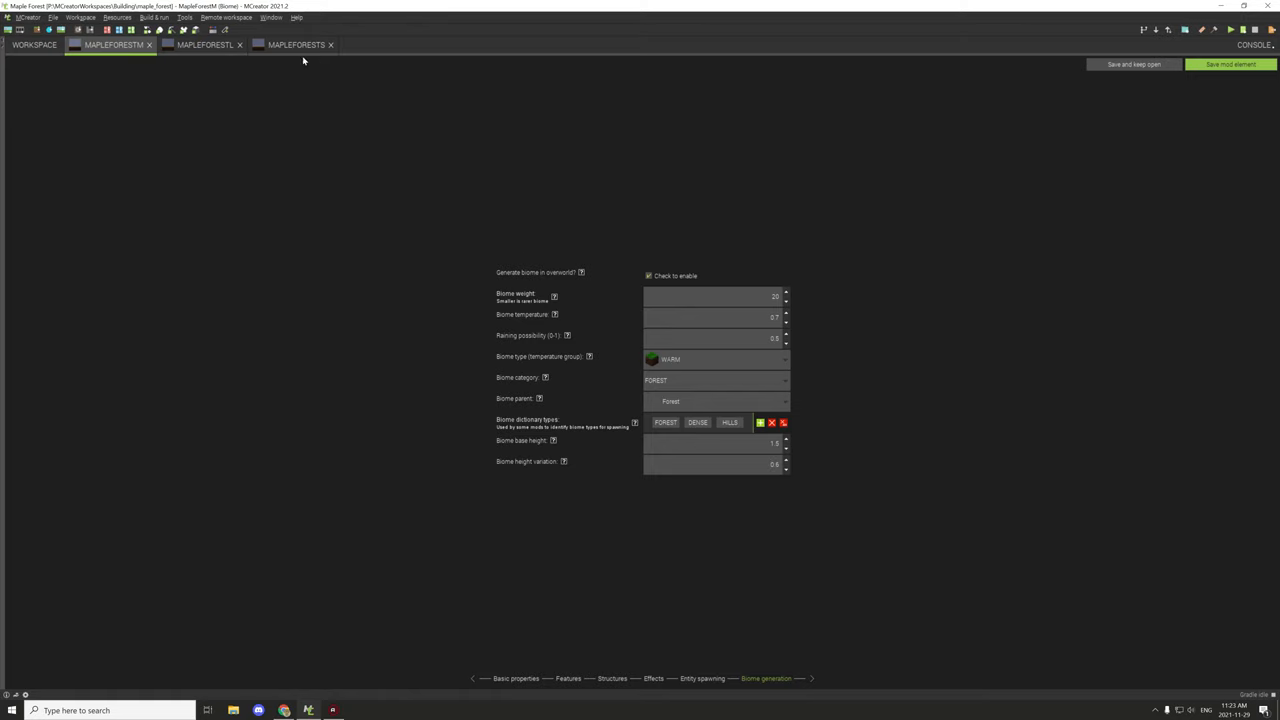
- Compare generation values across the MapleForestS and MapleForestL tabs, then launch the test client
{"action": "left_click", "coordinate": [296, 44]}
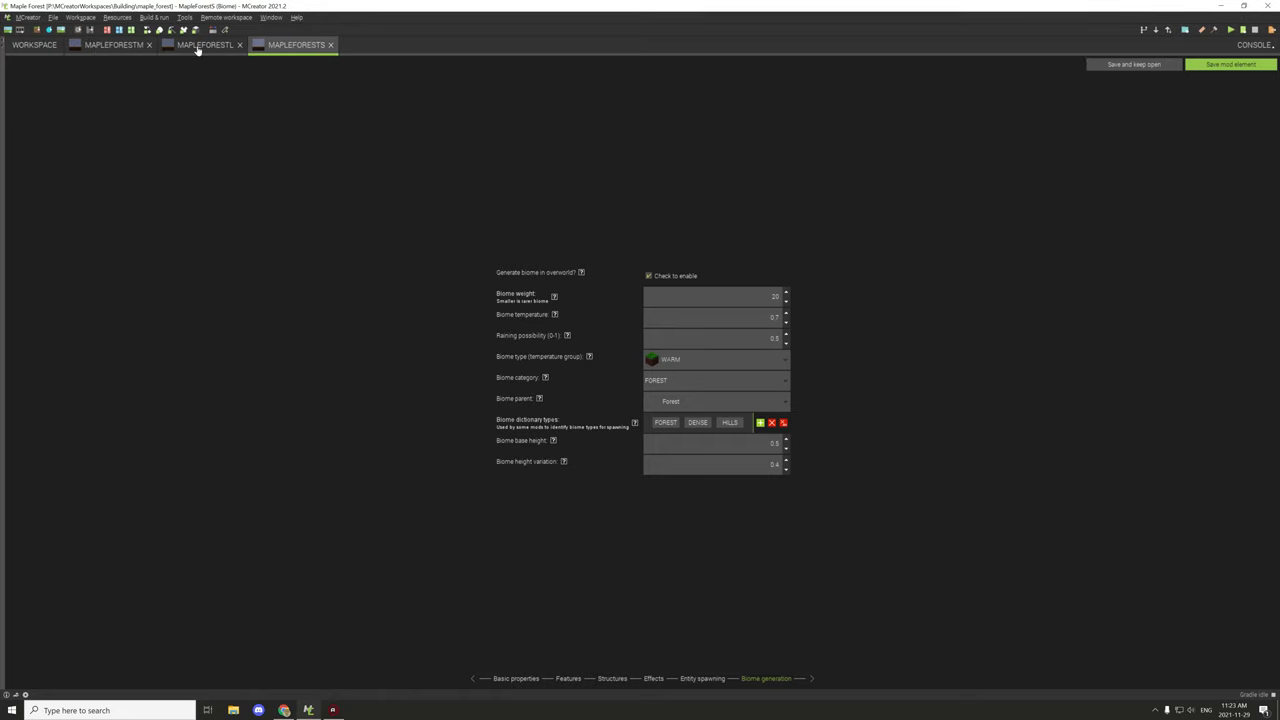
{"action": "left_click", "coordinate": [205, 44]}
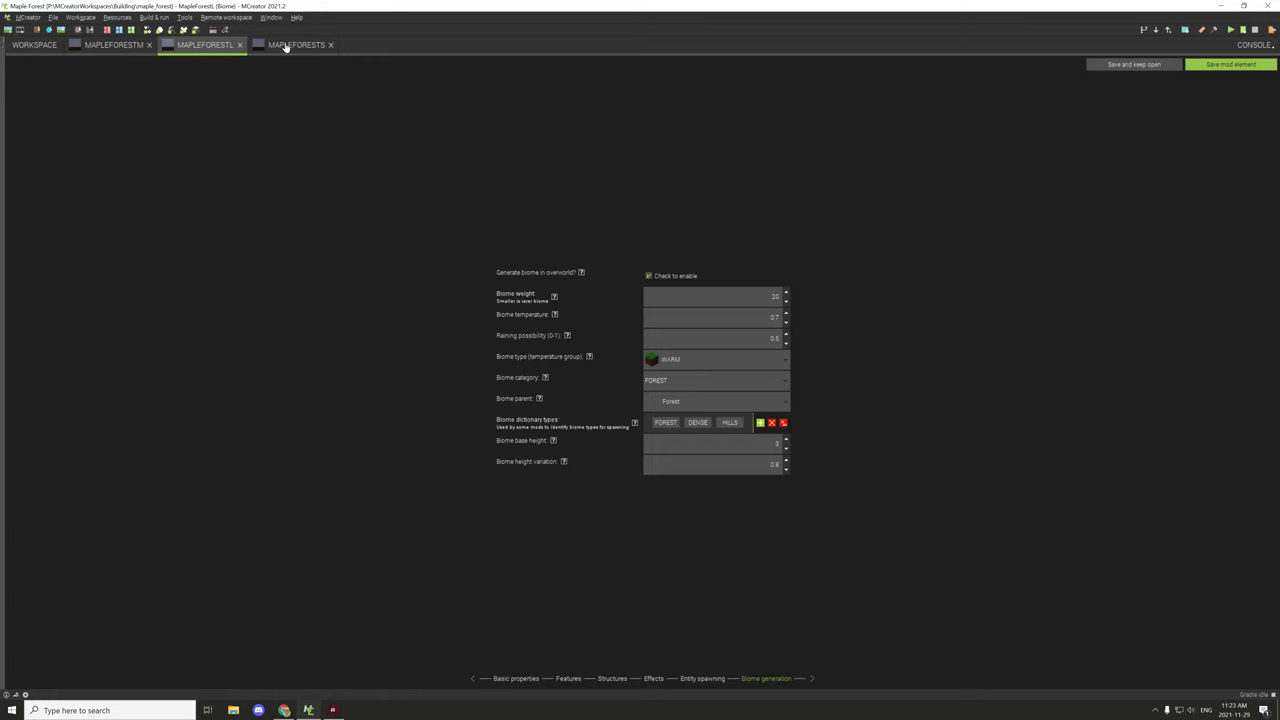
{"action": "mouse_move", "coordinate": [437, 96]}
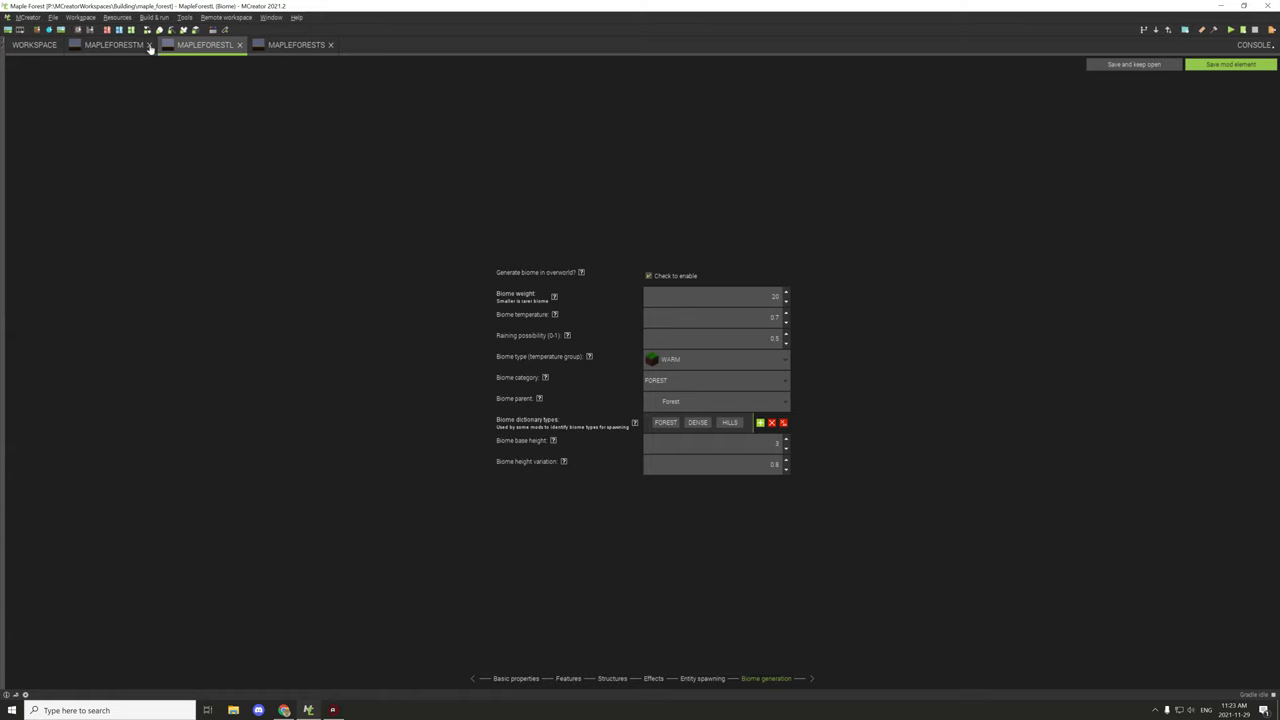
{"action": "left_click", "coordinate": [295, 44]}
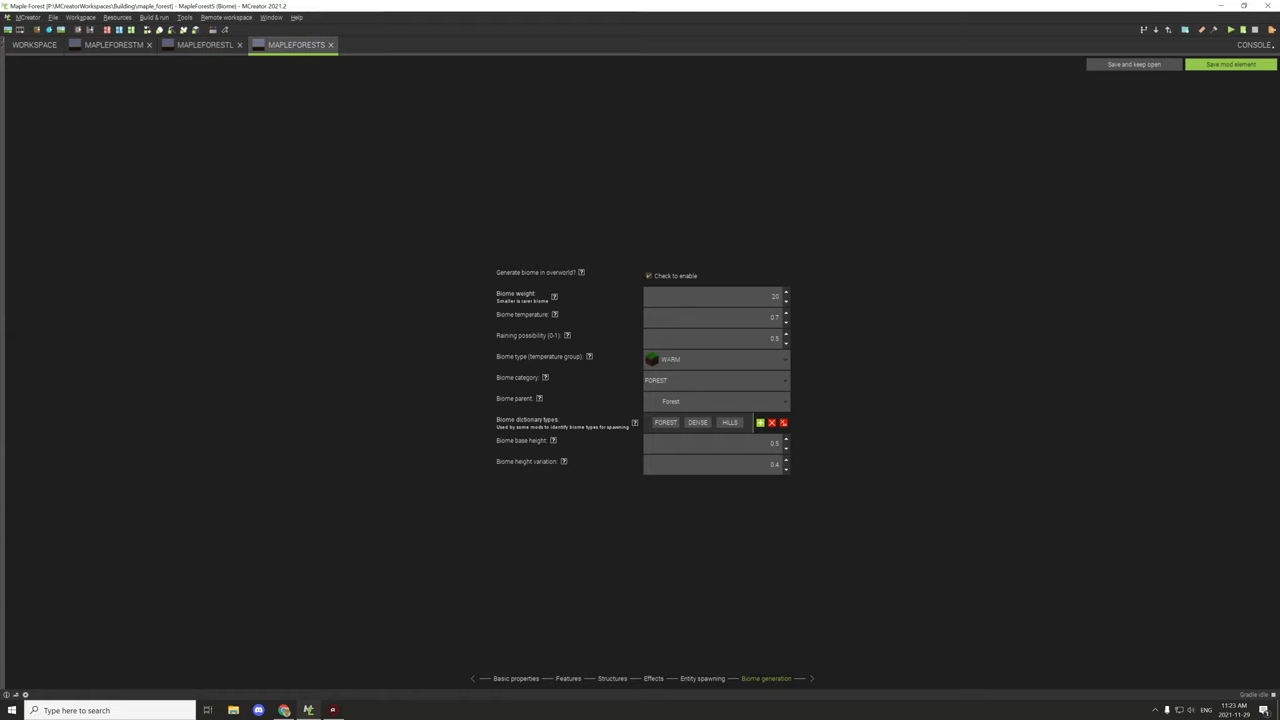
{"action": "left_click", "coordinate": [1231, 64]}
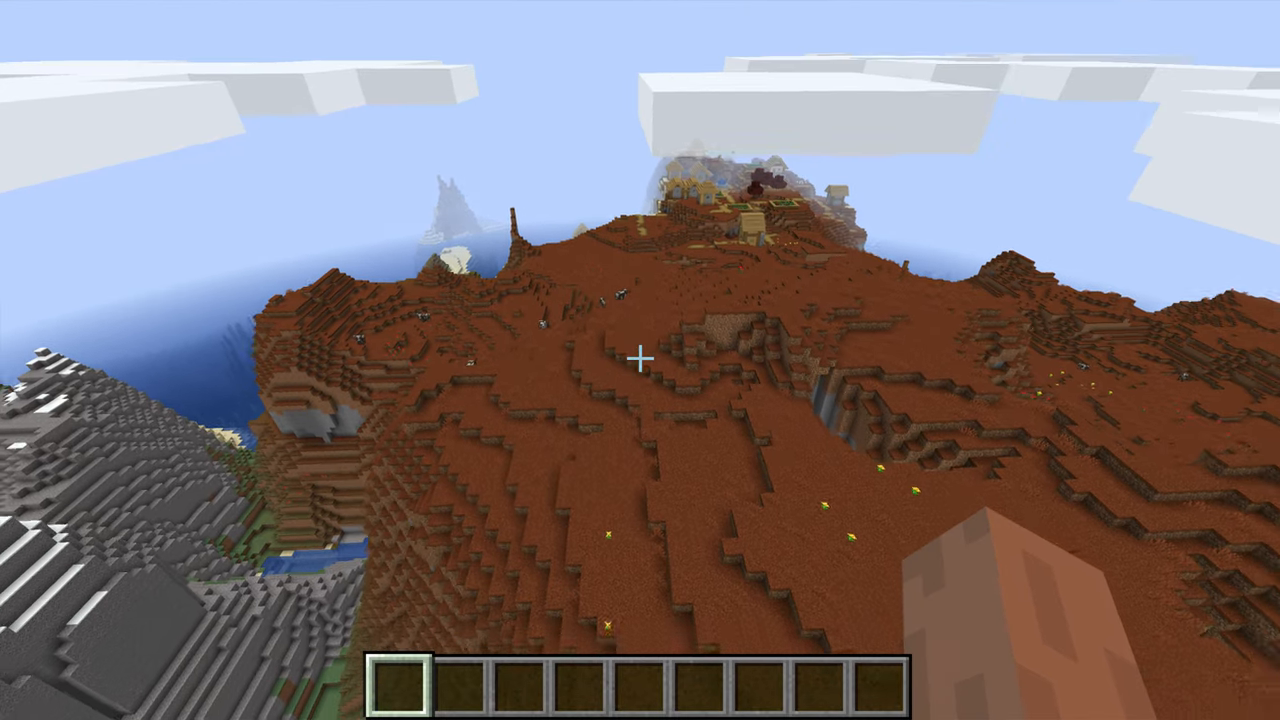
{"action": "mouse_move", "coordinate": [640, 360]}
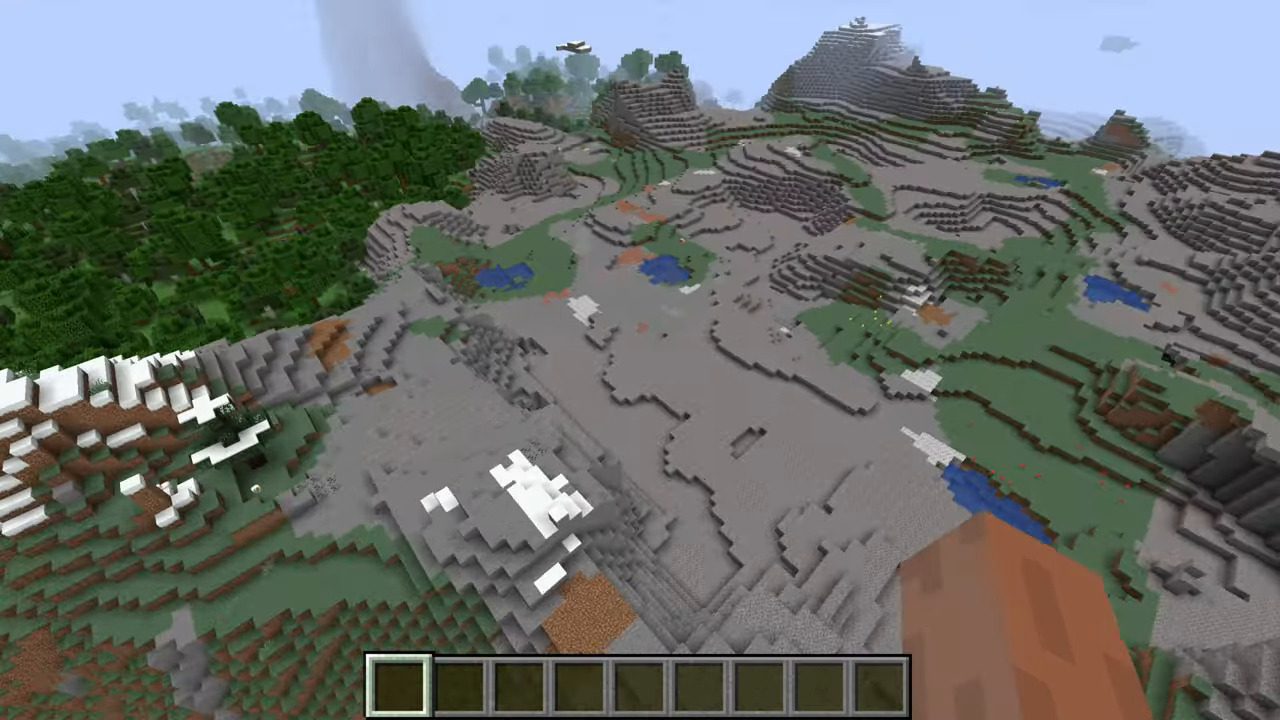
{"action": "mouse_move", "coordinate": [640, 360]}
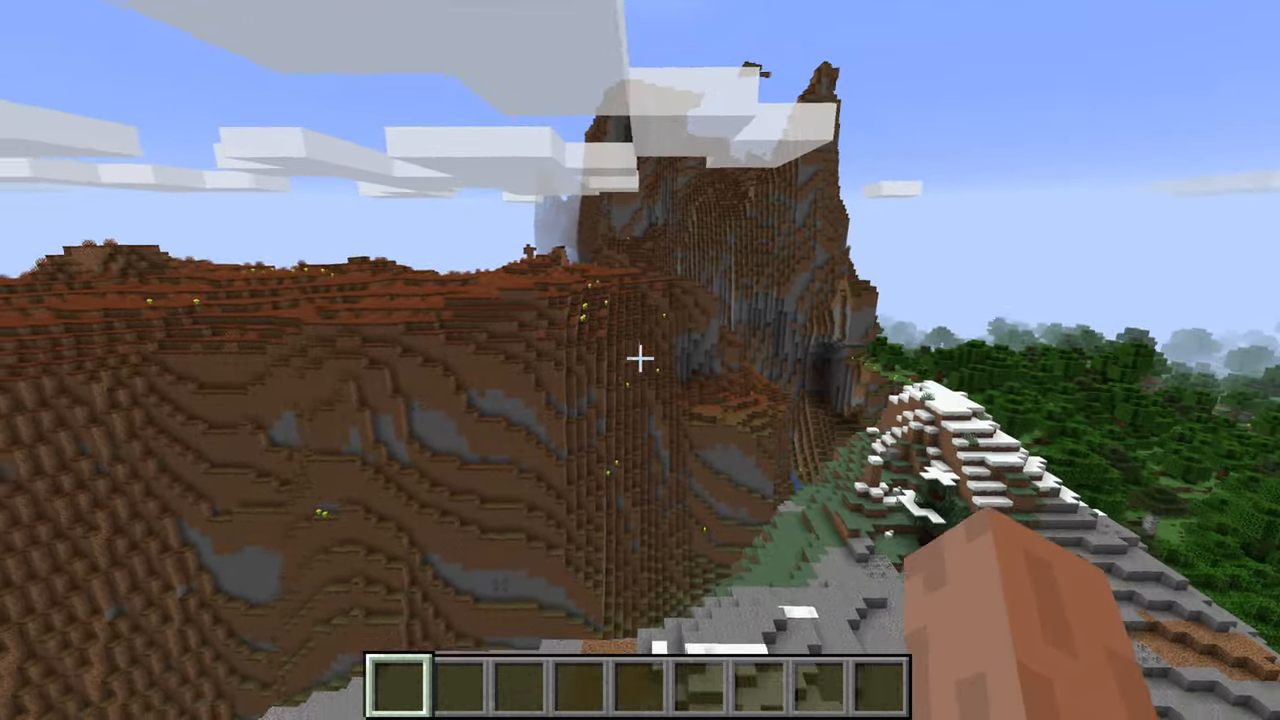
{"action": "mouse_move", "coordinate": [640, 360]}
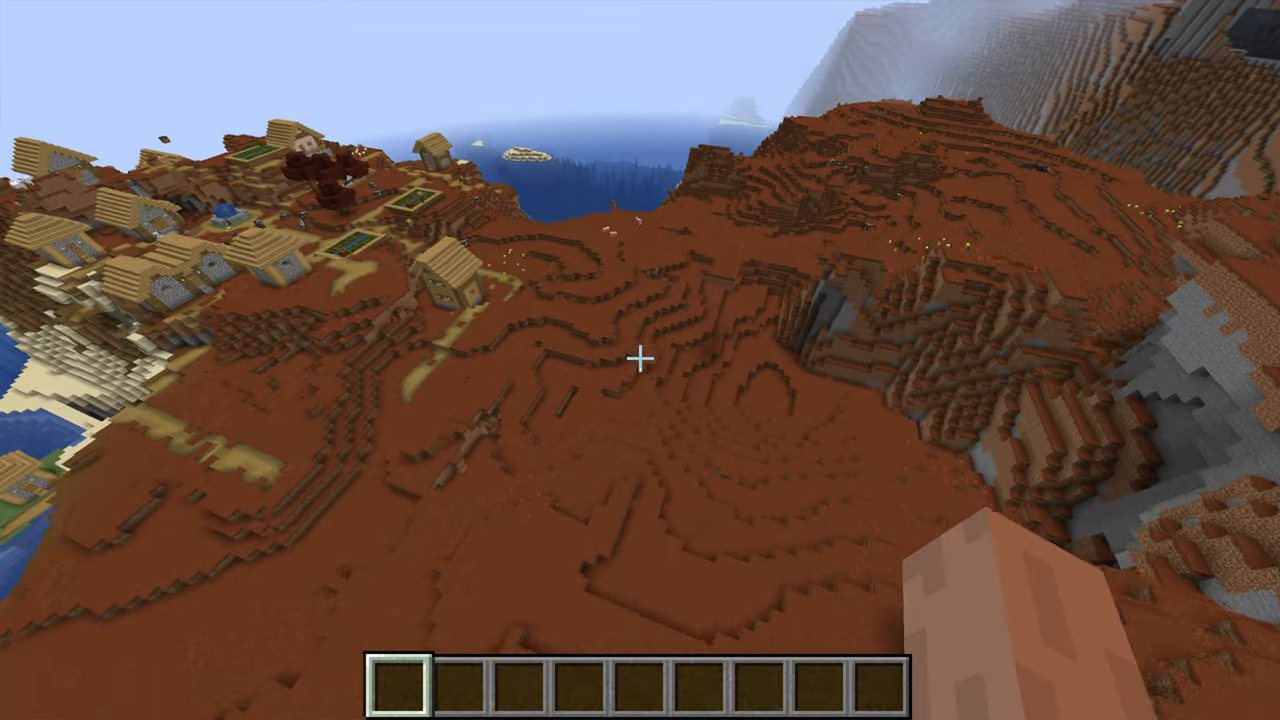
- Toggle the F3 debug screen to confirm the red hills are the maple_forest_m biome
{"action": "key", "text": "F3"}
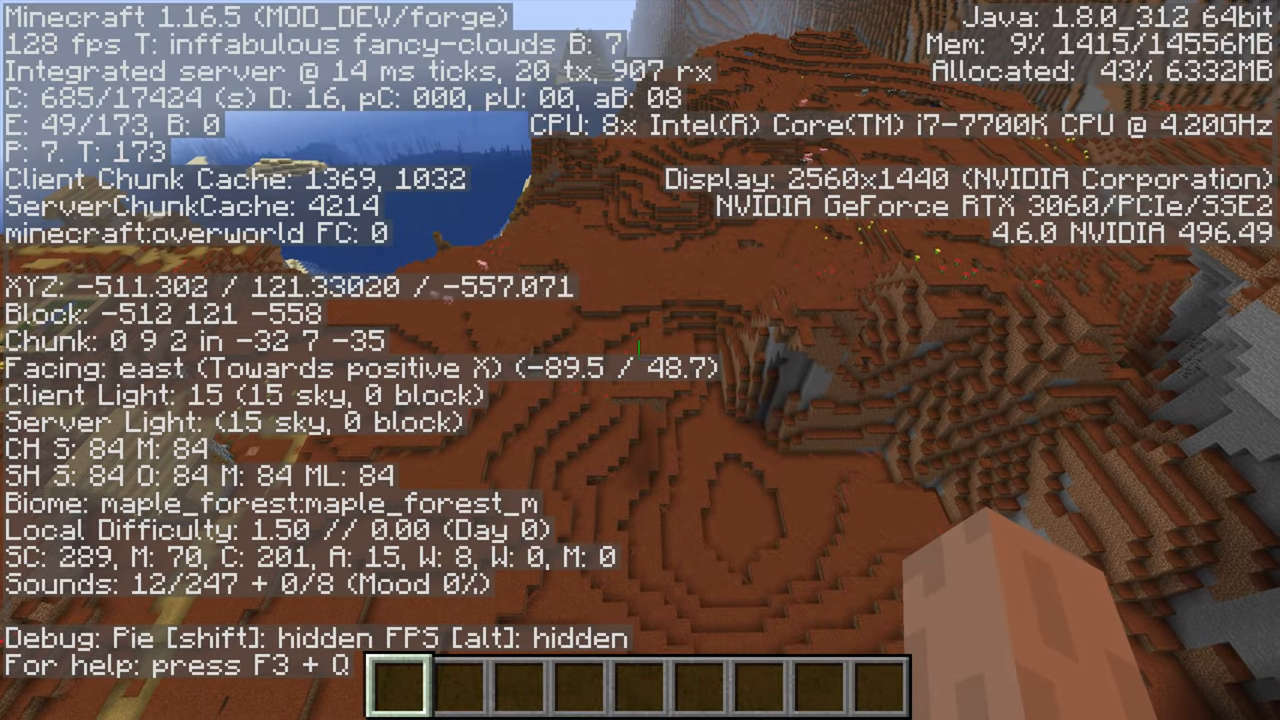
{"action": "key", "text": "f3"}
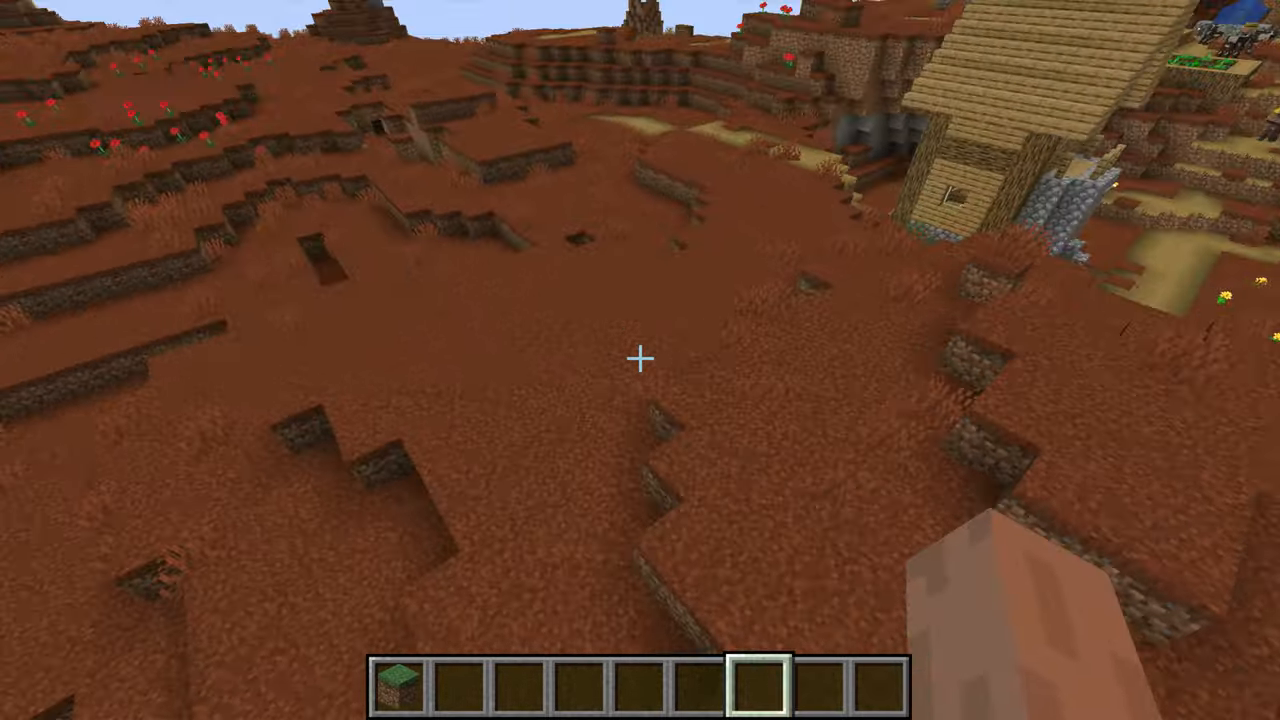
{"action": "mouse_move", "coordinate": [640, 360]}
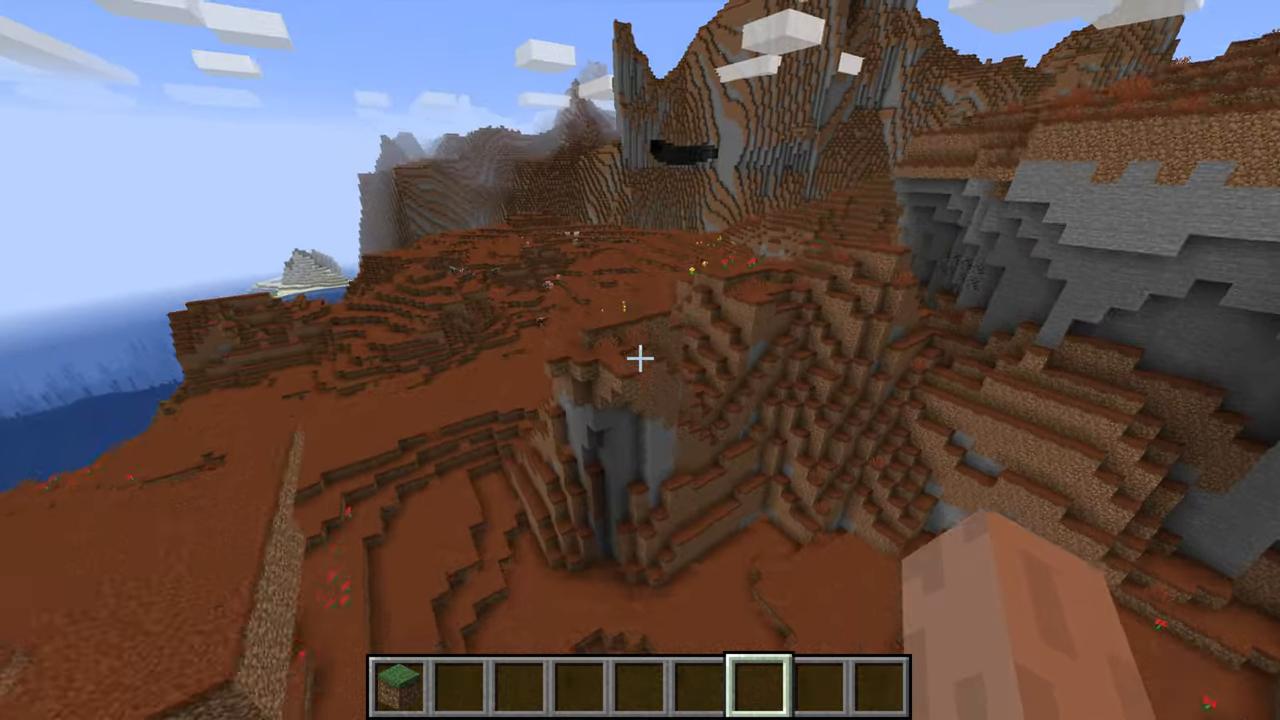
{"action": "mouse_move", "coordinate": [640, 360]}
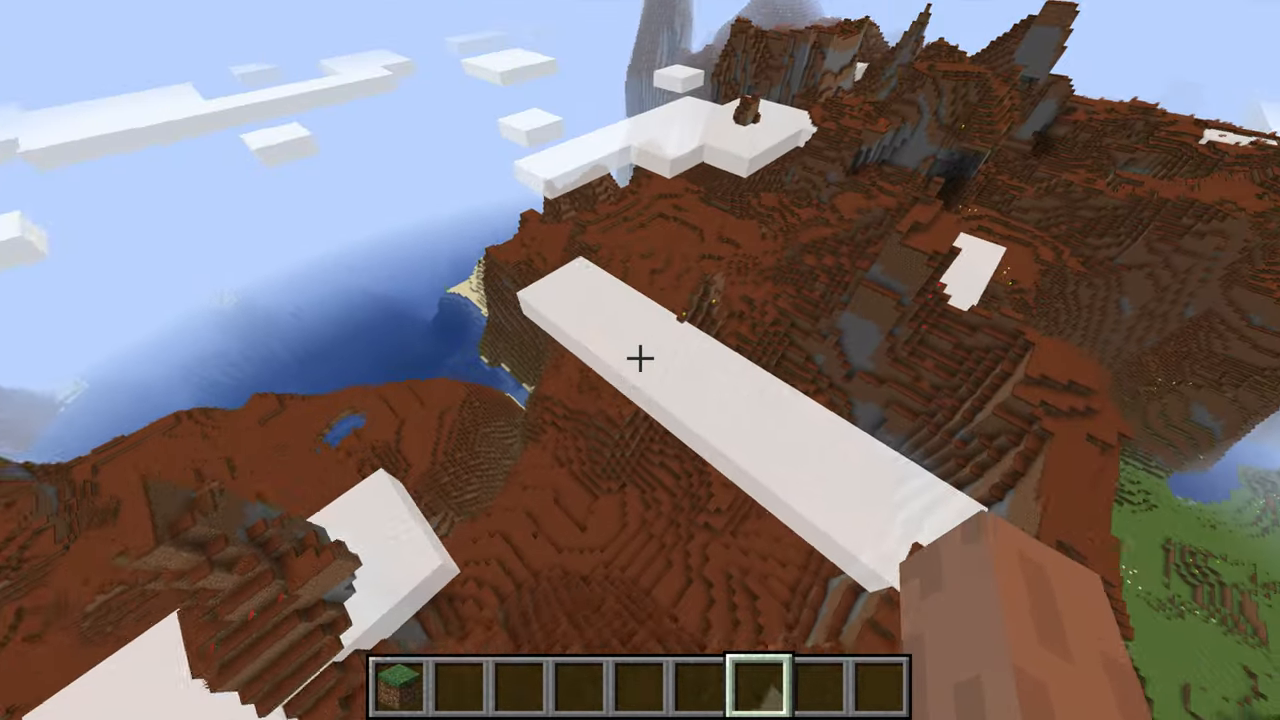
{"action": "mouse_move", "coordinate": [640, 360]}
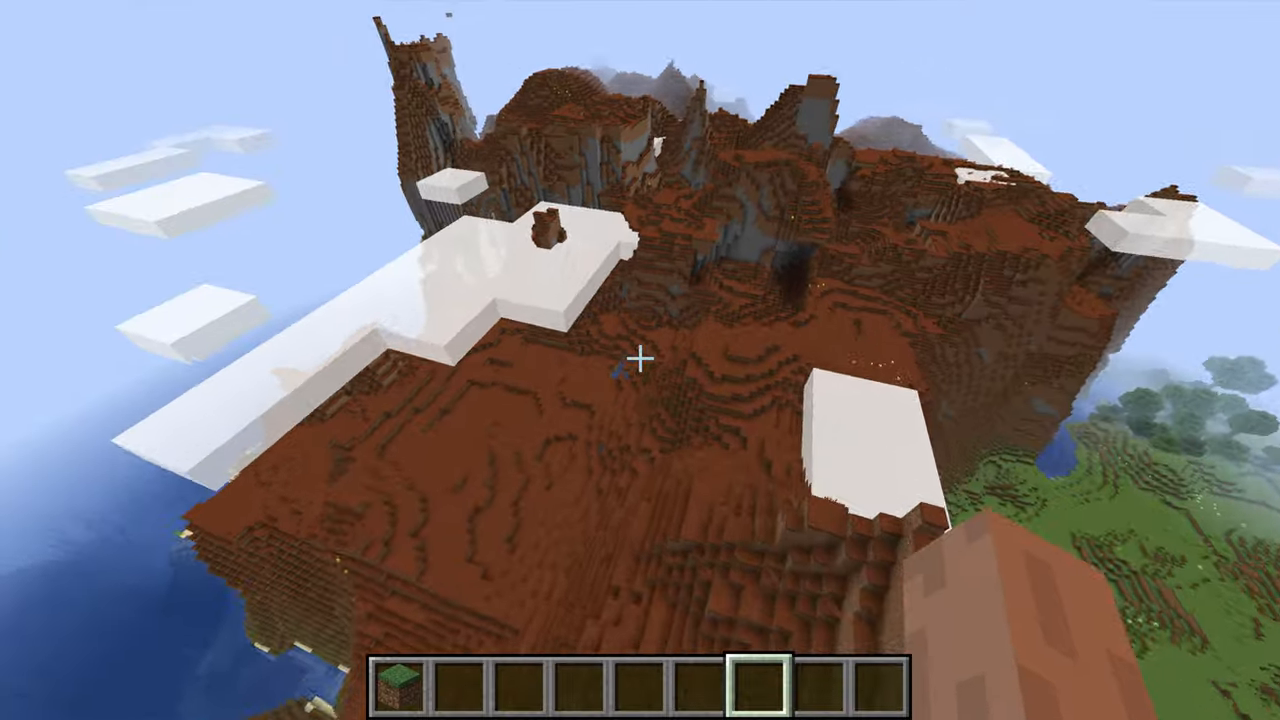
{"action": "mouse_move", "coordinate": [640, 360]}
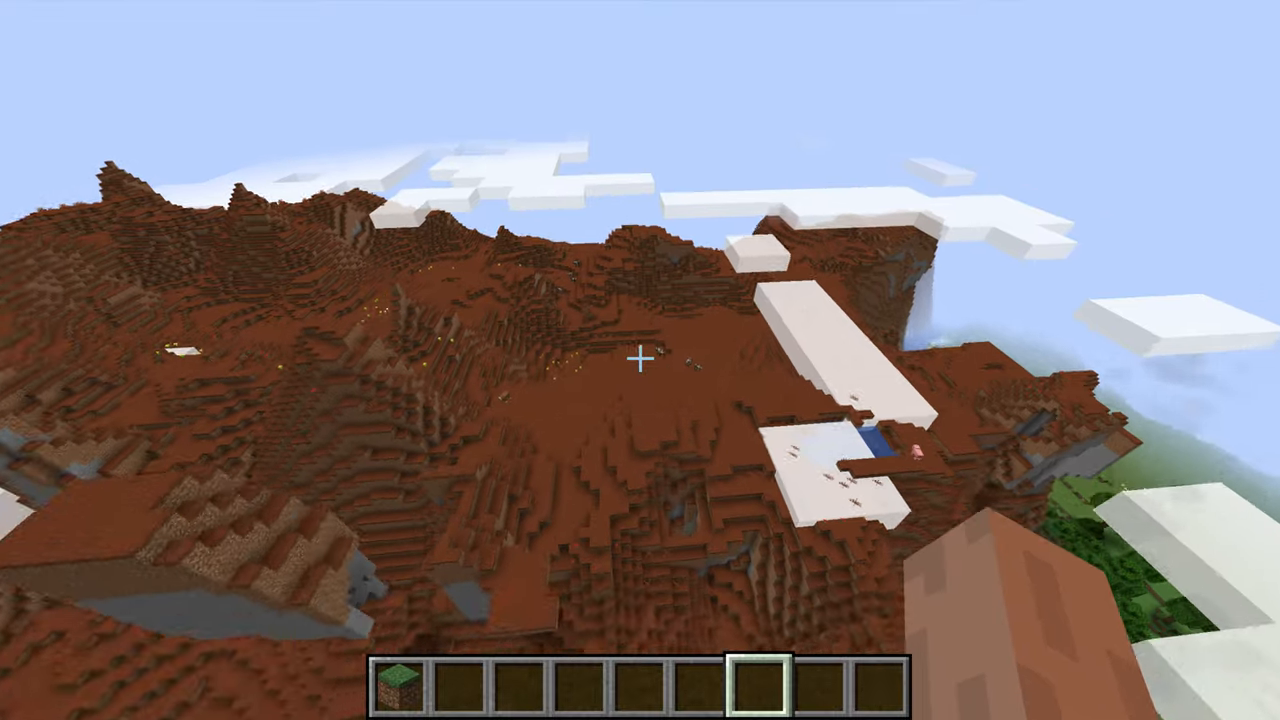
{"action": "mouse_move", "coordinate": [640, 360]}
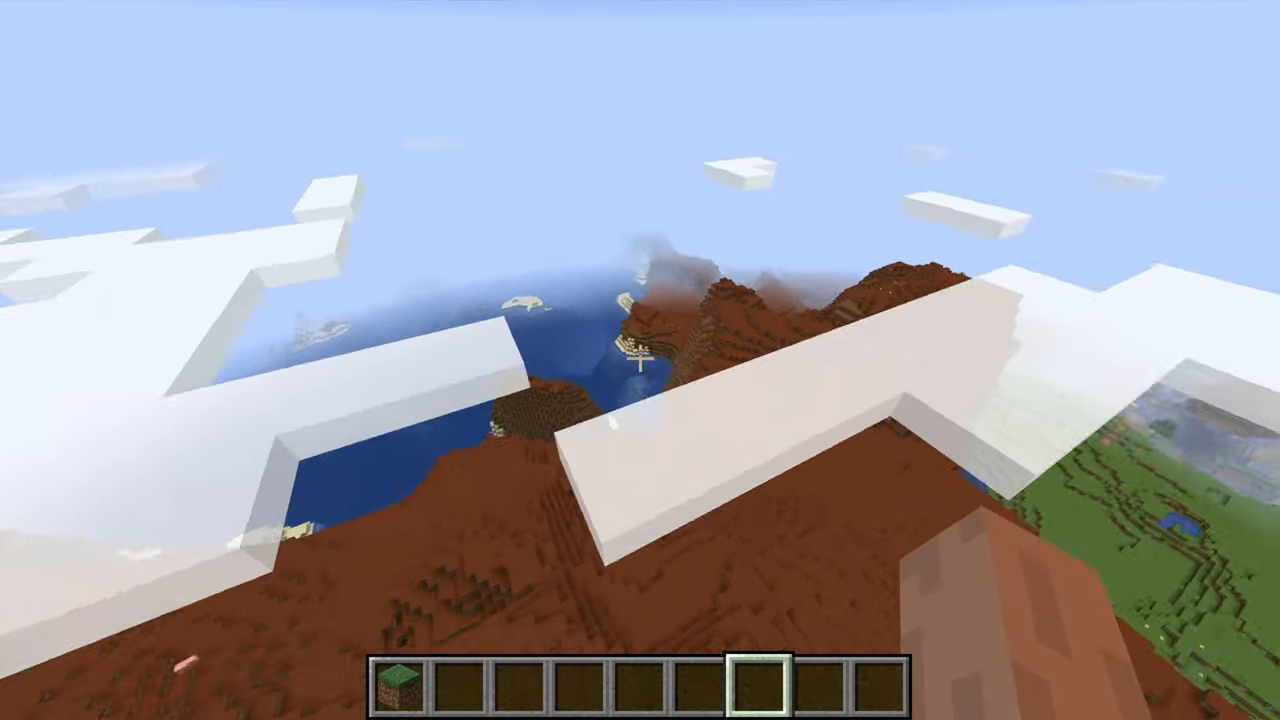
{"action": "mouse_move", "coordinate": [640, 360]}
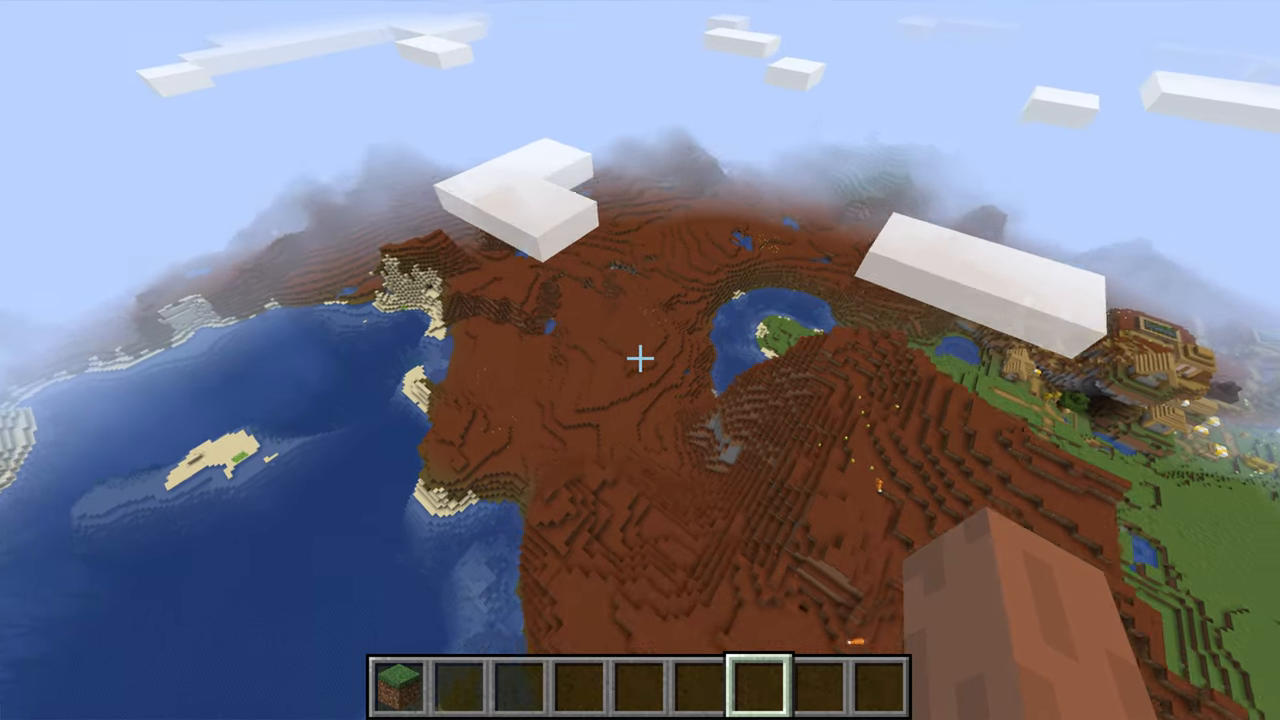
- Toggle the F3 debug screen to identify the red lowland as maple_forest_s
{"action": "key", "text": "f3"}
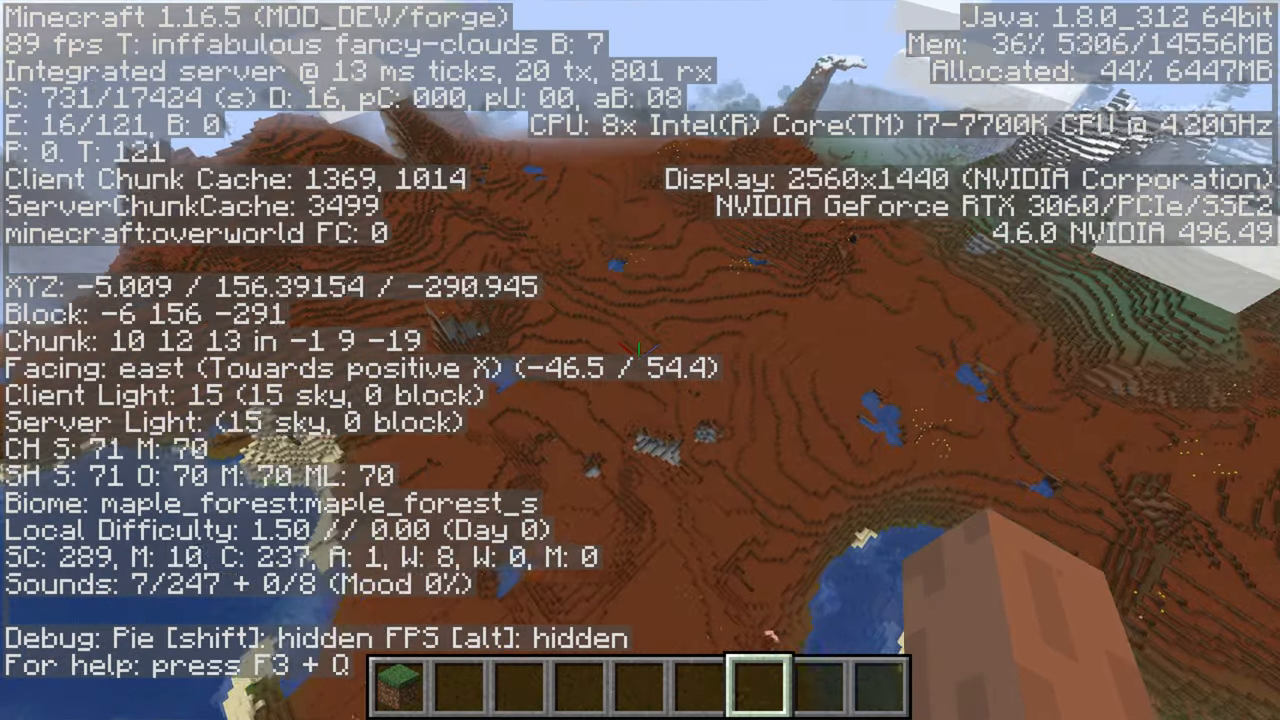
{"action": "mouse_move", "coordinate": [640, 360]}
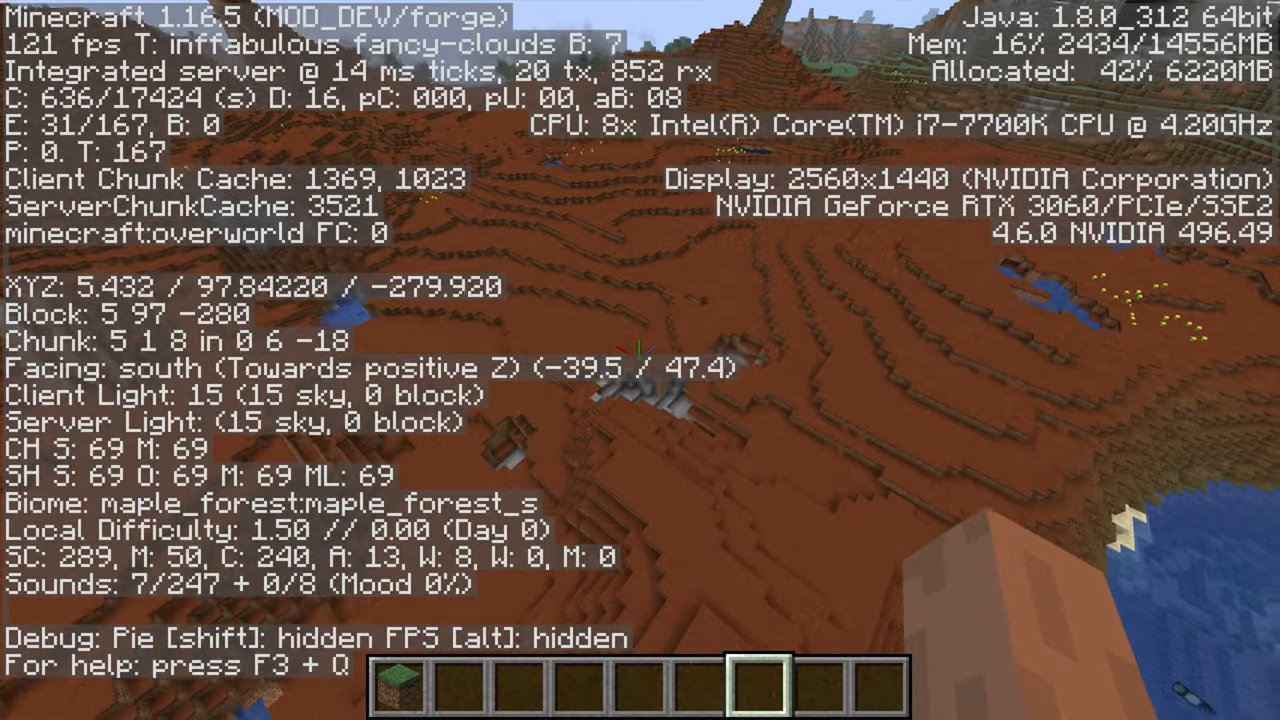
{"action": "key", "text": "F3"}
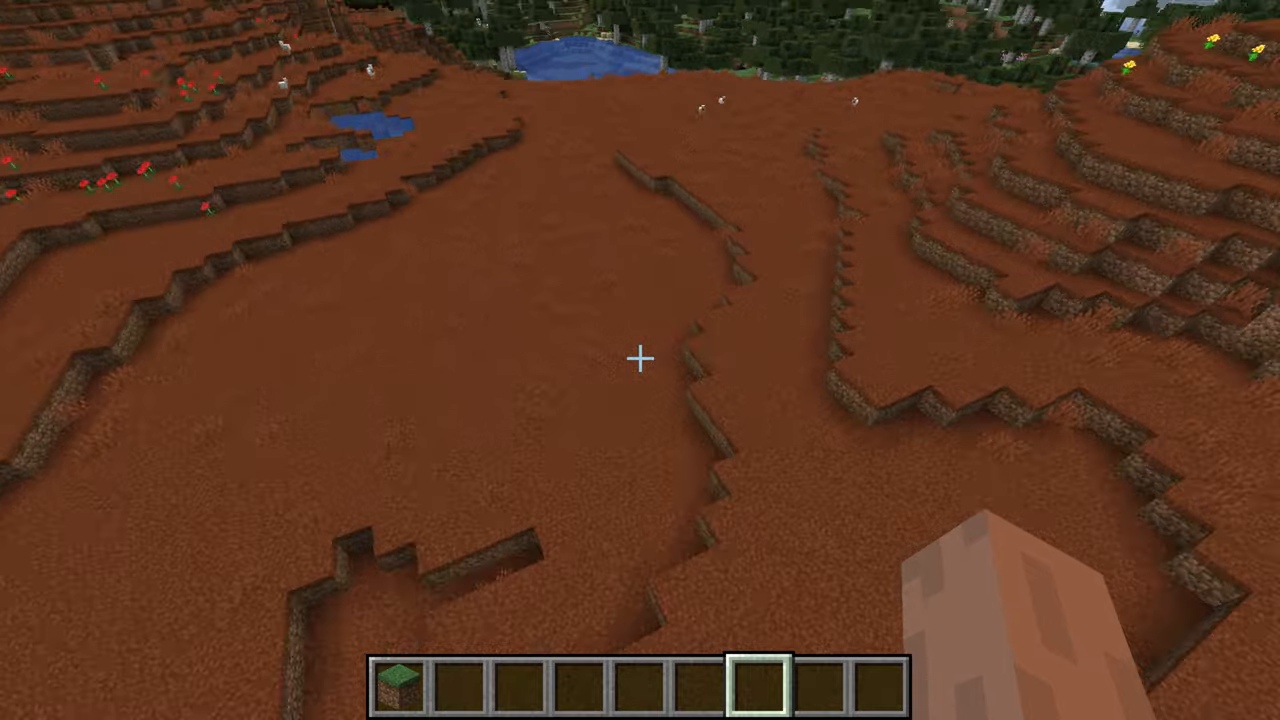
{"action": "mouse_move", "coordinate": [640, 360]}
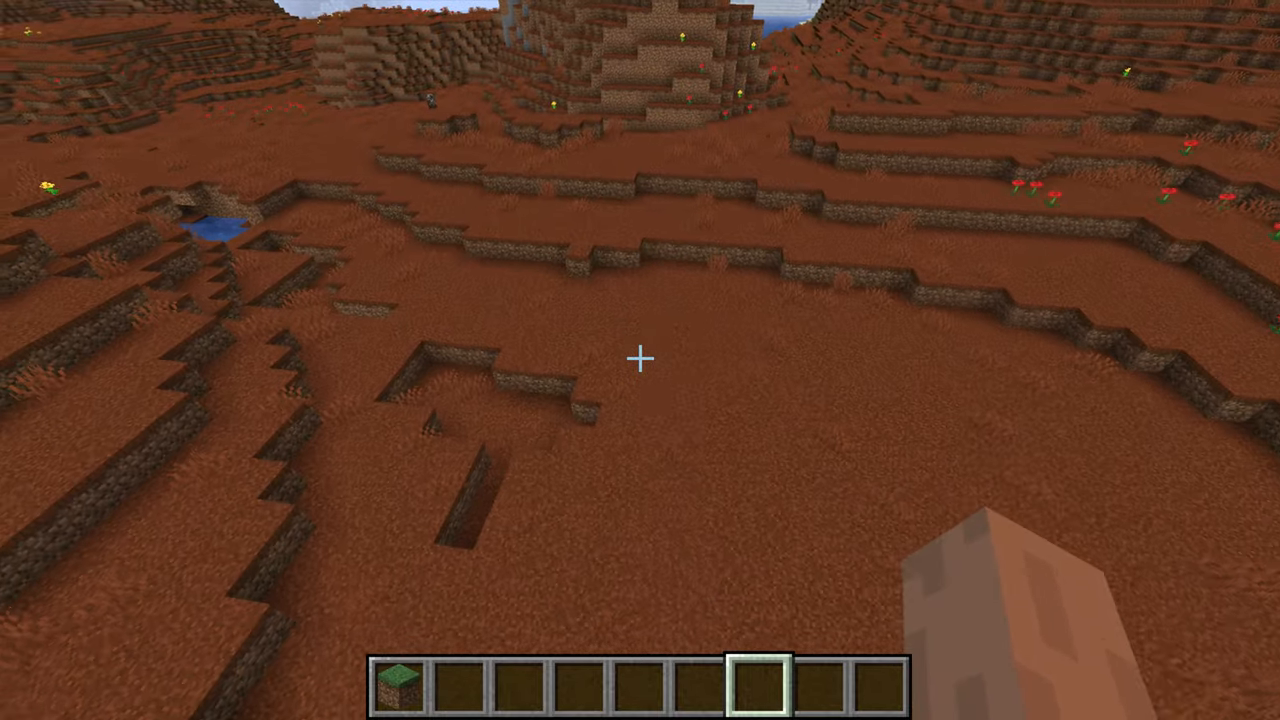
{"action": "mouse_move", "coordinate": [640, 360]}
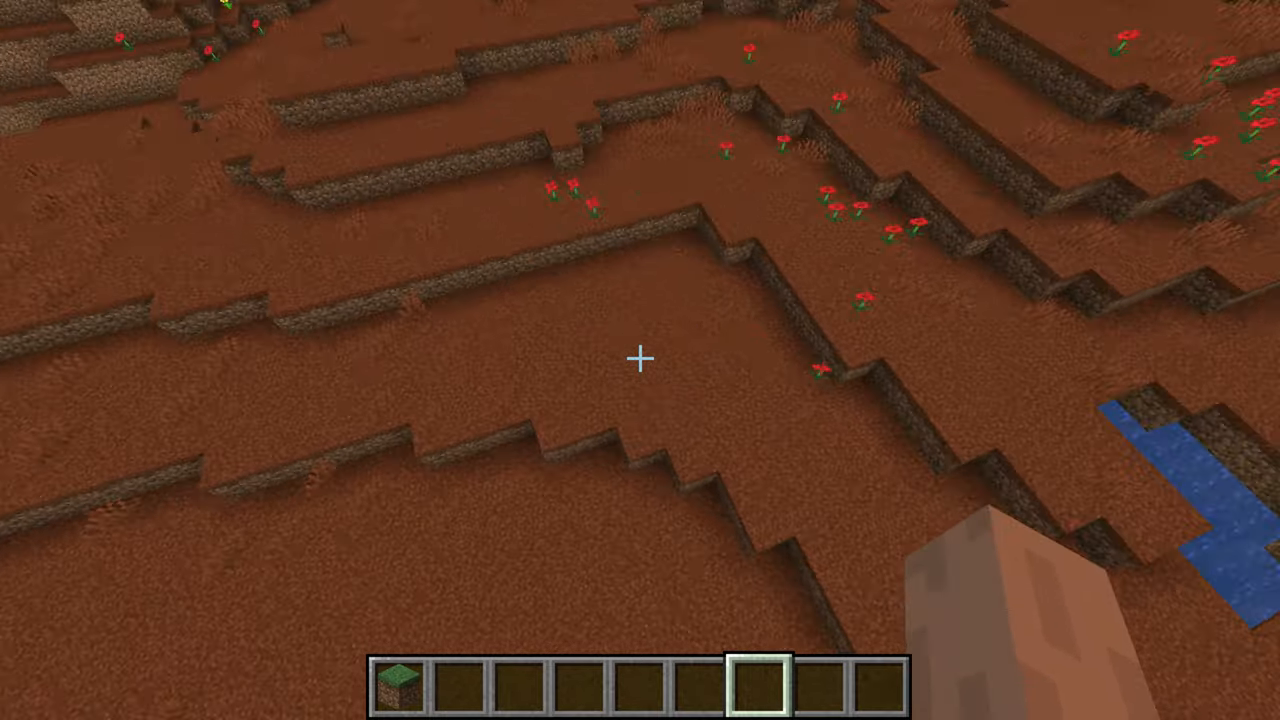
{"action": "mouse_move", "coordinate": [640, 360]}
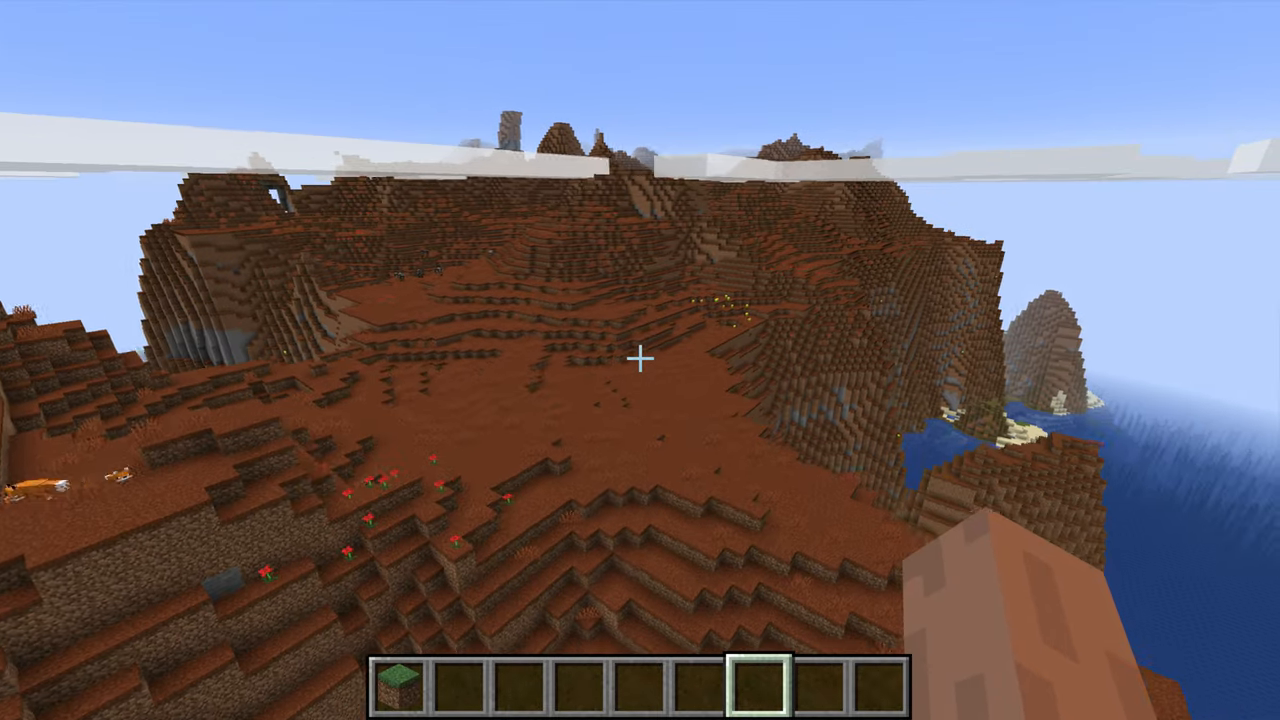
{"action": "mouse_move", "coordinate": [640, 360]}
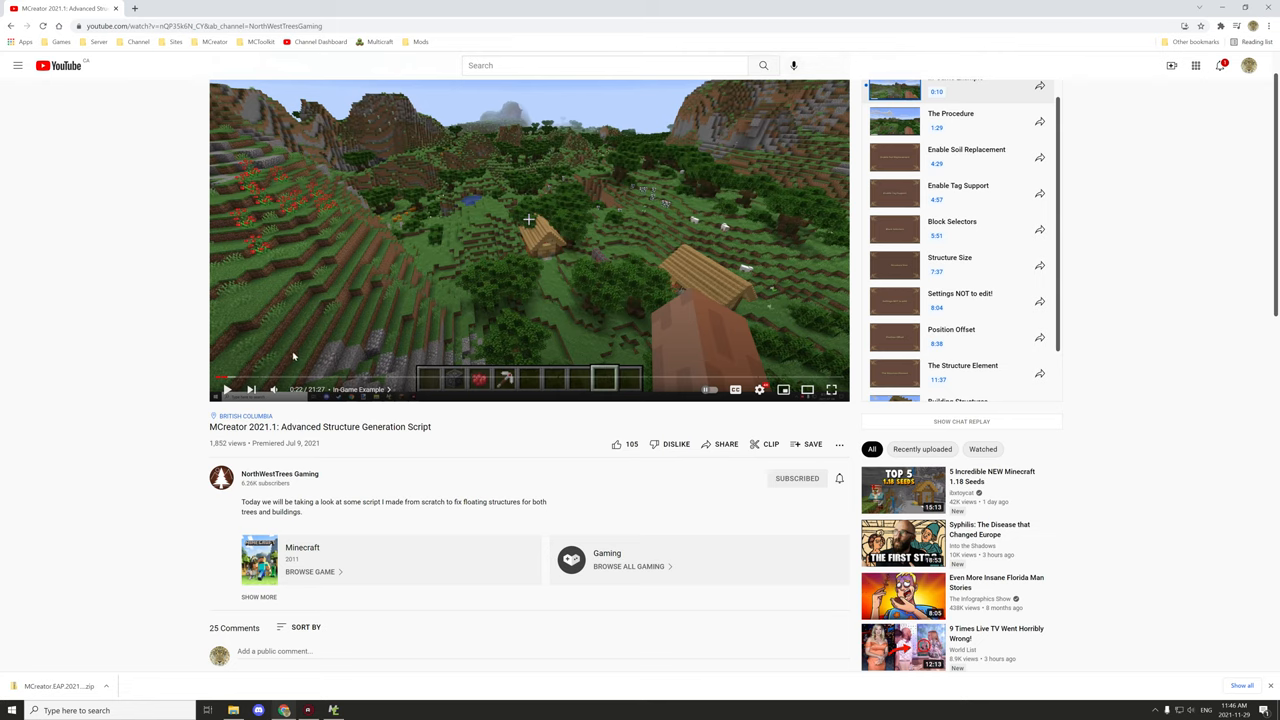
{"action": "mouse_move", "coordinate": [405, 317]}
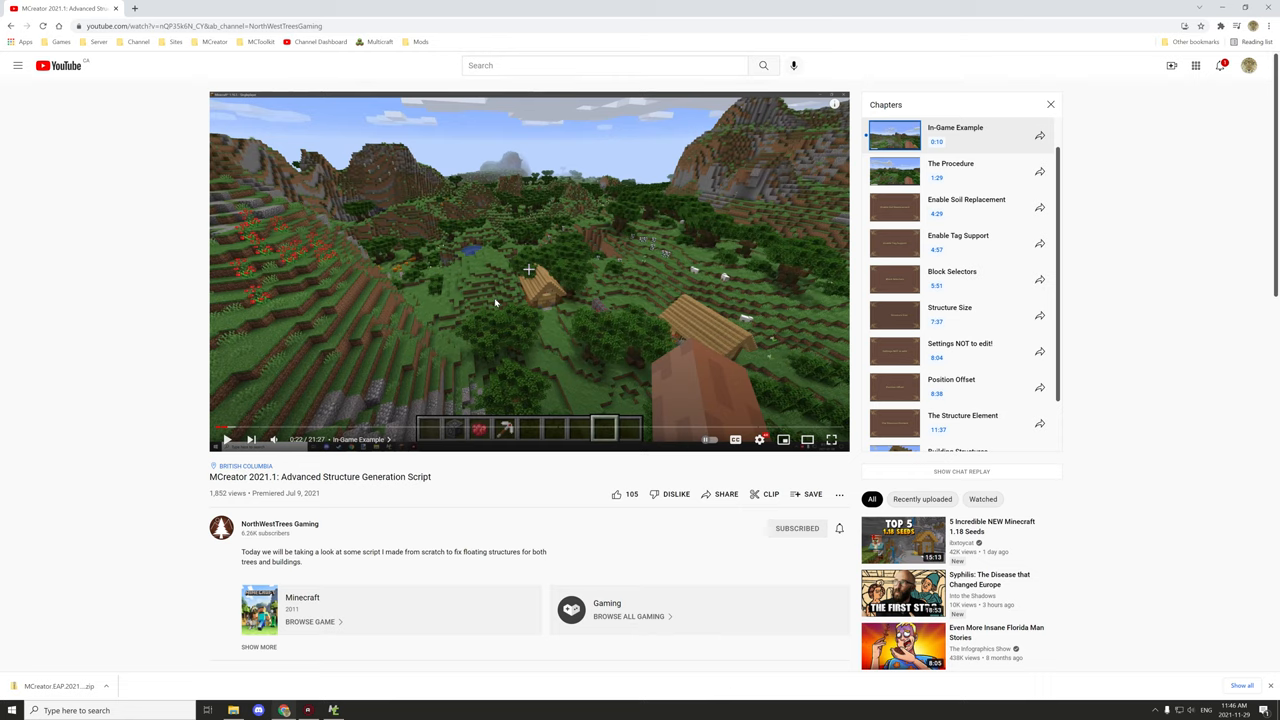
{"action": "mouse_move", "coordinate": [540, 302]}
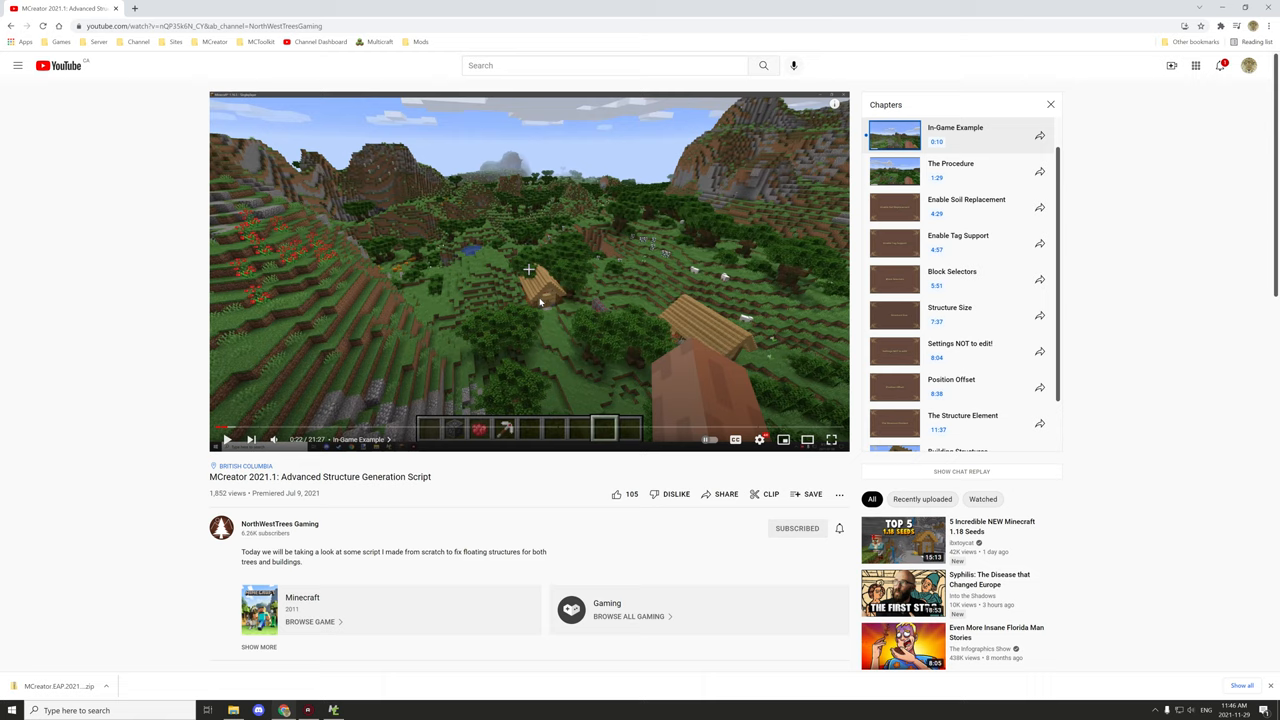
- Scroll the video page and seek to the Enable Tag Support chapter
{"action": "scroll", "scroll_direction": "down", "scroll_amount": 3}
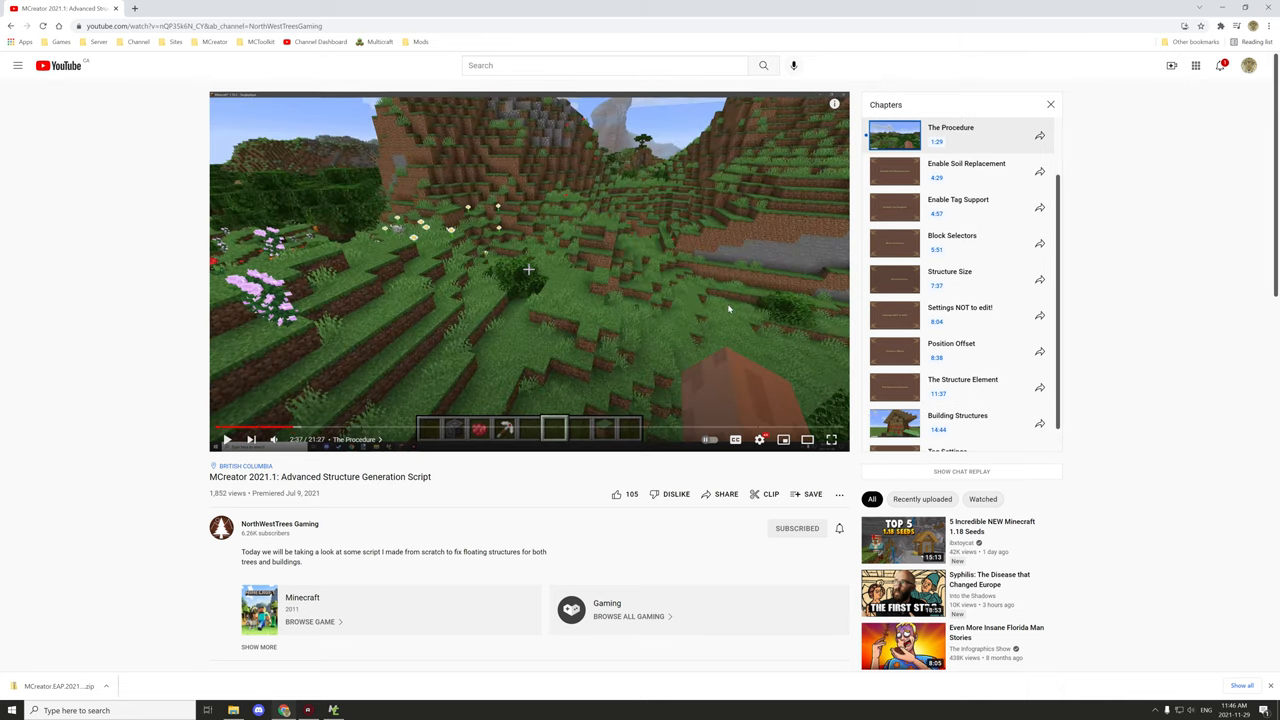
{"action": "mouse_move", "coordinate": [392, 378]}
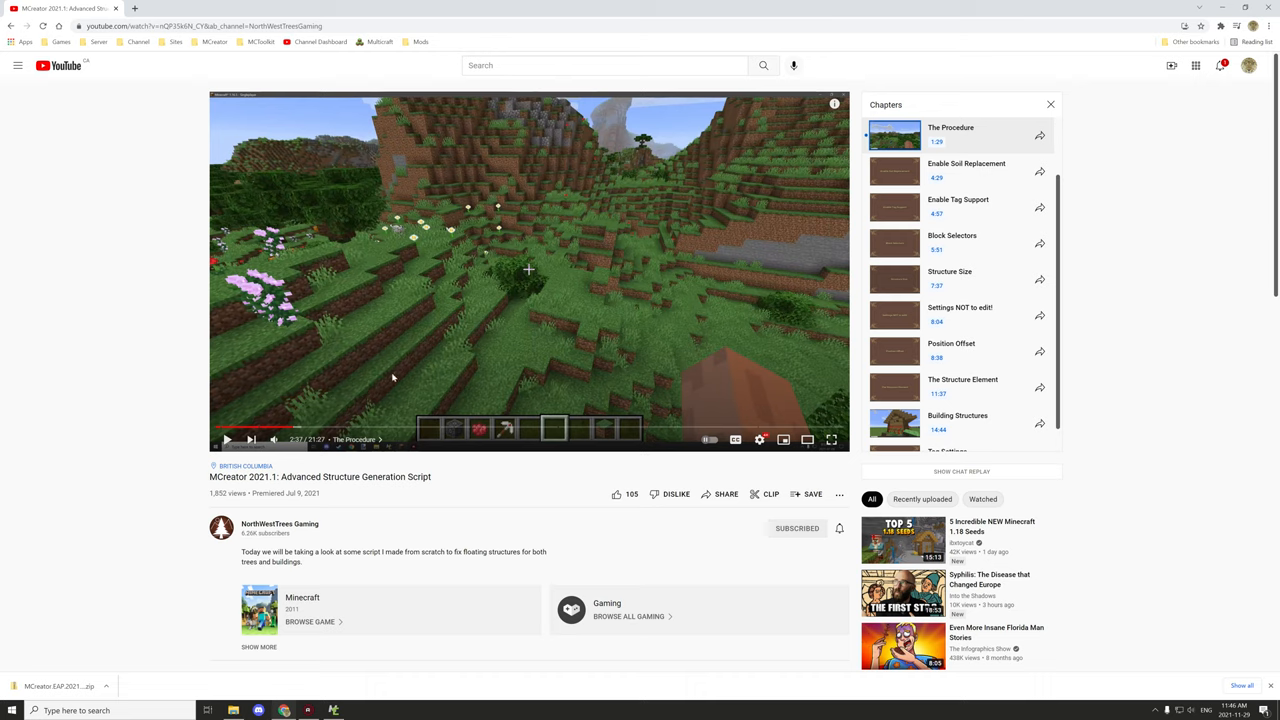
{"action": "mouse_move", "coordinate": [465, 322]}
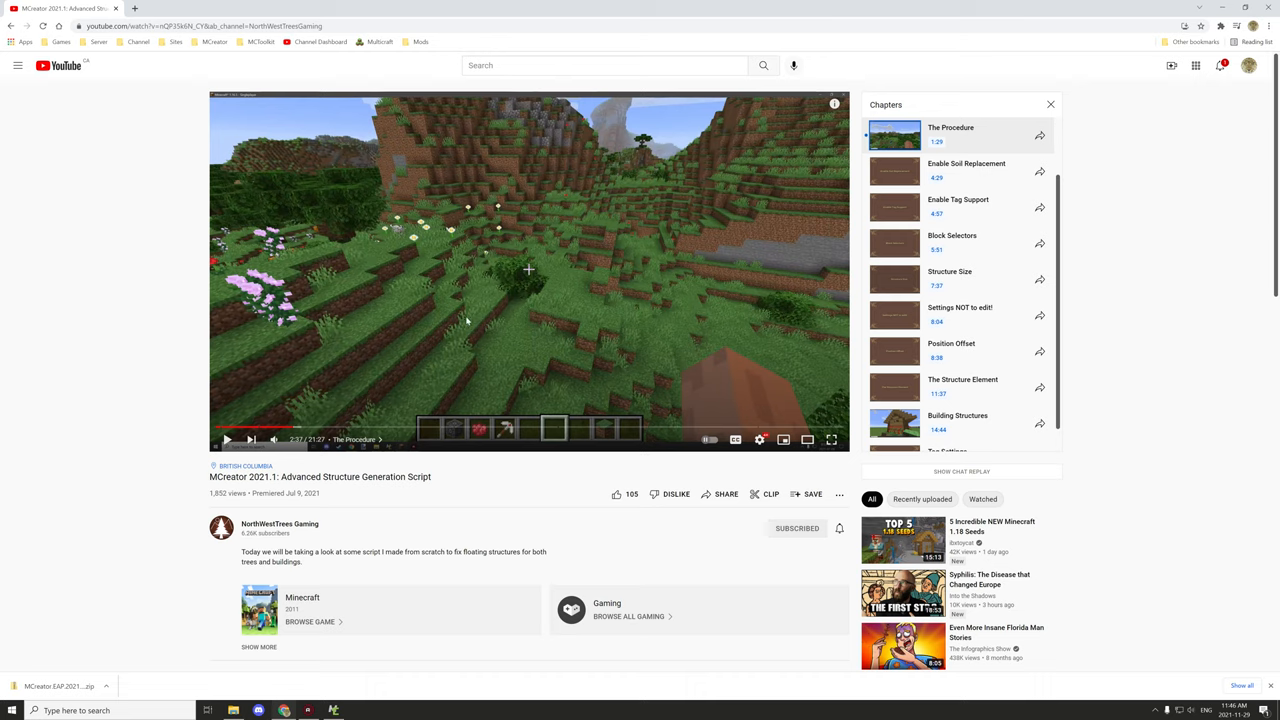
{"action": "mouse_move", "coordinate": [532, 292]}
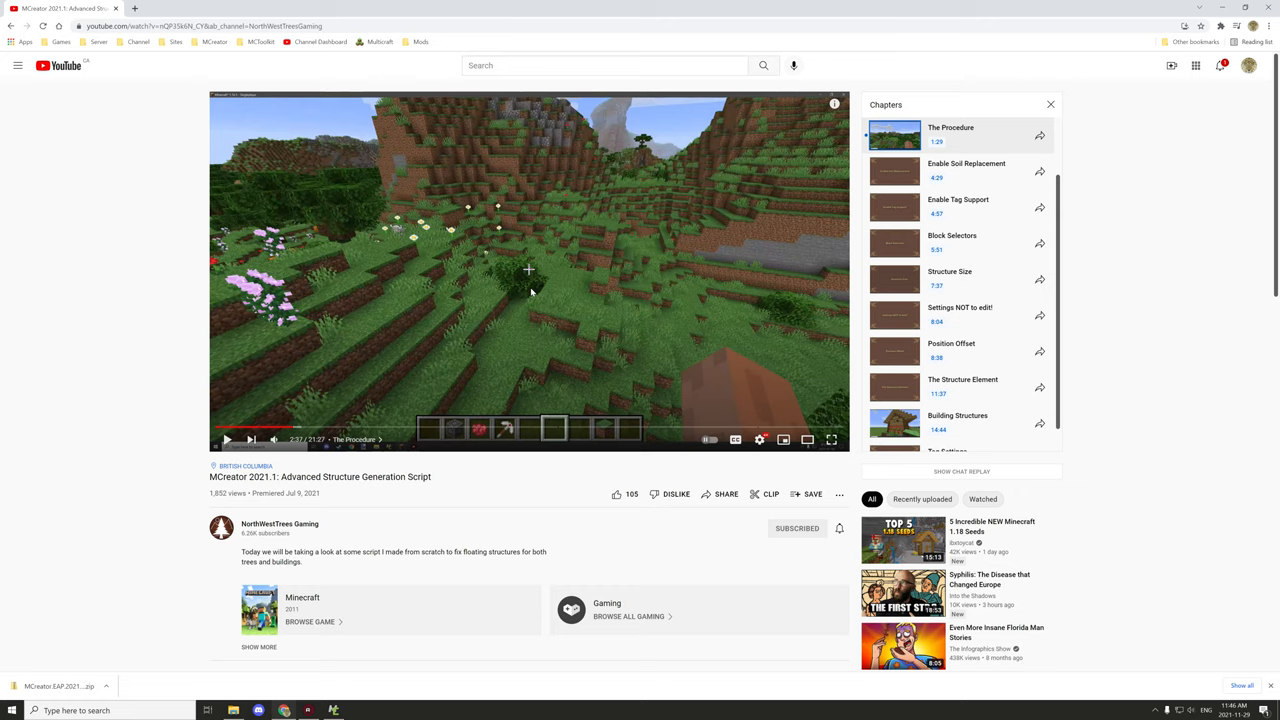
{"action": "mouse_move", "coordinate": [505, 346]}
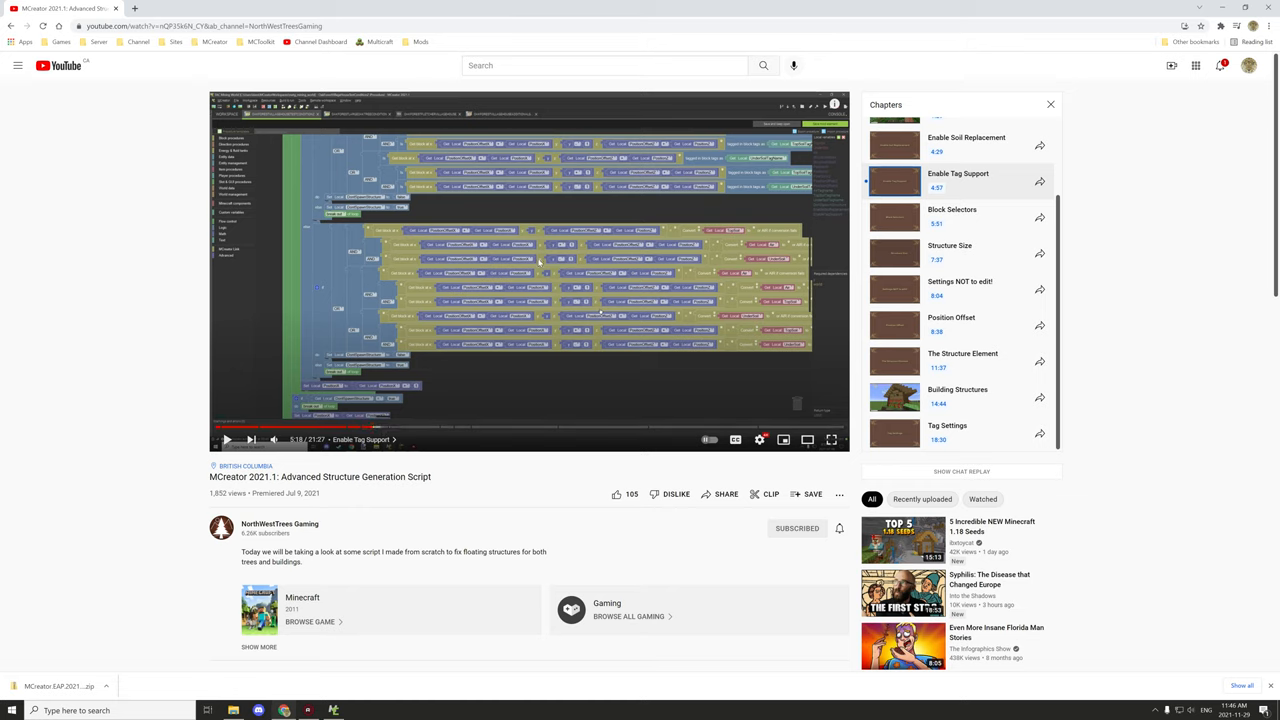
{"action": "mouse_move", "coordinate": [268, 435]}
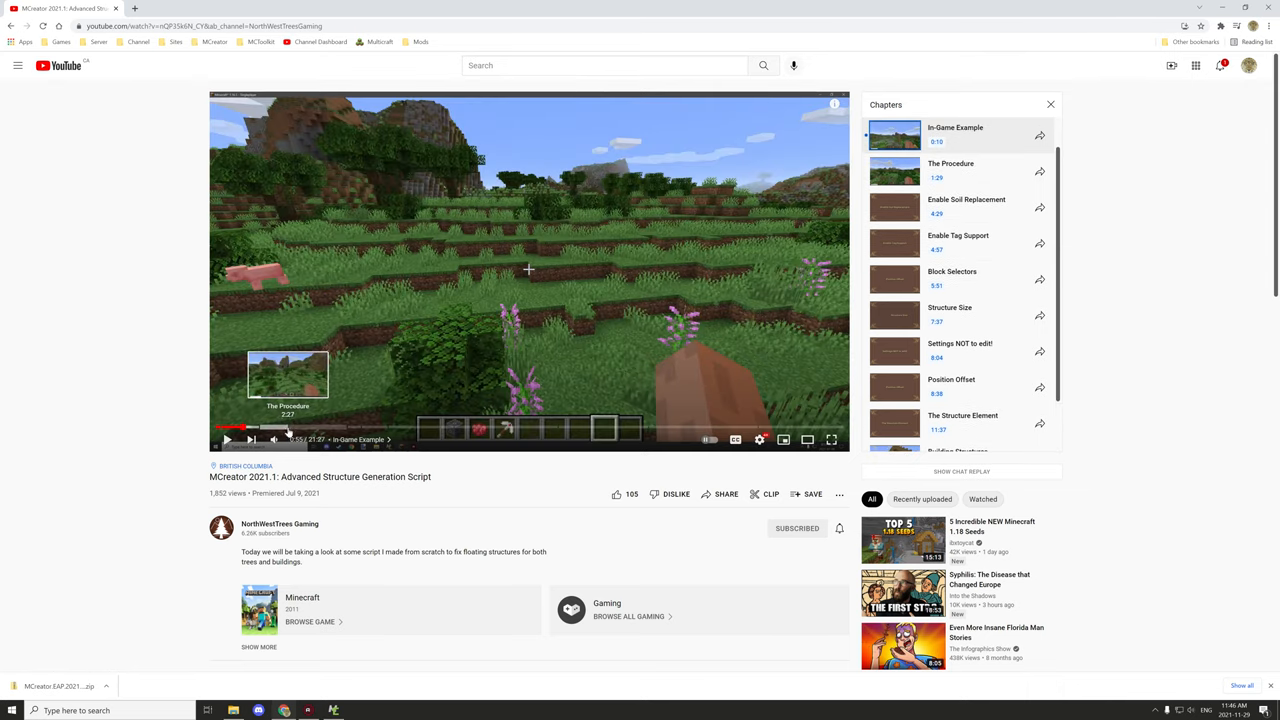
{"action": "left_click", "coordinate": [370, 428]}
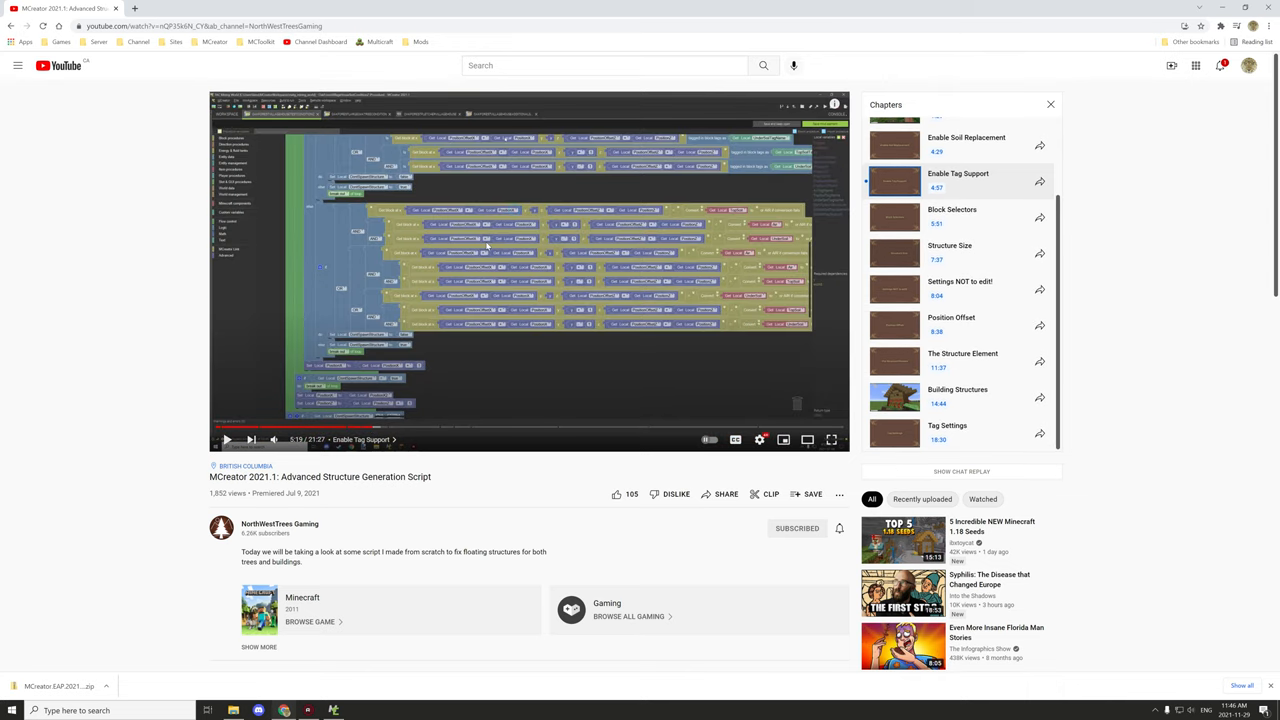
{"action": "mouse_move", "coordinate": [561, 287]}
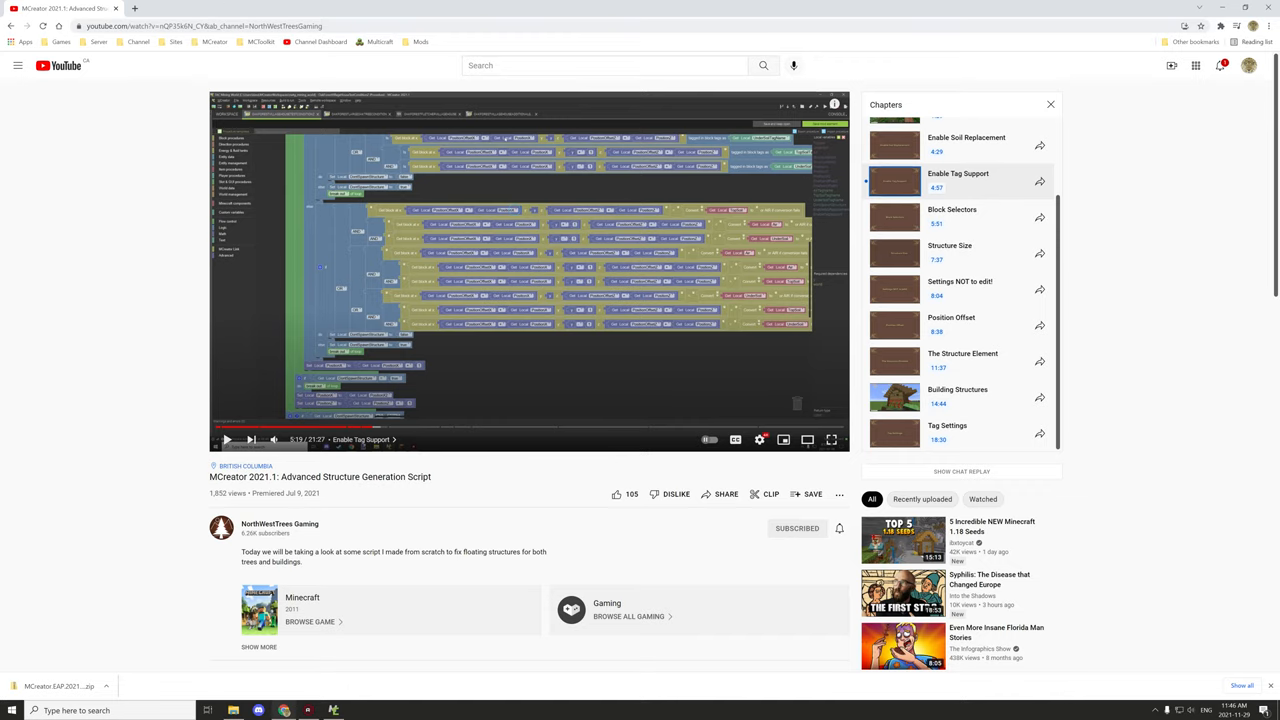
{"action": "mouse_move", "coordinate": [65, 9]}
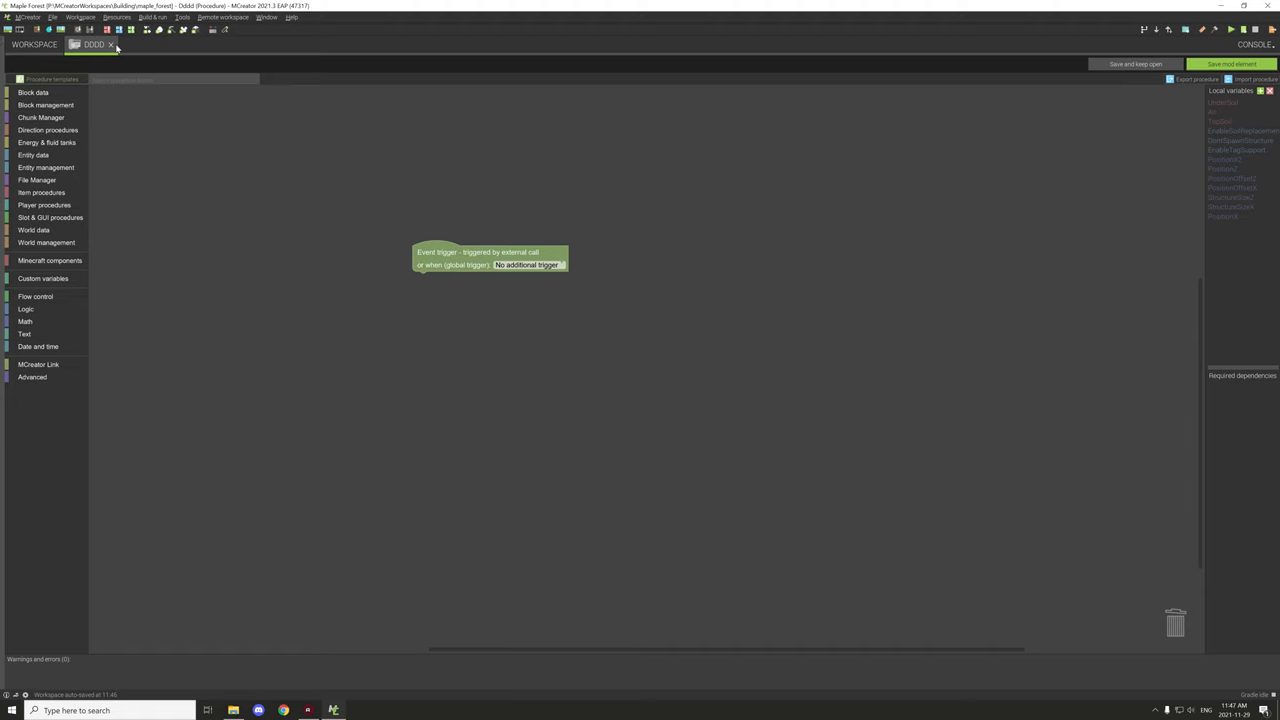
{"action": "mouse_move", "coordinate": [112, 50]}
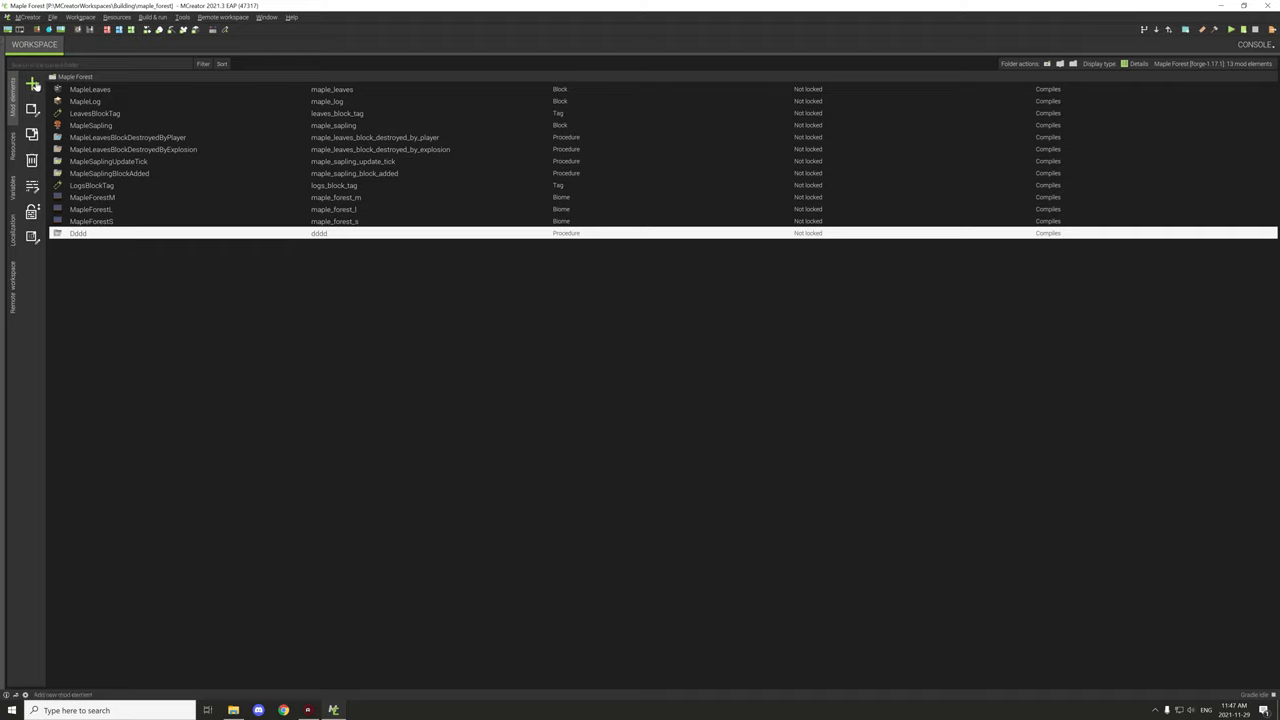
- Create a new Structure mod element named MapleTree1
{"action": "left_click", "coordinate": [32, 84]}
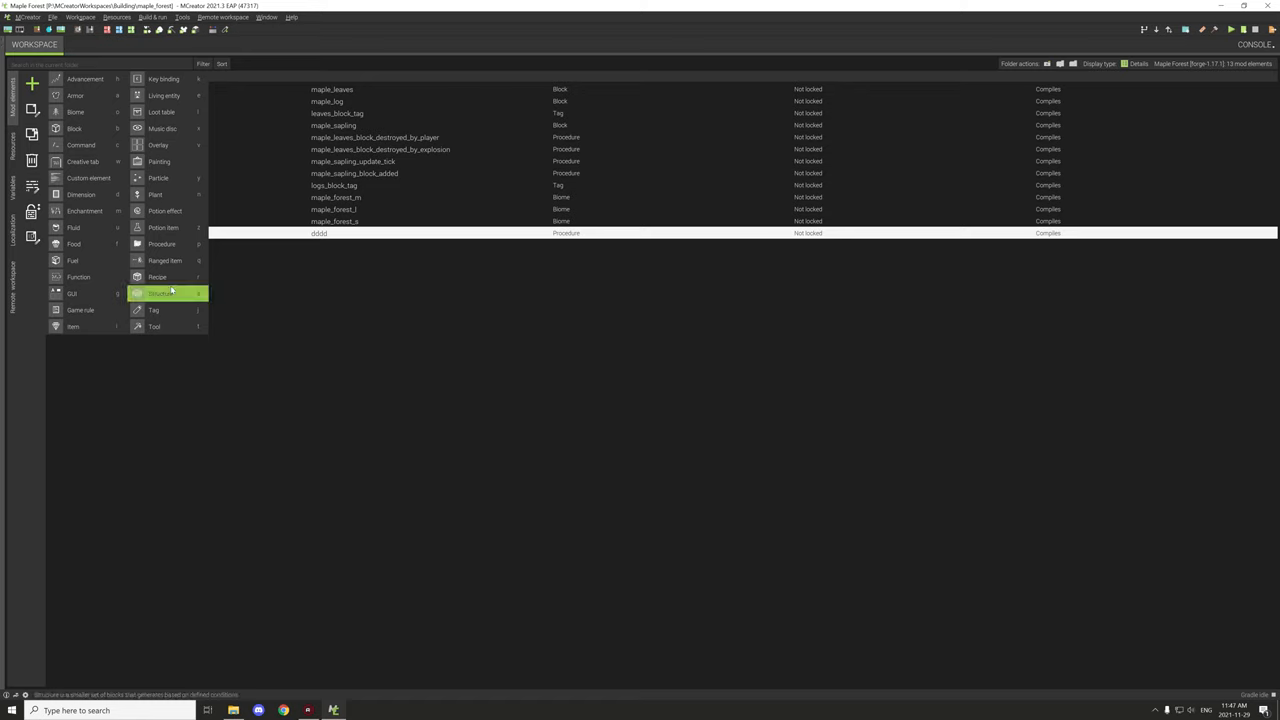
{"action": "mouse_move", "coordinate": [165, 294]}
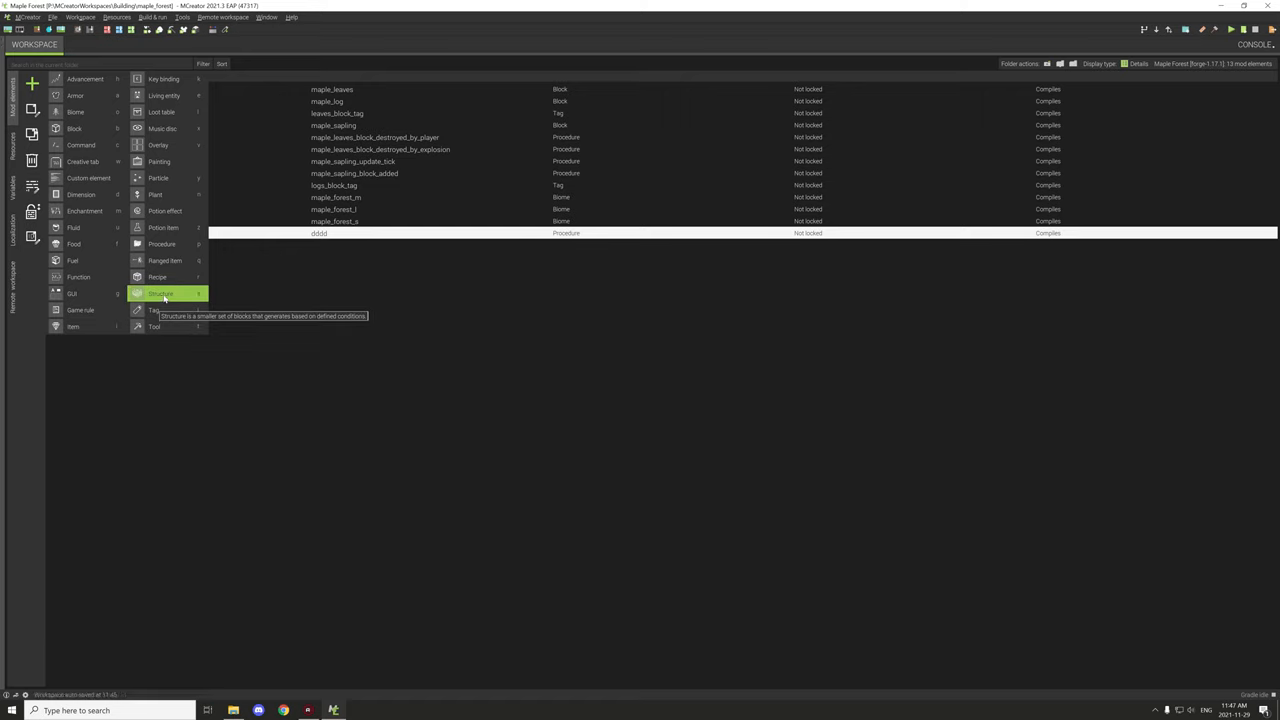
{"action": "left_click", "coordinate": [160, 293]}
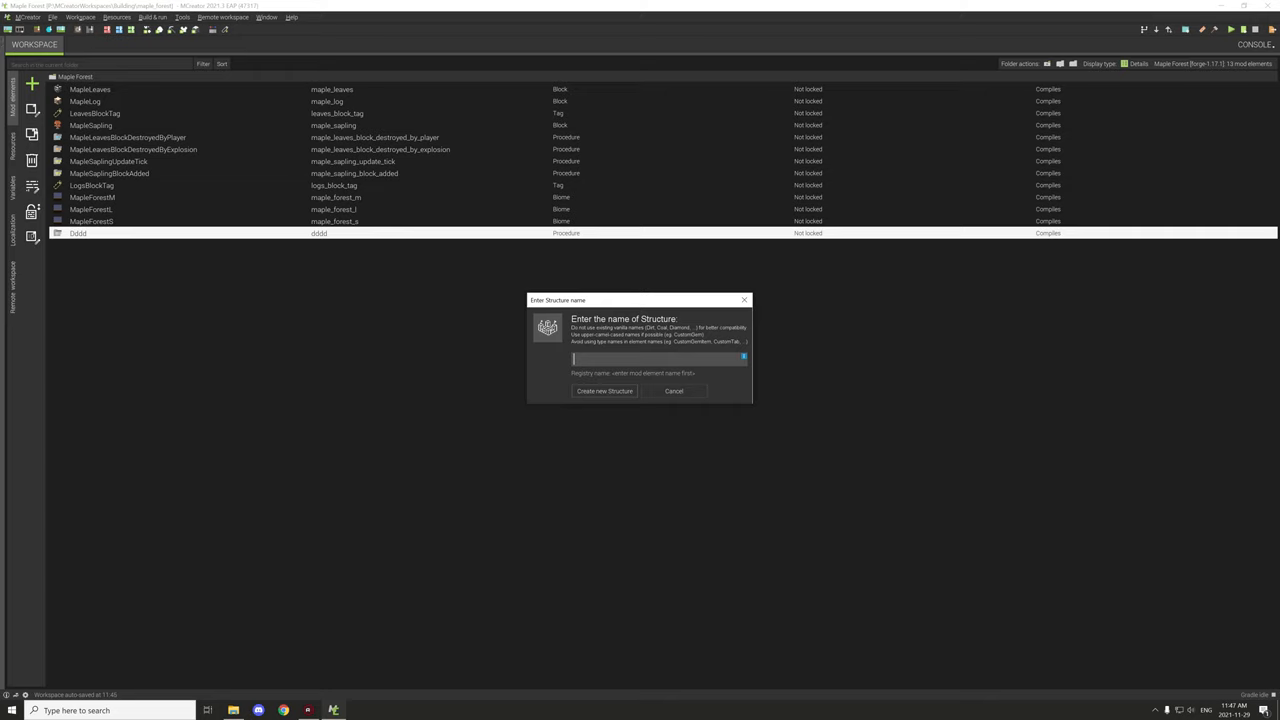
{"action": "type", "text": "Maple"}
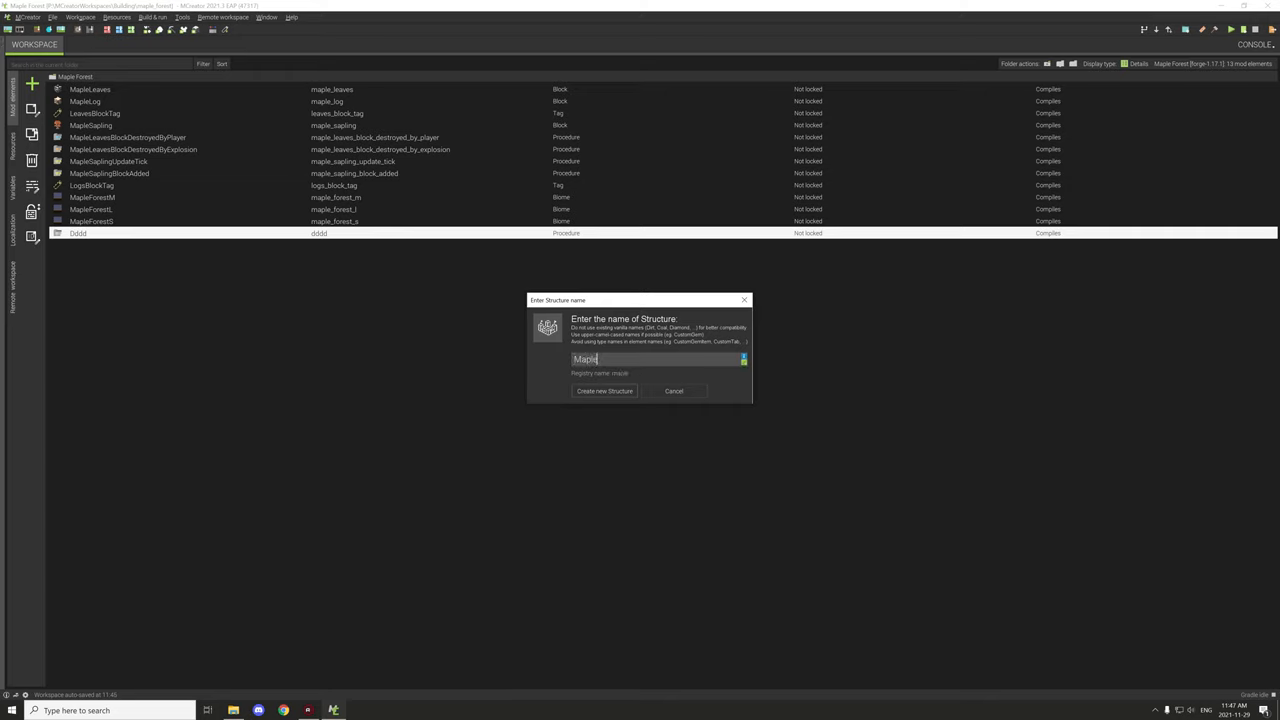
{"action": "type", "text": "Tree1"}
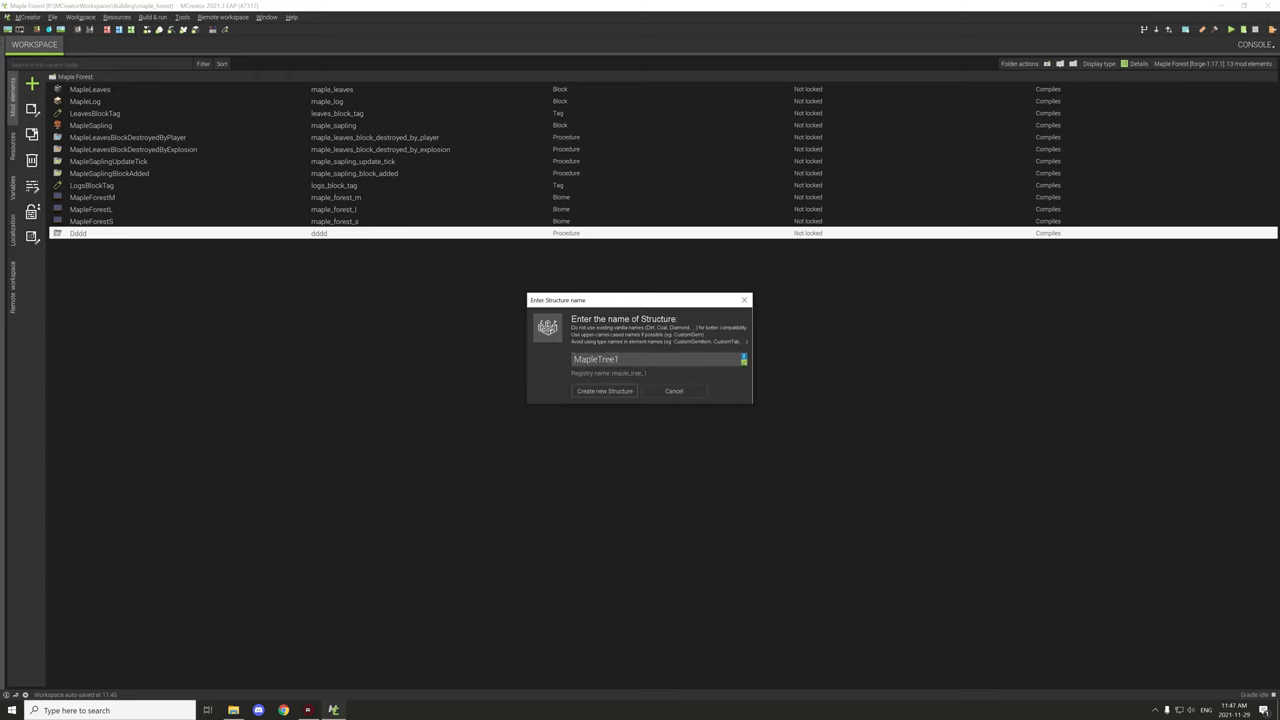
{"action": "left_click", "coordinate": [604, 391]}
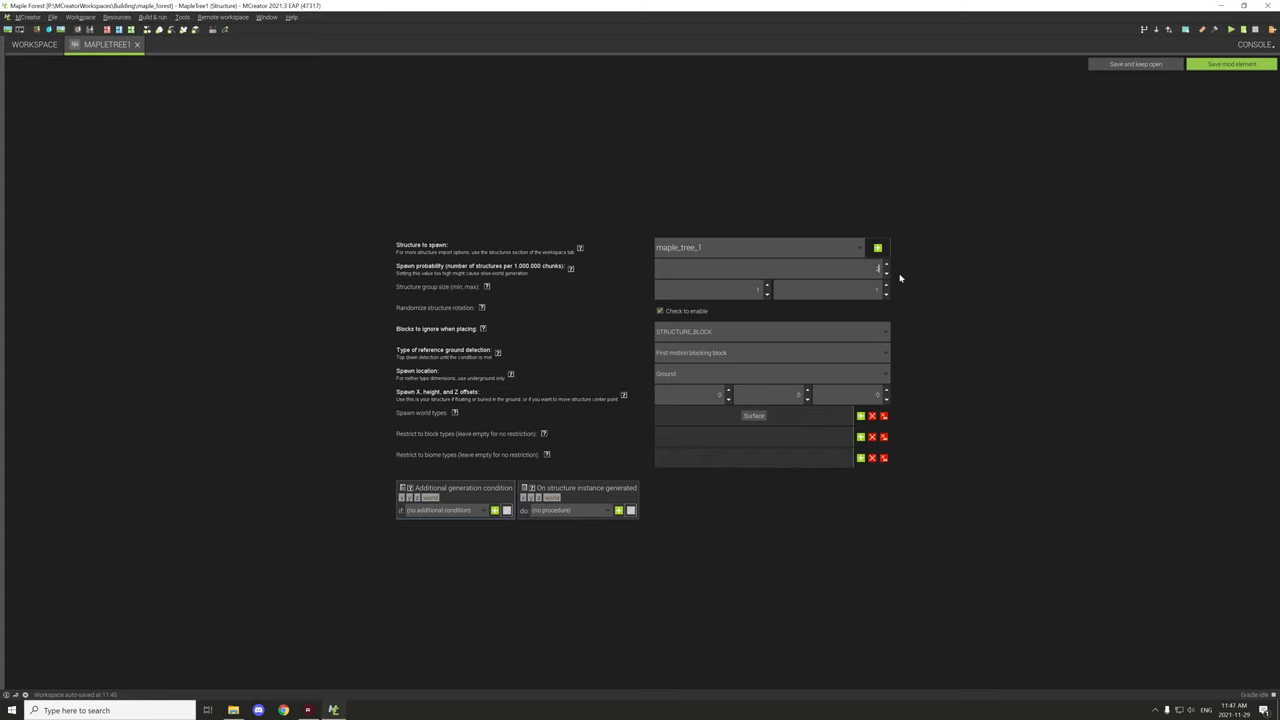
- Enter 25000 as the MapleTree1 spawn probability for maple_tree_1
{"action": "type", "text": "2500"}
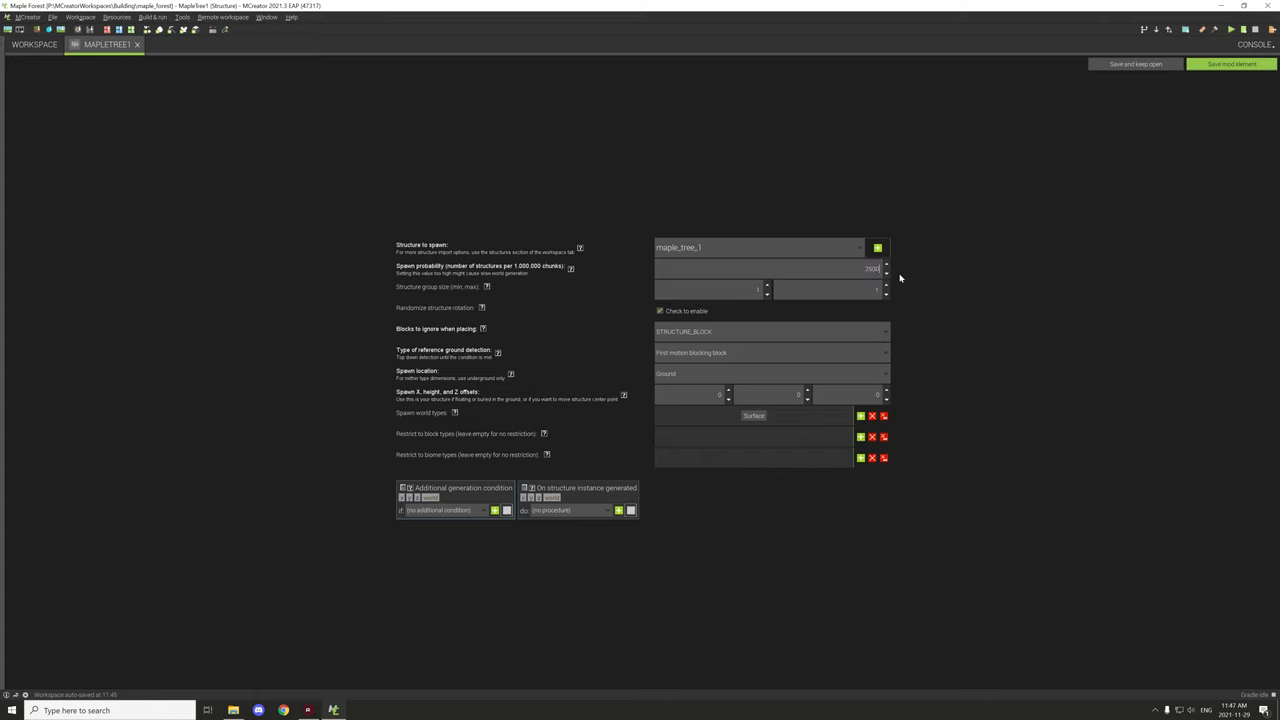
{"action": "type", "text": "25000"}
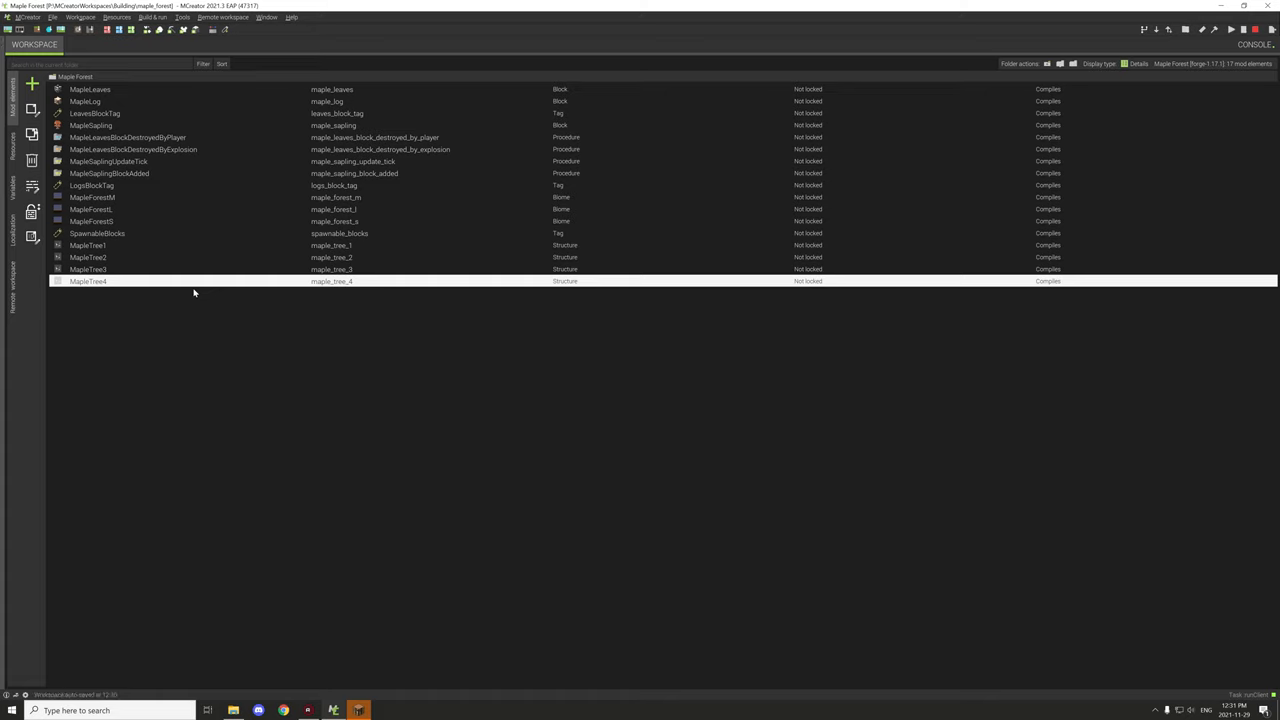
{"action": "mouse_move", "coordinate": [520, 217]}
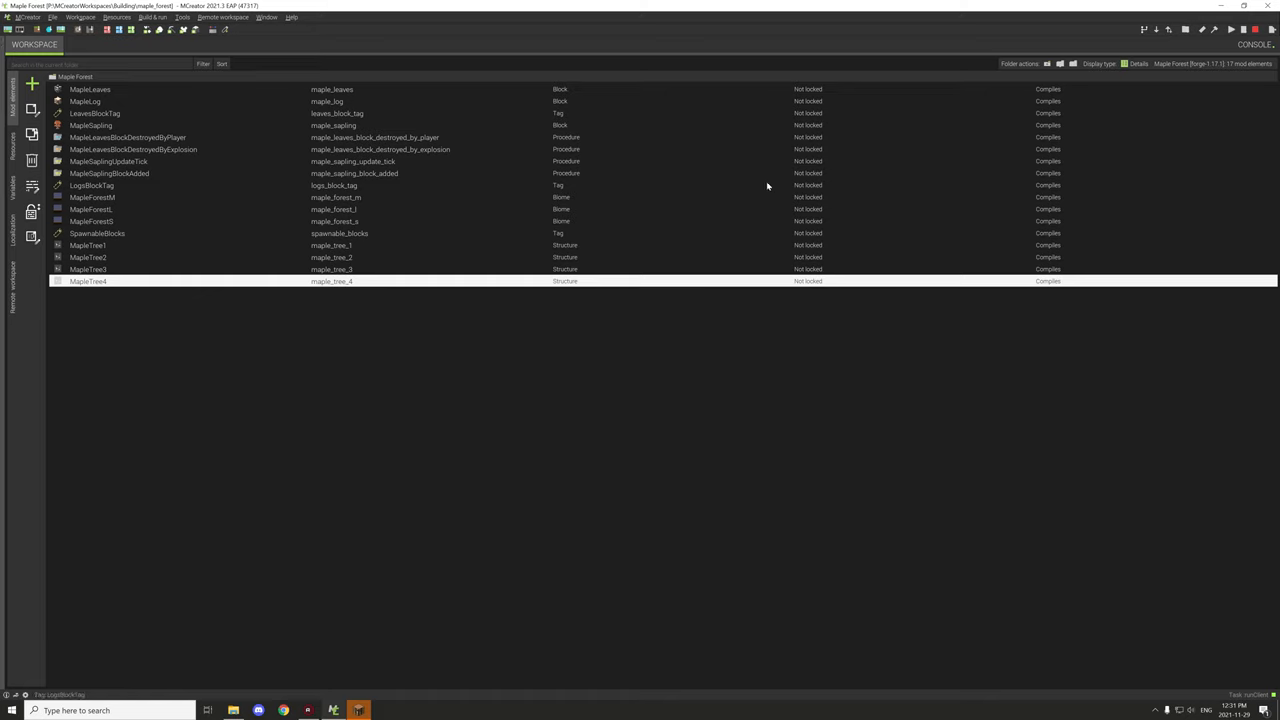
{"action": "mouse_move", "coordinate": [768, 185]}
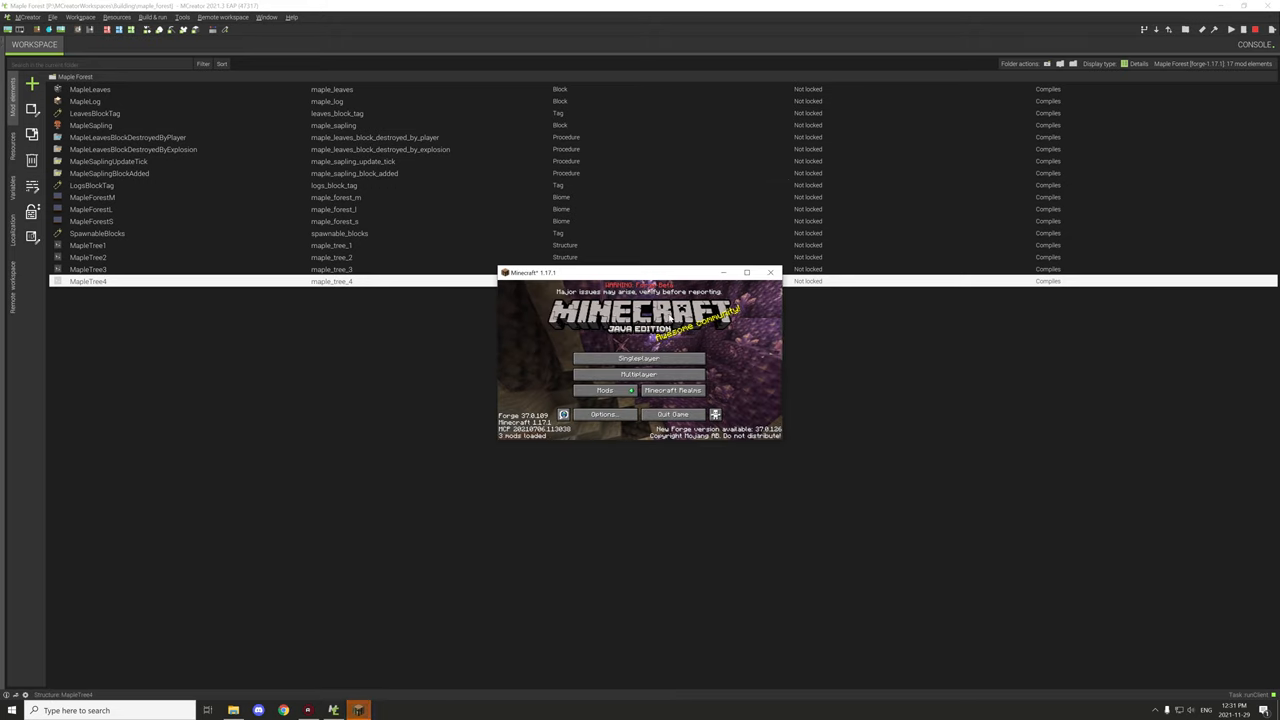
- Maximize Minecraft, re-create the latest Creative test world, and generate it
{"action": "left_click", "coordinate": [747, 272]}
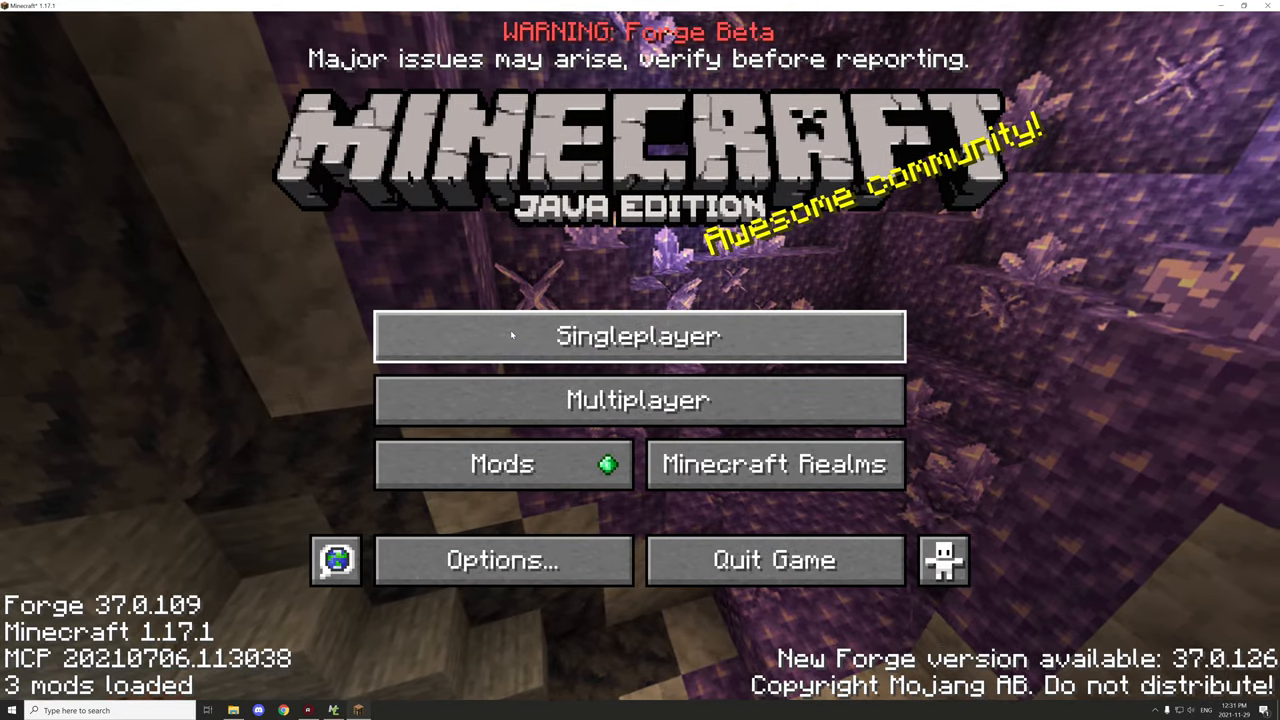
{"action": "left_click", "coordinate": [637, 336]}
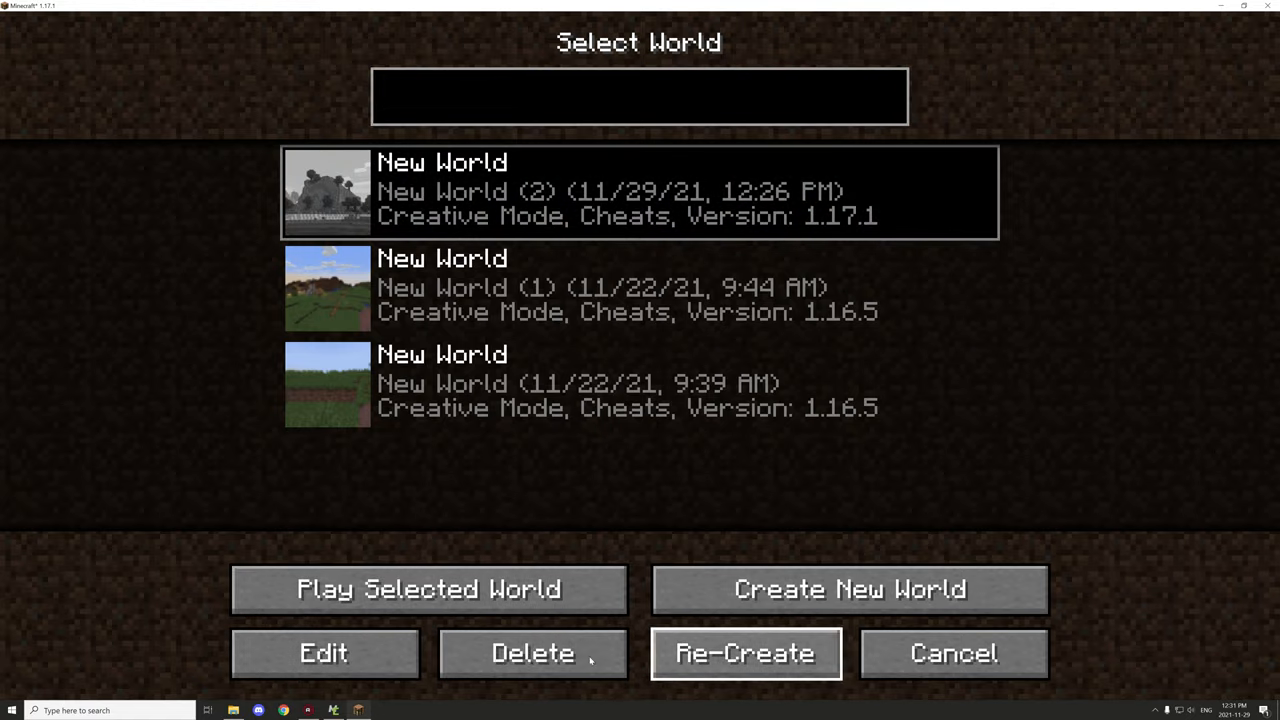
{"action": "left_click", "coordinate": [532, 653]}
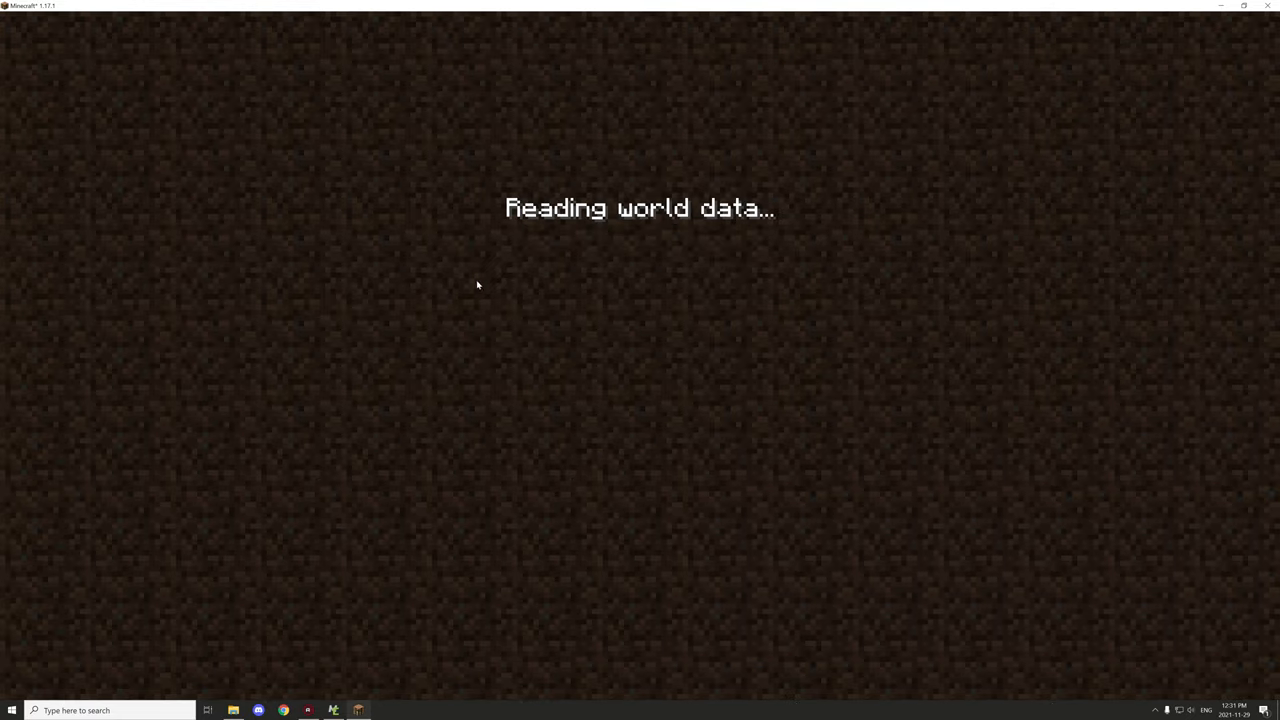
{"action": "mouse_move", "coordinate": [477, 253]}
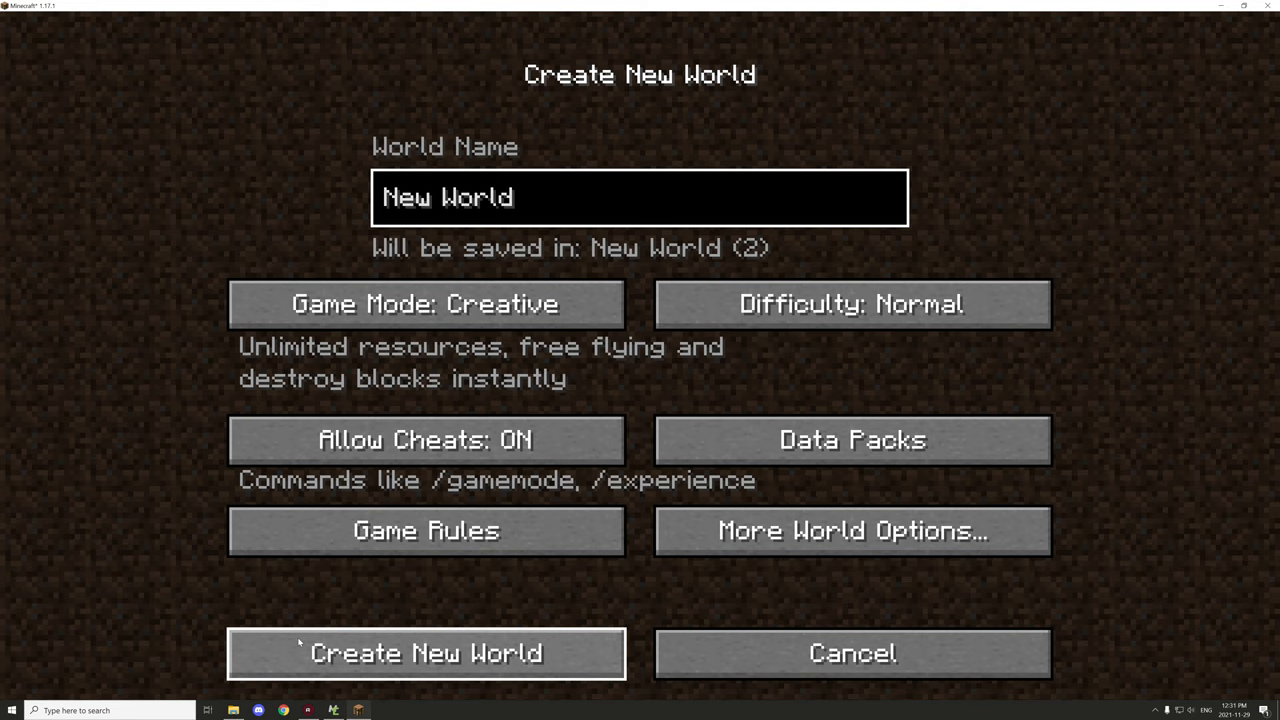
{"action": "left_click", "coordinate": [425, 653]}
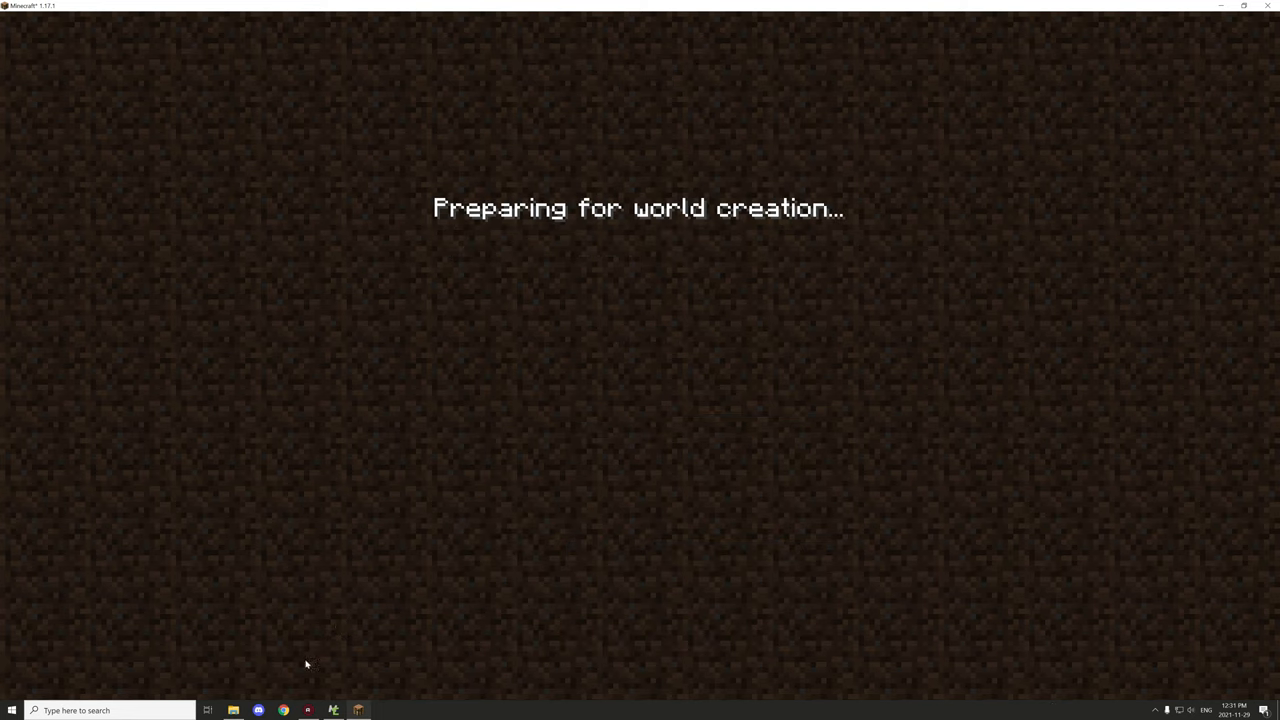
{"action": "mouse_move", "coordinate": [500, 502]}
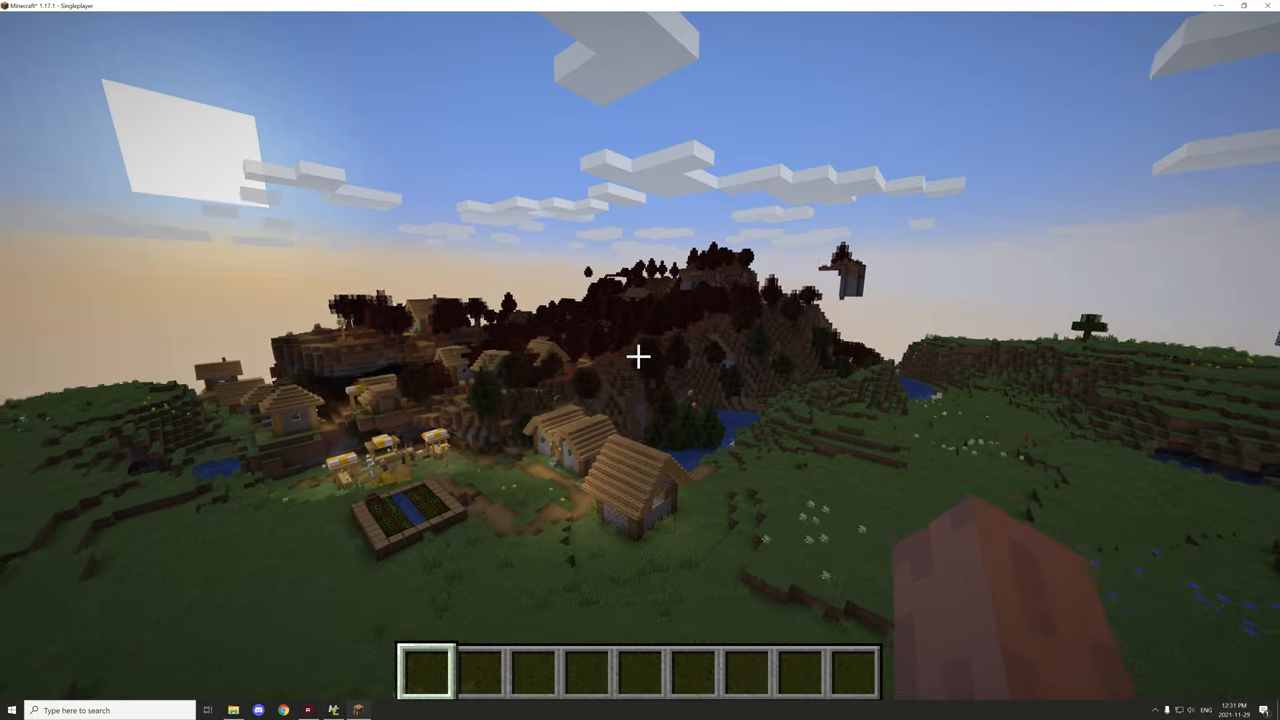
{"action": "mouse_move", "coordinate": [640, 356]}
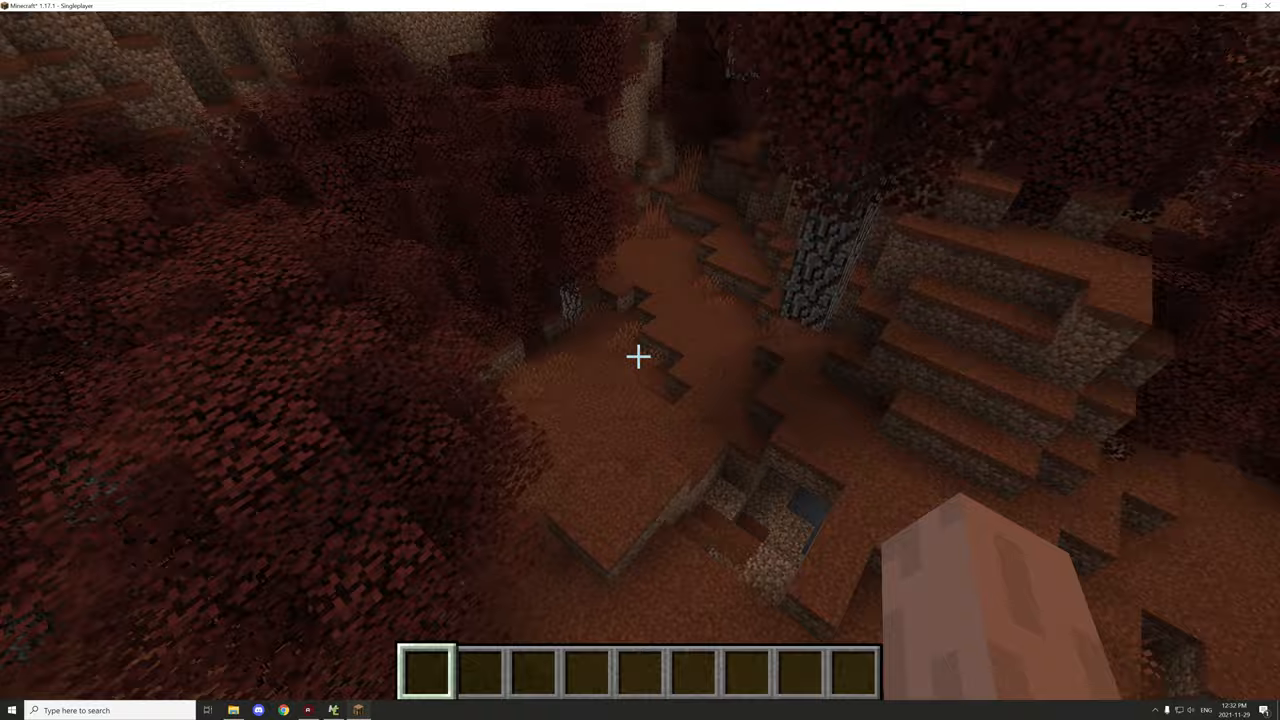
{"action": "mouse_move", "coordinate": [640, 356]}
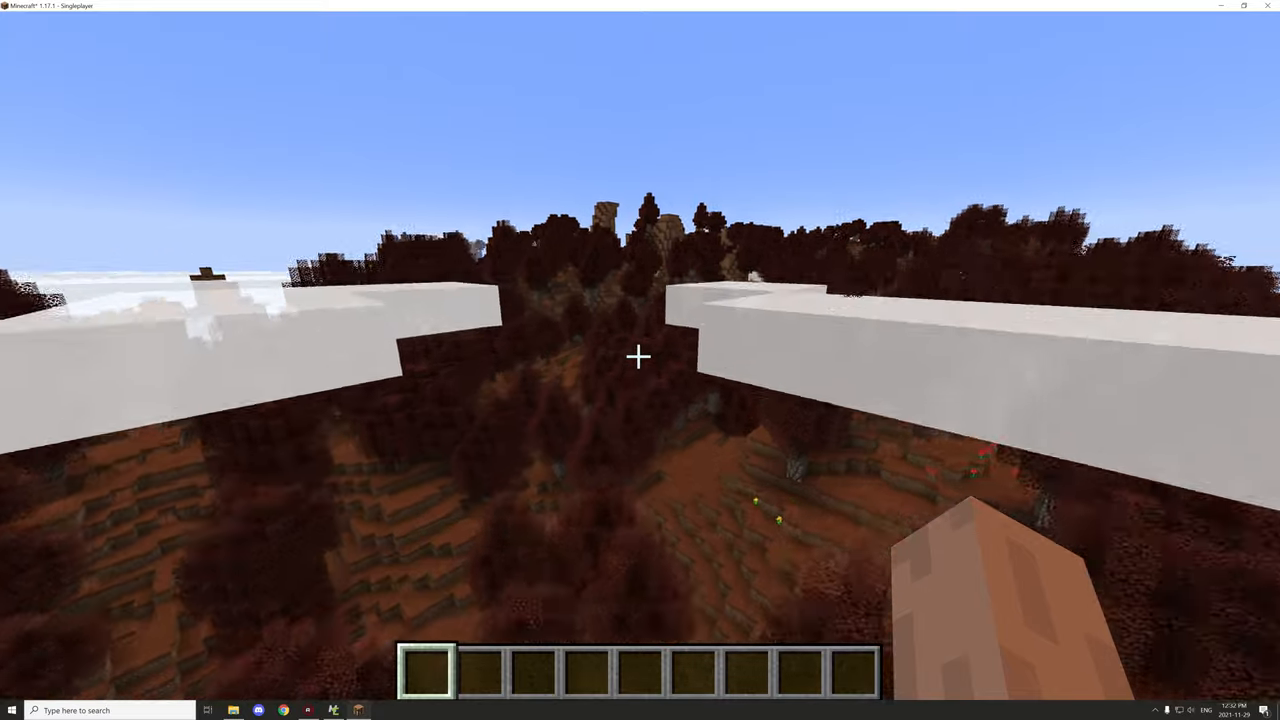
{"action": "mouse_move", "coordinate": [640, 356]}
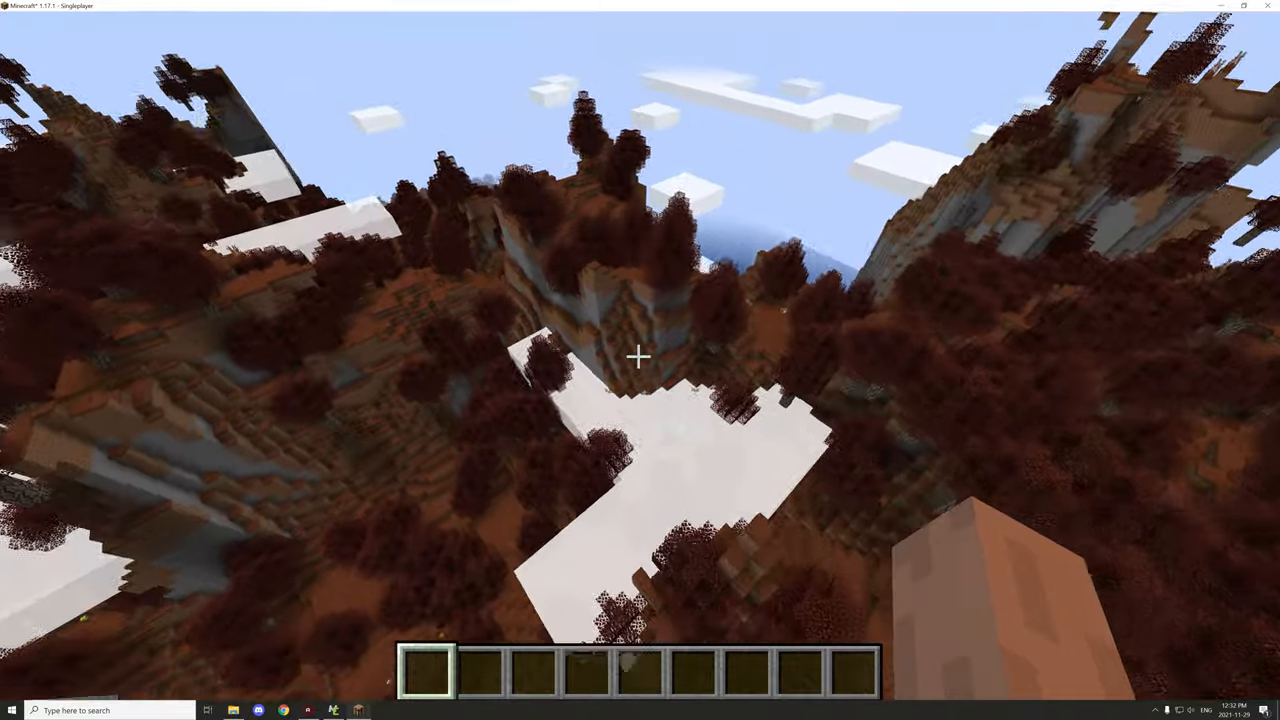
{"action": "mouse_move", "coordinate": [640, 360]}
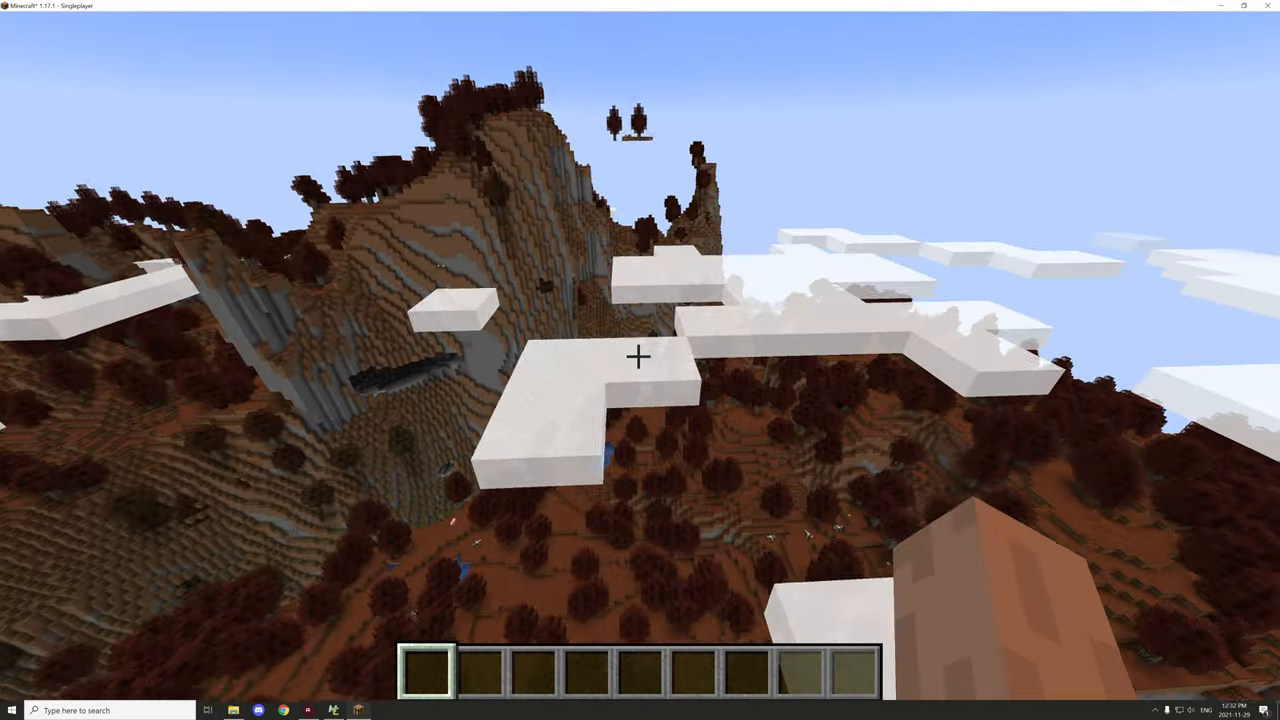
{"action": "mouse_move", "coordinate": [640, 360]}
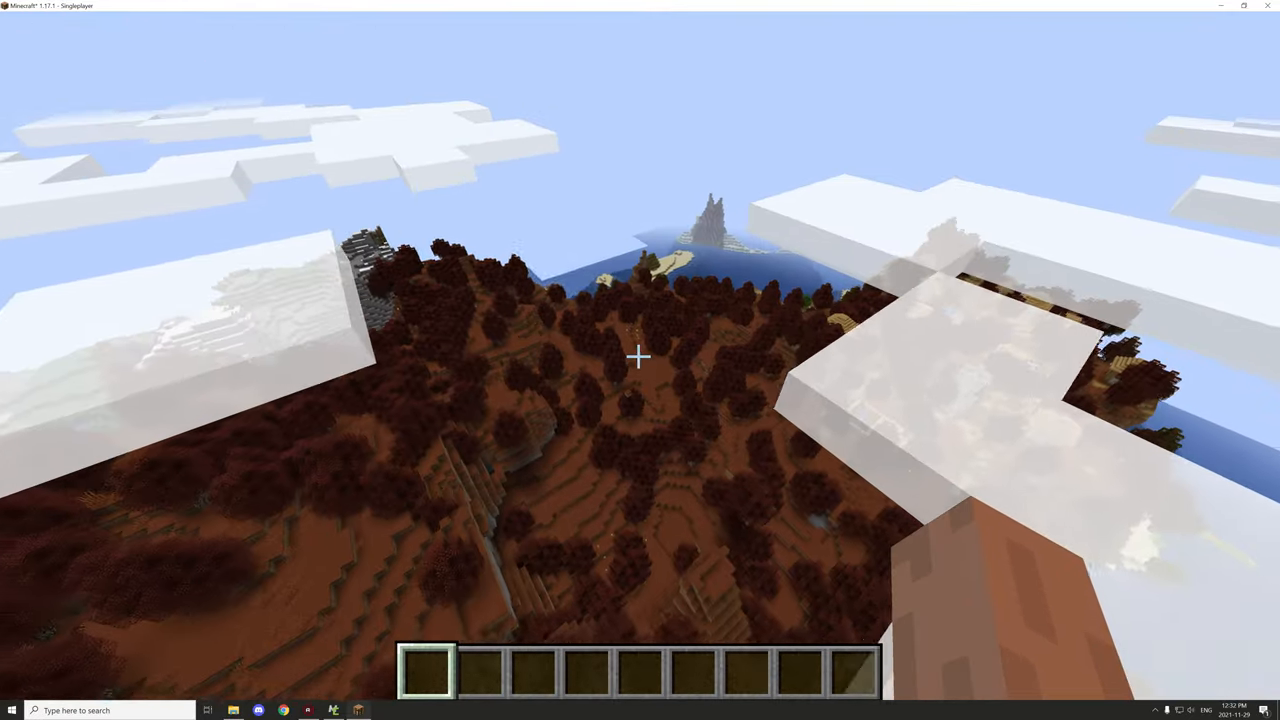
{"action": "mouse_move", "coordinate": [640, 360]}
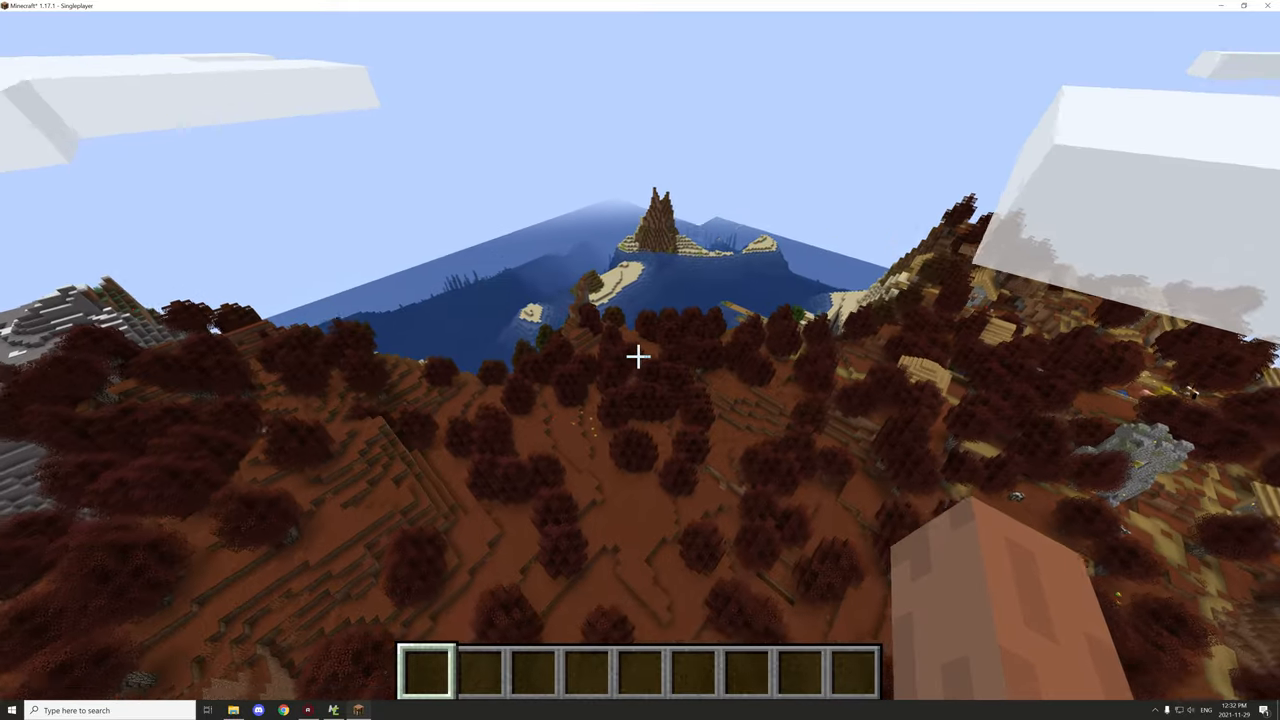